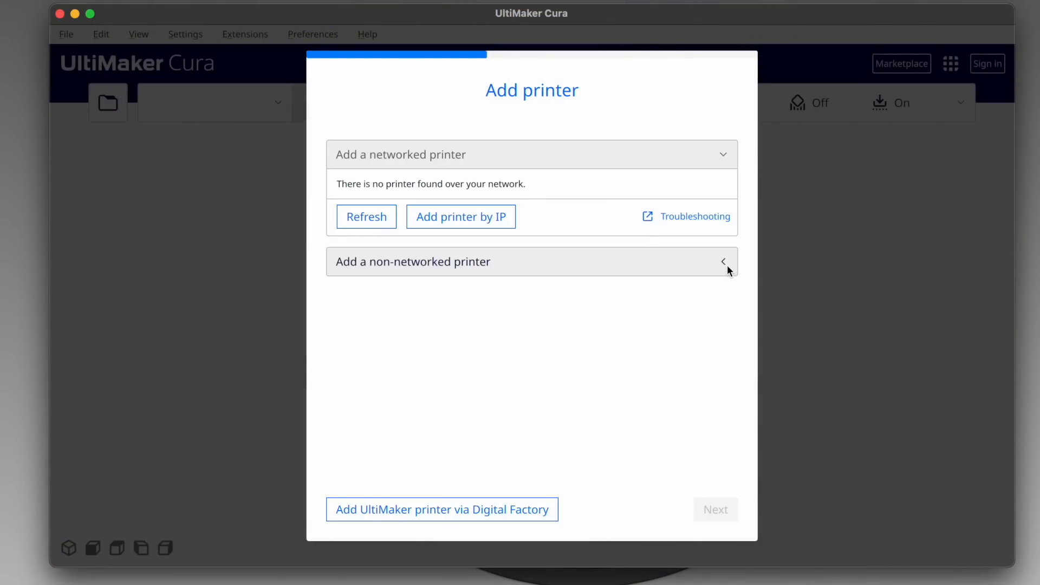
- Add a Creality Ender-3 S1 Pro from the non-networked Creality3D printer list
{"action": "left_click", "coordinate": [531, 261]}
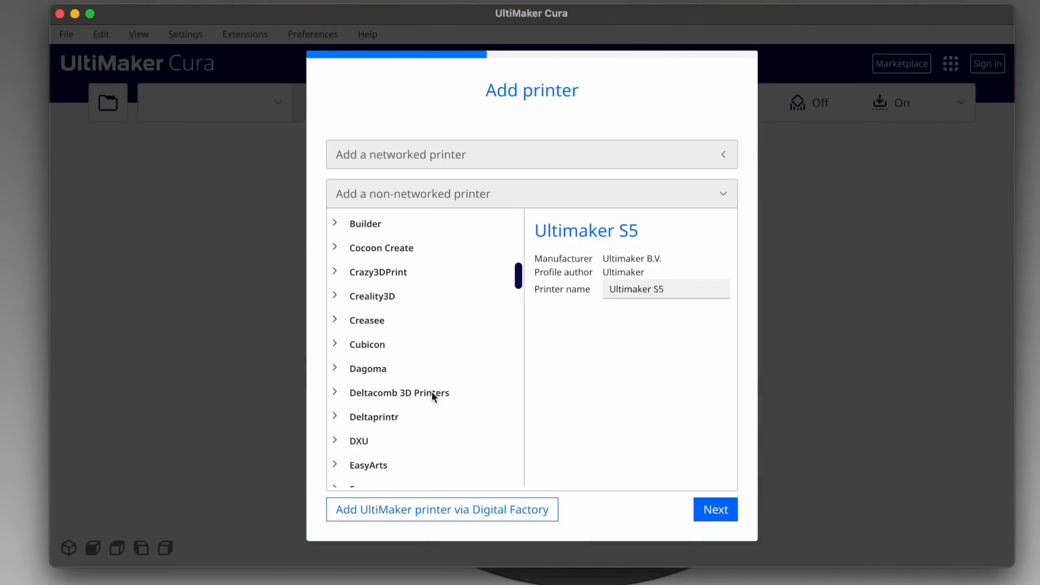
{"action": "left_click", "coordinate": [373, 296]}
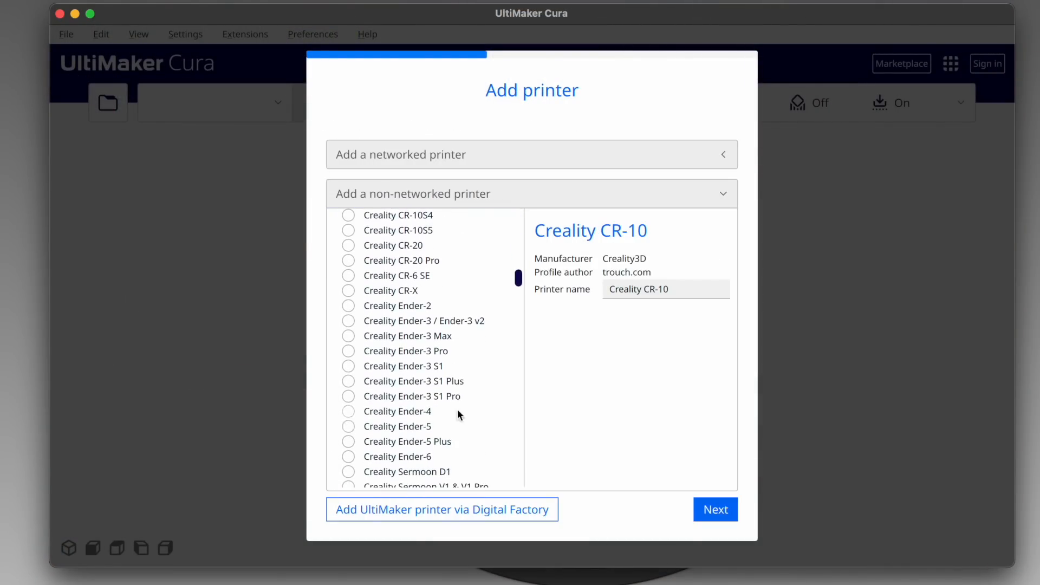
{"action": "left_click", "coordinate": [348, 396]}
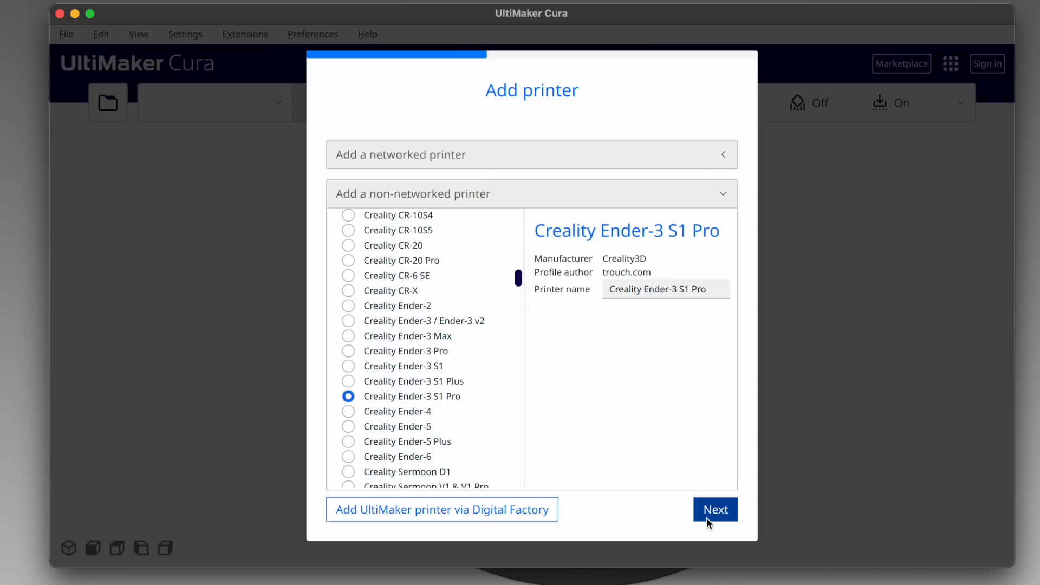
{"action": "left_click", "coordinate": [715, 509]}
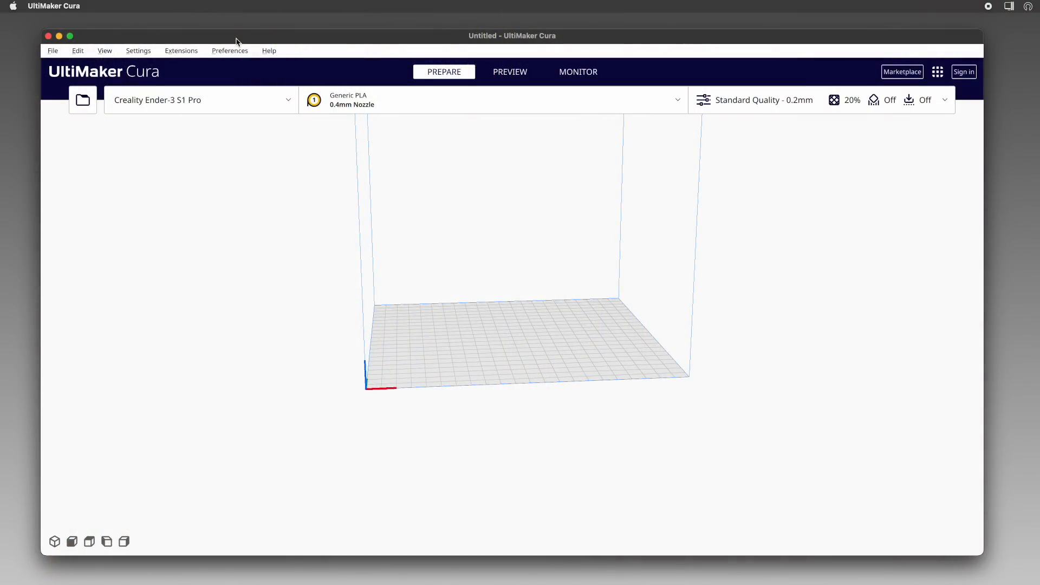
{"action": "mouse_move", "coordinate": [65, 49]}
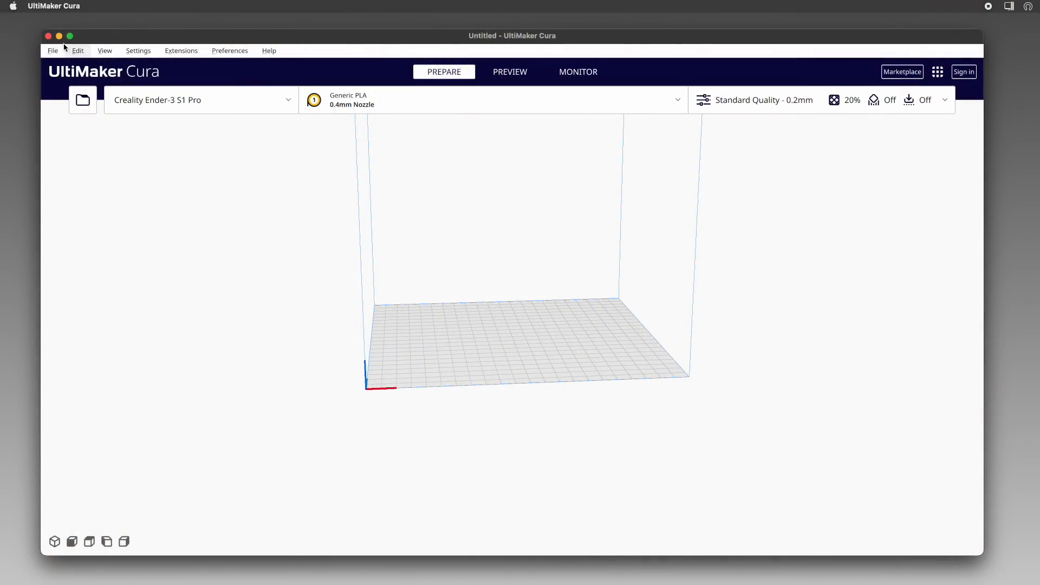
{"action": "left_click", "coordinate": [78, 51]}
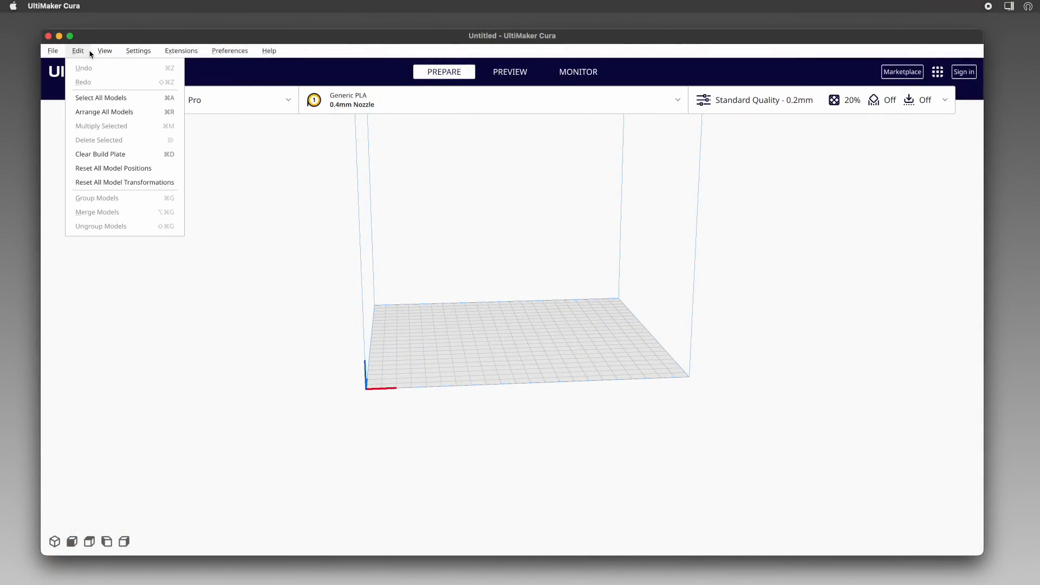
{"action": "left_click", "coordinate": [181, 50]}
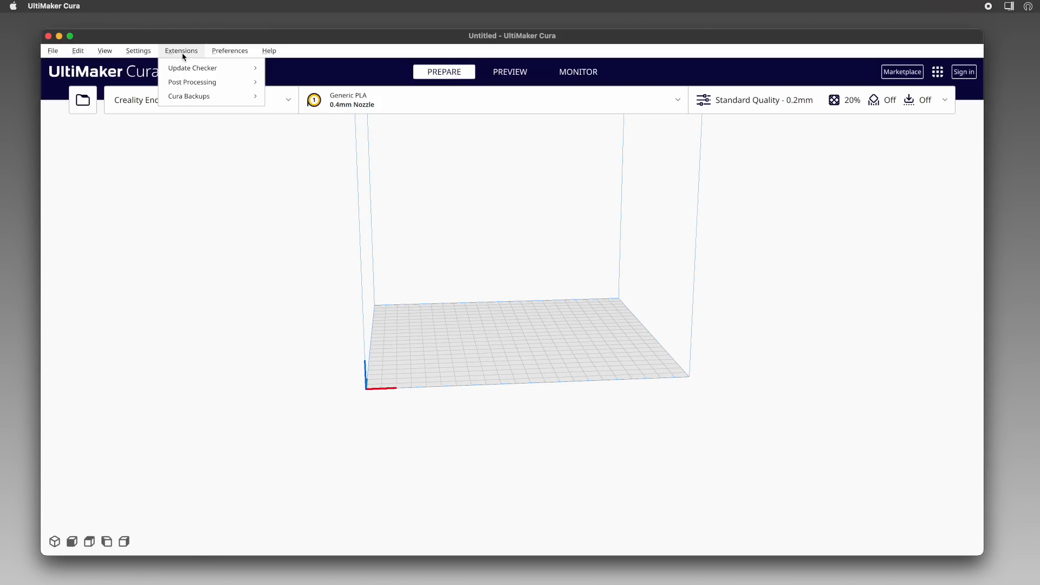
{"action": "left_click", "coordinate": [55, 6]}
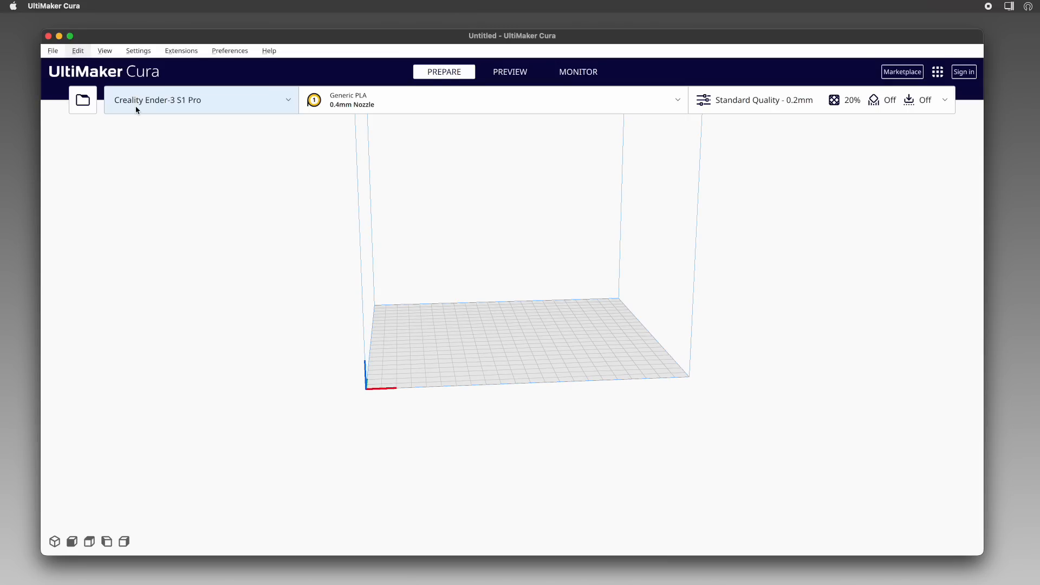
{"action": "mouse_move", "coordinate": [192, 215]}
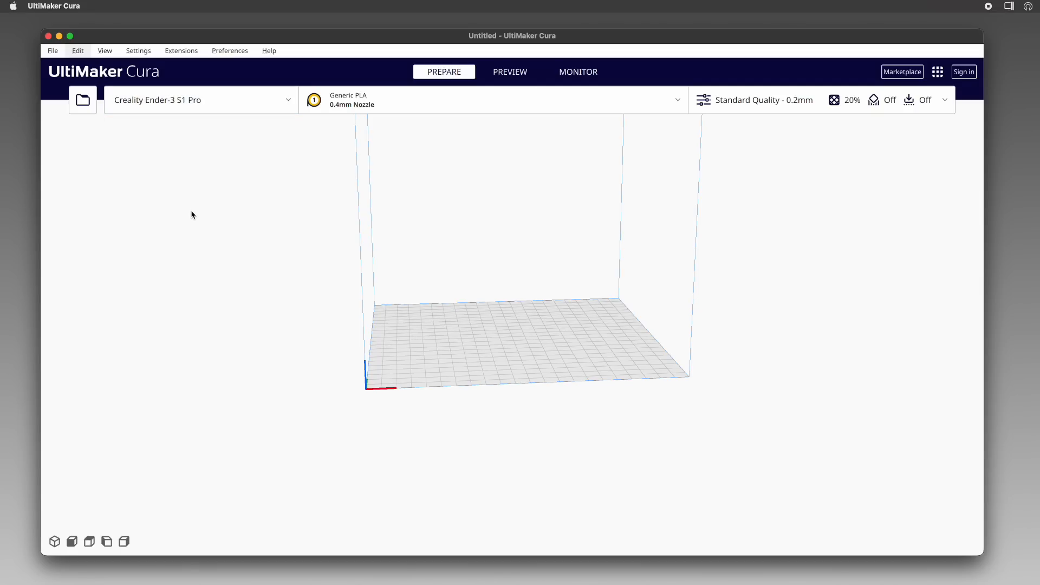
{"action": "mouse_move", "coordinate": [109, 96]}
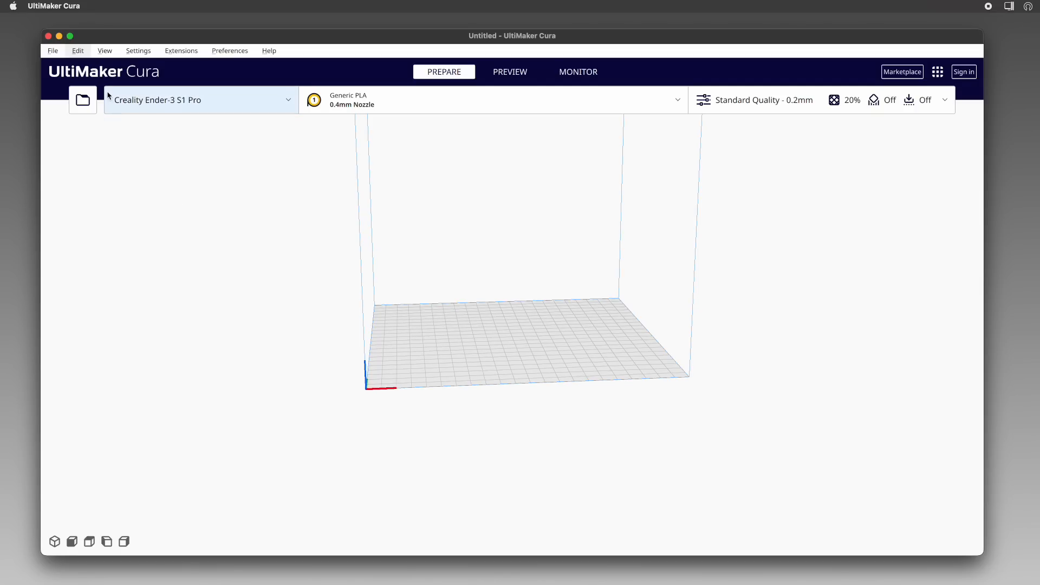
{"action": "mouse_move", "coordinate": [249, 78]}
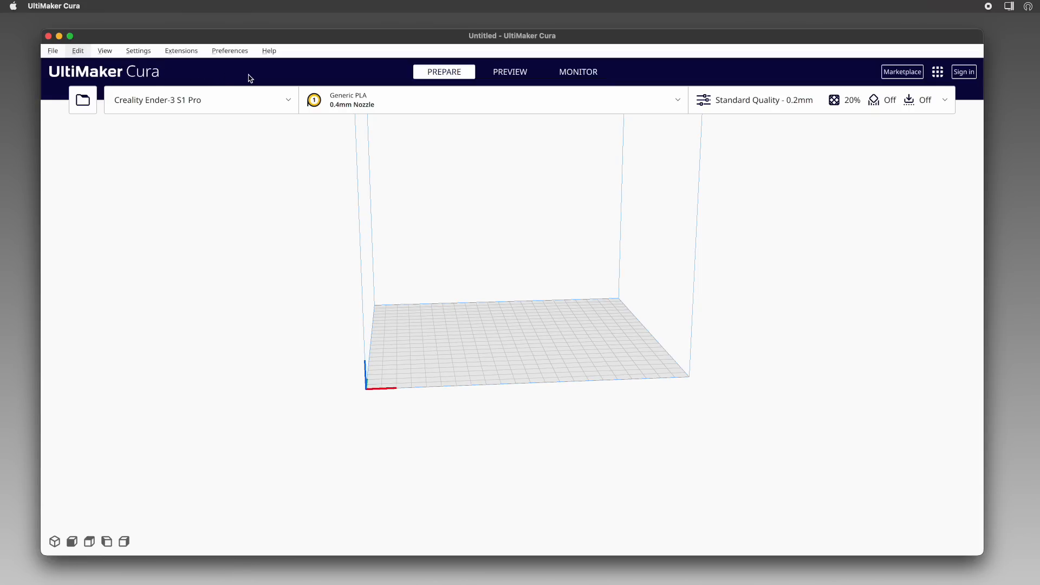
{"action": "mouse_move", "coordinate": [350, 71]}
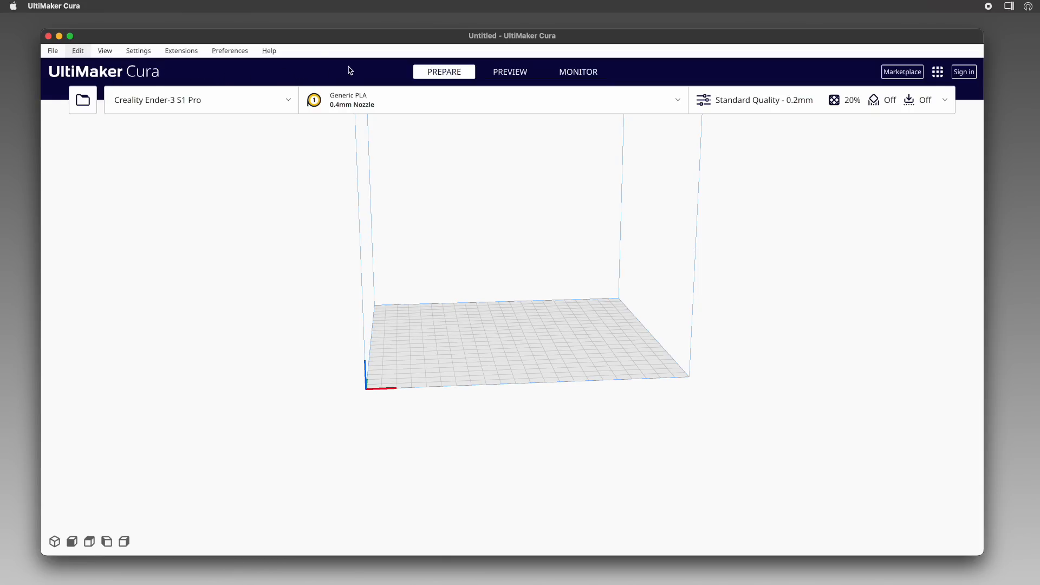
{"action": "left_click", "coordinate": [509, 72]}
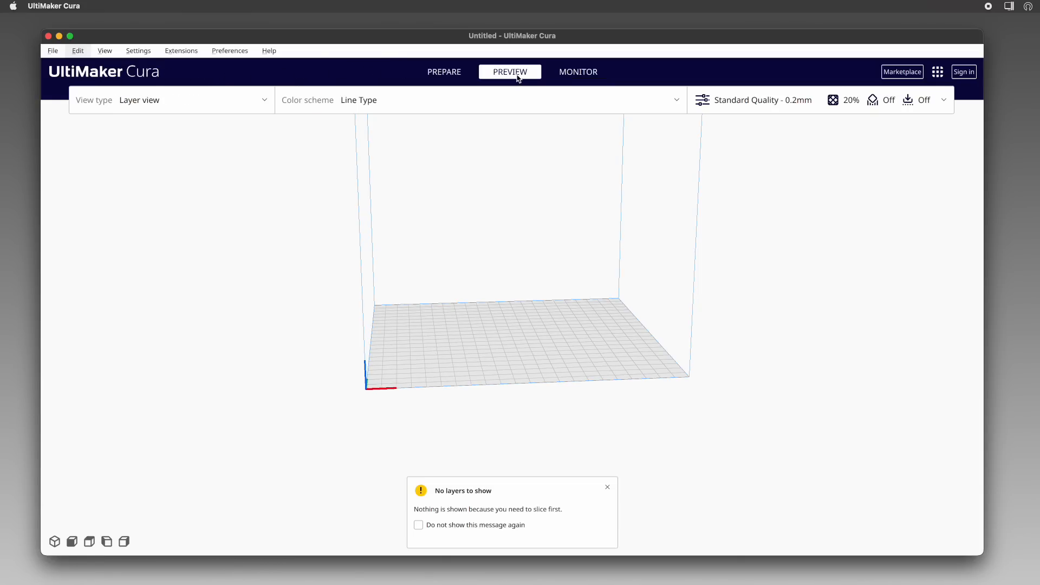
{"action": "left_click", "coordinate": [578, 72]}
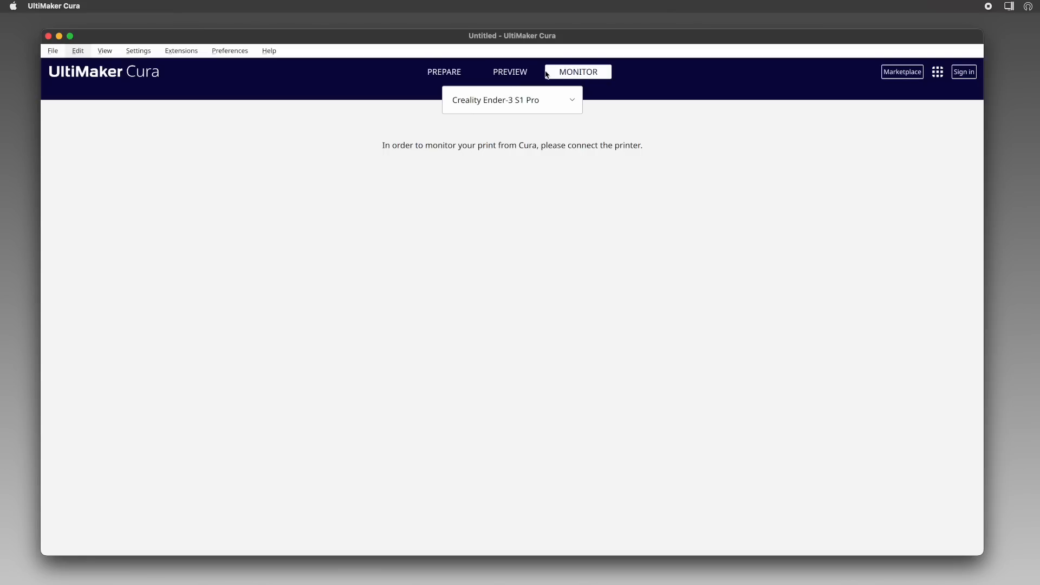
{"action": "left_click", "coordinate": [444, 72]}
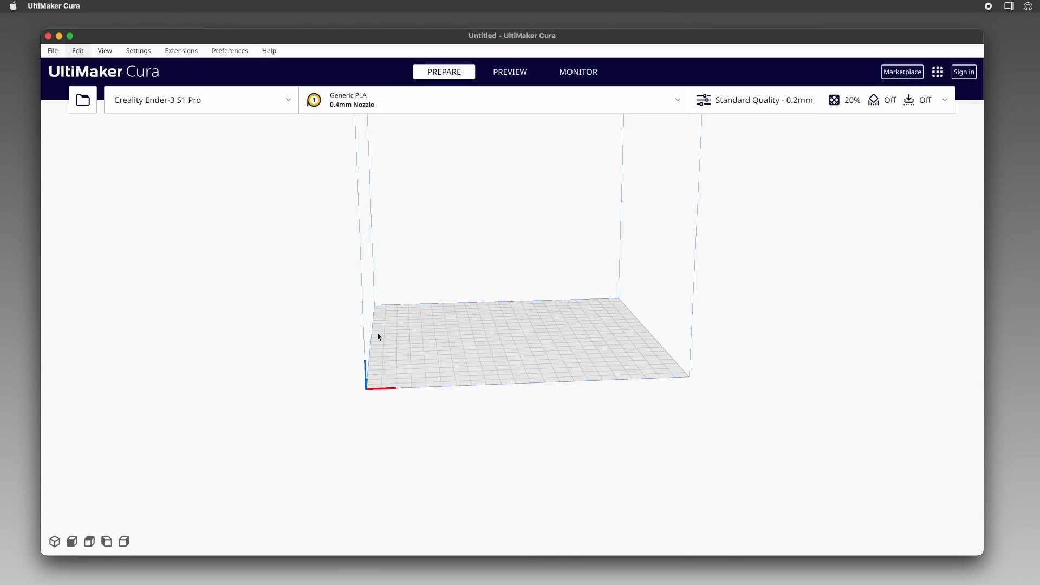
{"action": "mouse_move", "coordinate": [212, 261]}
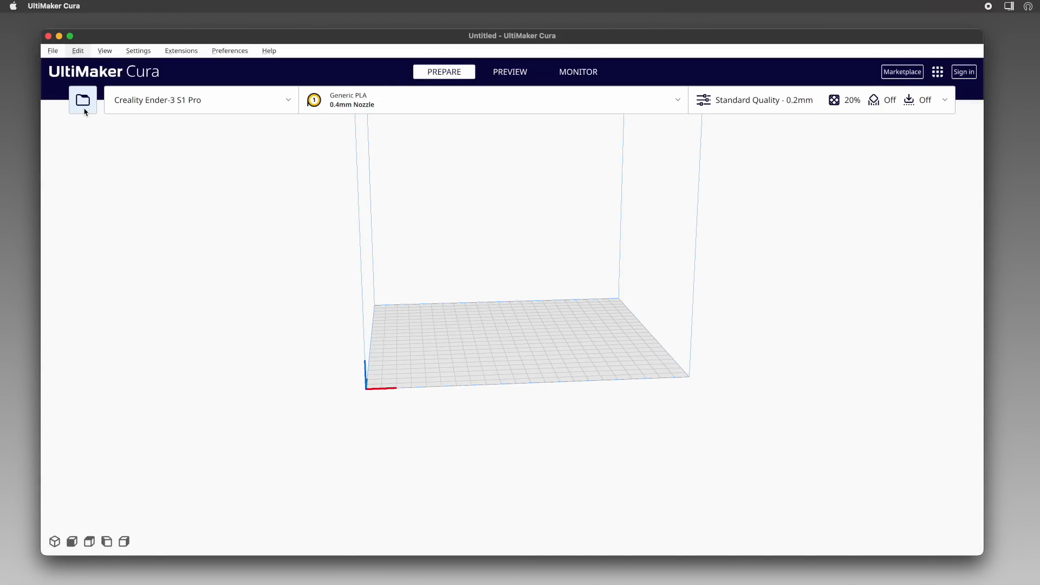
{"action": "mouse_move", "coordinate": [437, 119]}
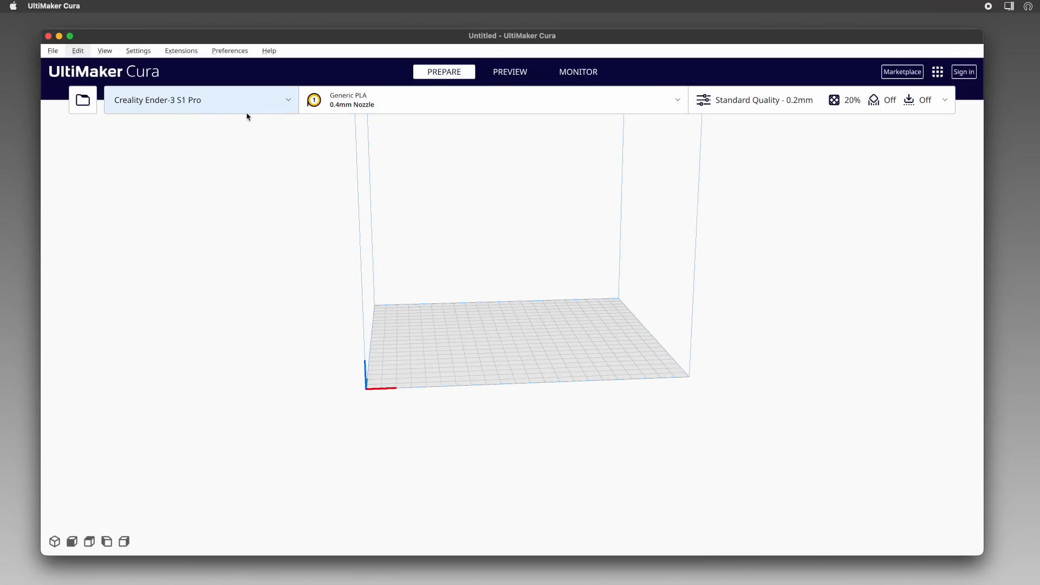
{"action": "mouse_move", "coordinate": [281, 99]}
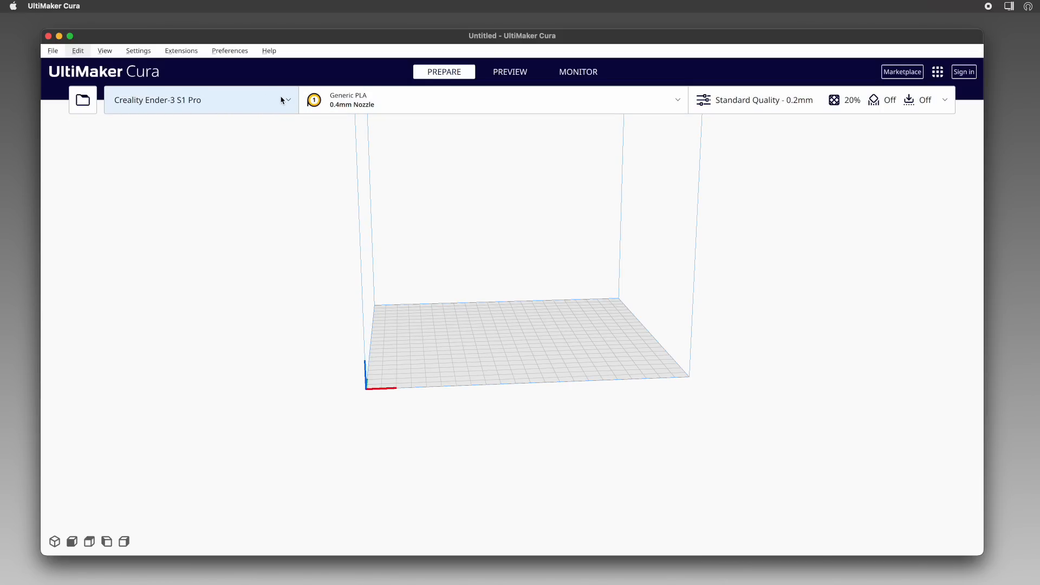
{"action": "left_click", "coordinate": [199, 100]}
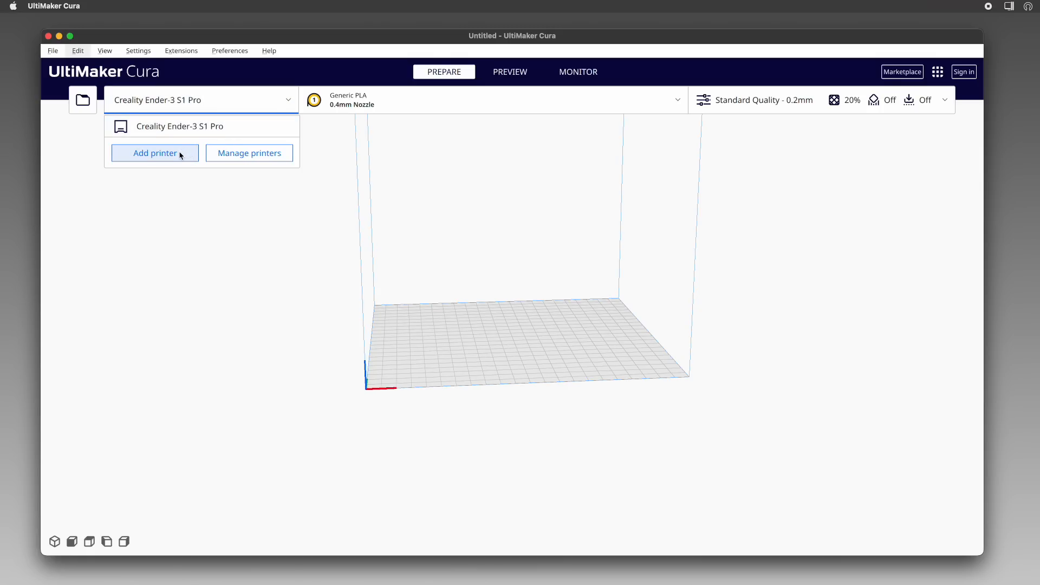
{"action": "mouse_move", "coordinate": [307, 150]}
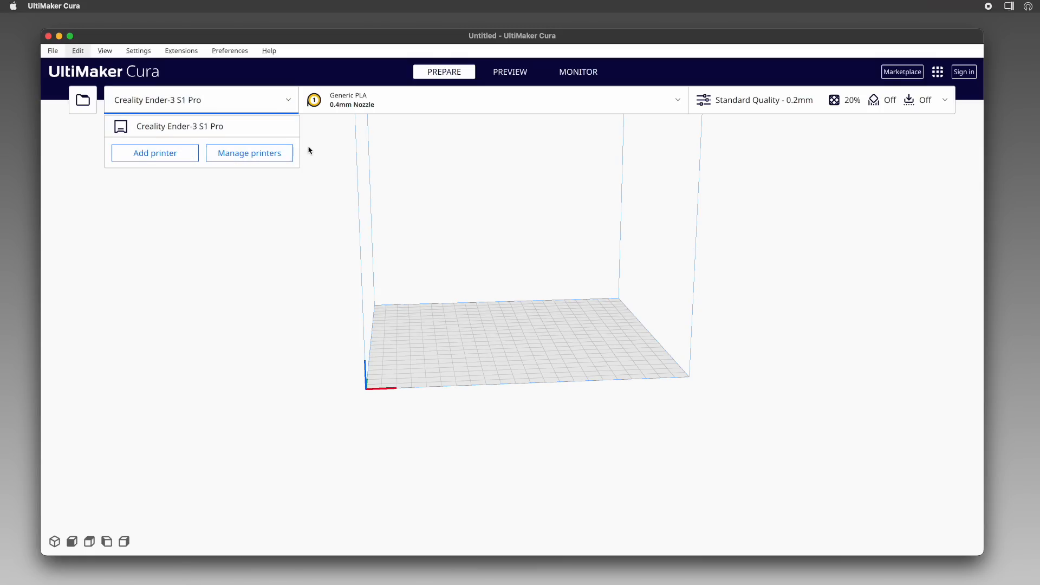
{"action": "left_click", "coordinate": [416, 100]}
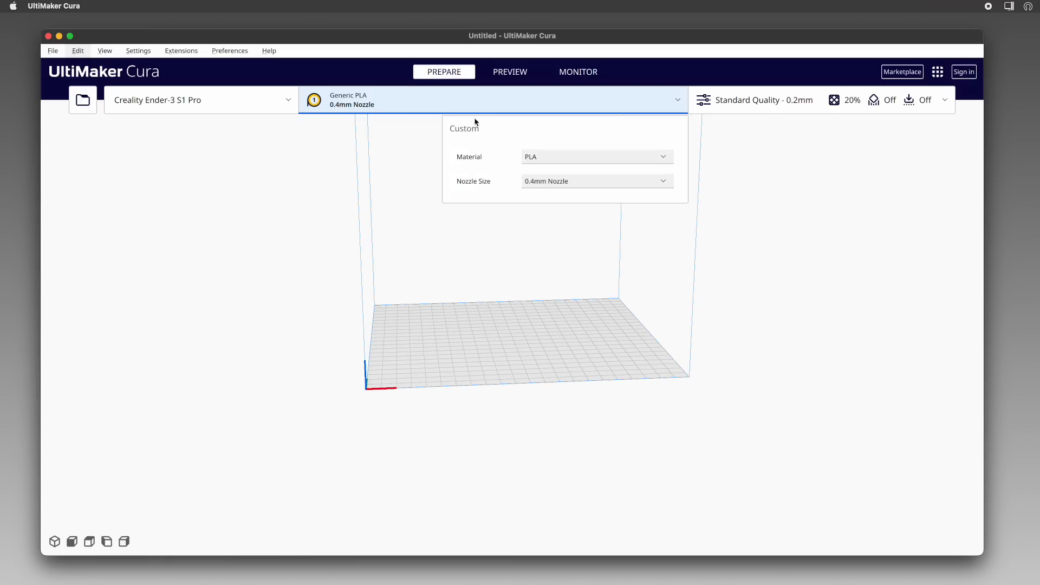
{"action": "left_click", "coordinate": [594, 155]}
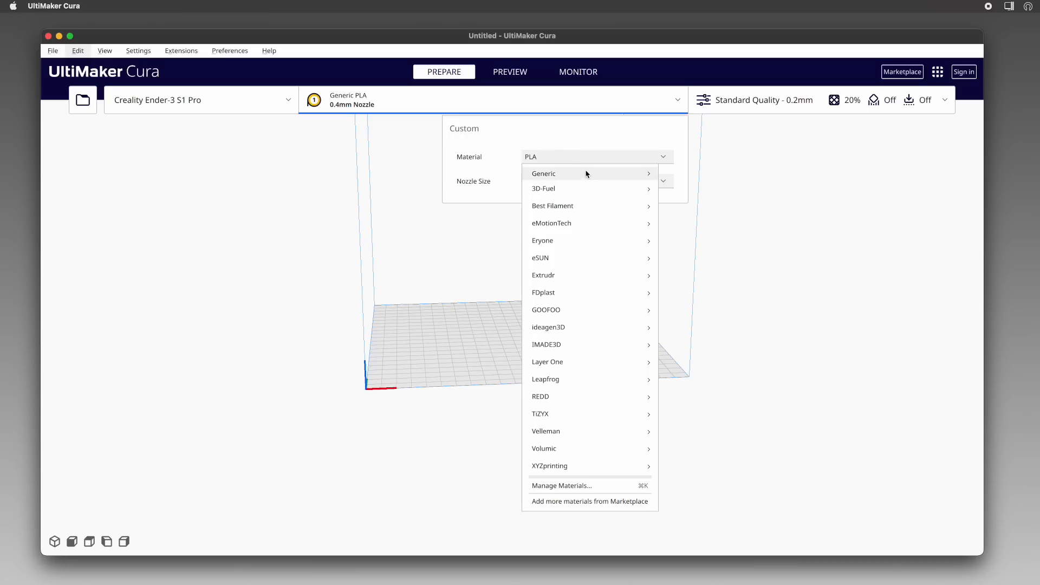
{"action": "mouse_move", "coordinate": [602, 223]}
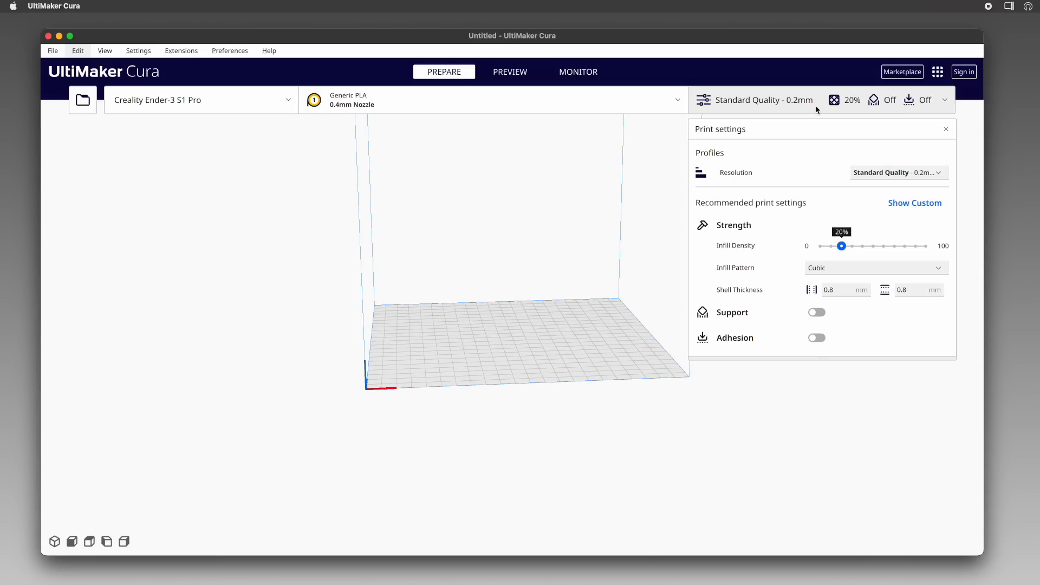
{"action": "mouse_move", "coordinate": [794, 203]}
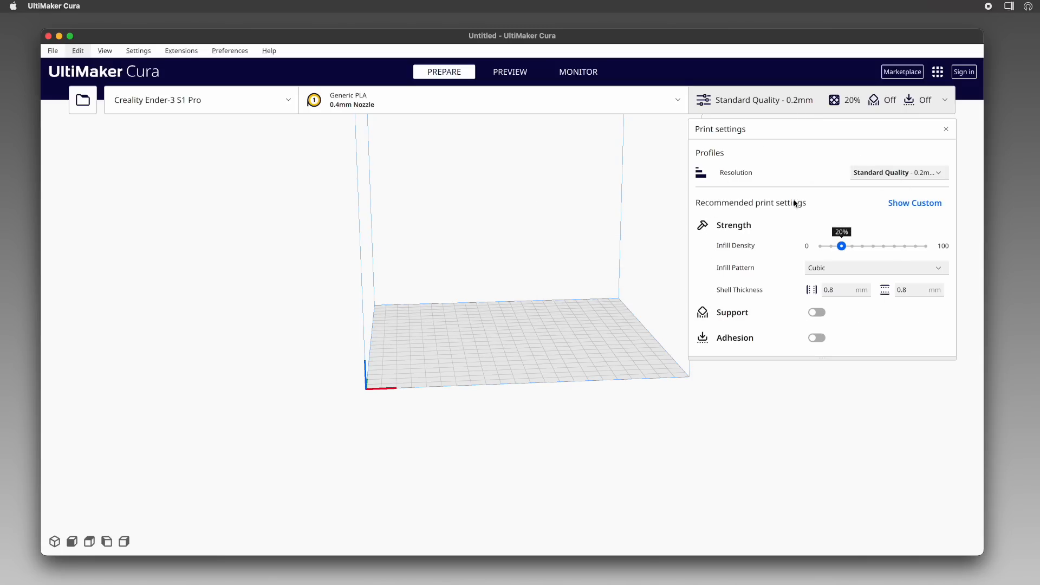
{"action": "mouse_move", "coordinate": [829, 129]}
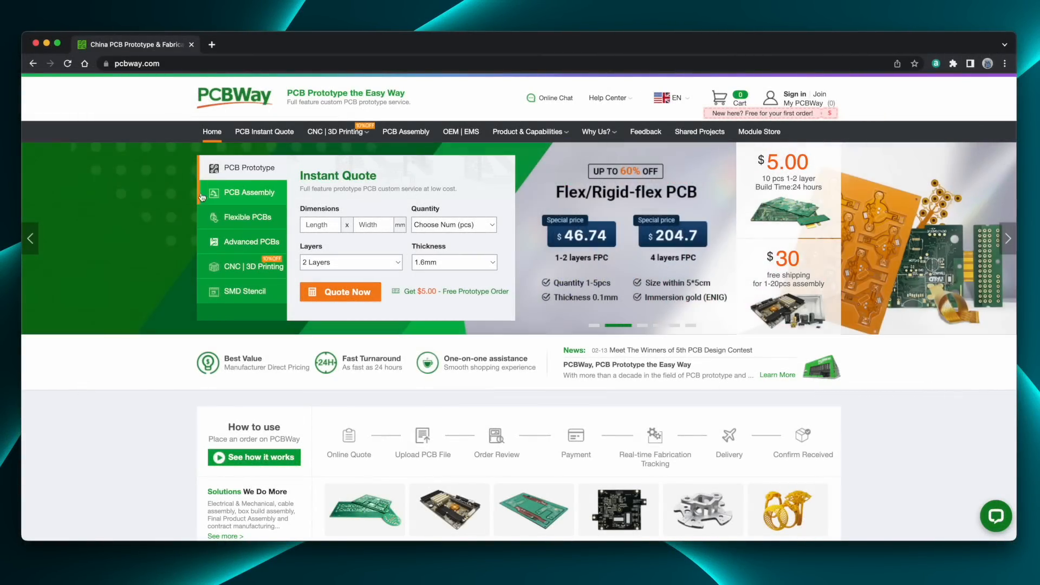
- Expand PCBWay's CNC | 3D Printing menu listing machining and printing services
{"action": "left_click", "coordinate": [333, 131]}
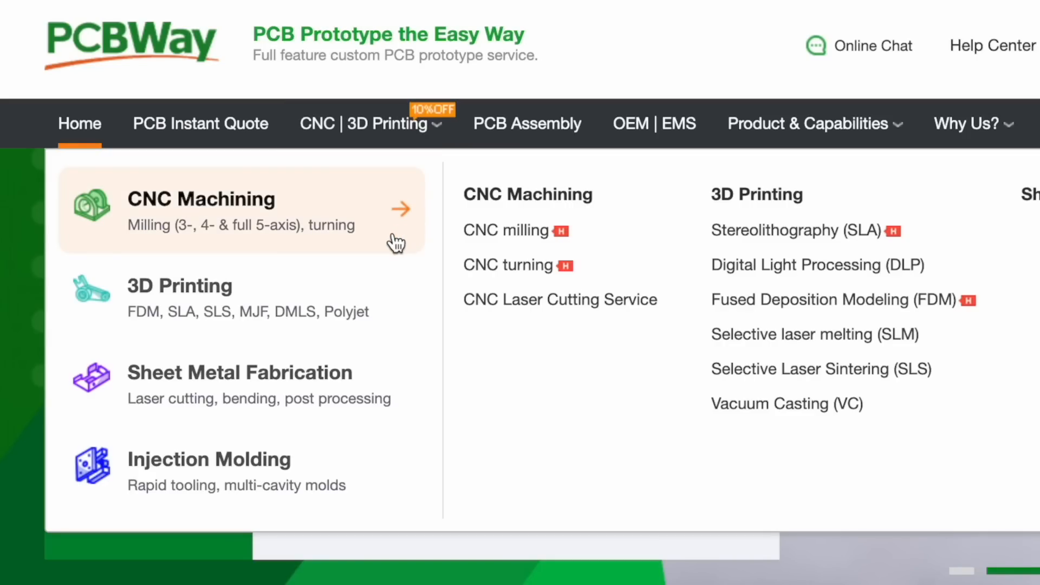
{"action": "mouse_move", "coordinate": [380, 345]}
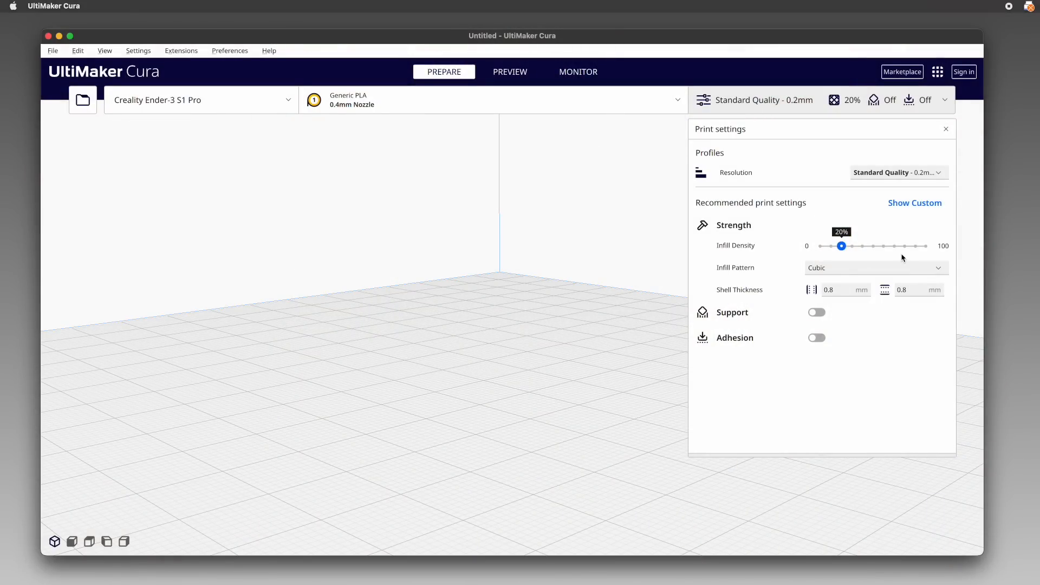
{"action": "mouse_move", "coordinate": [959, 168]}
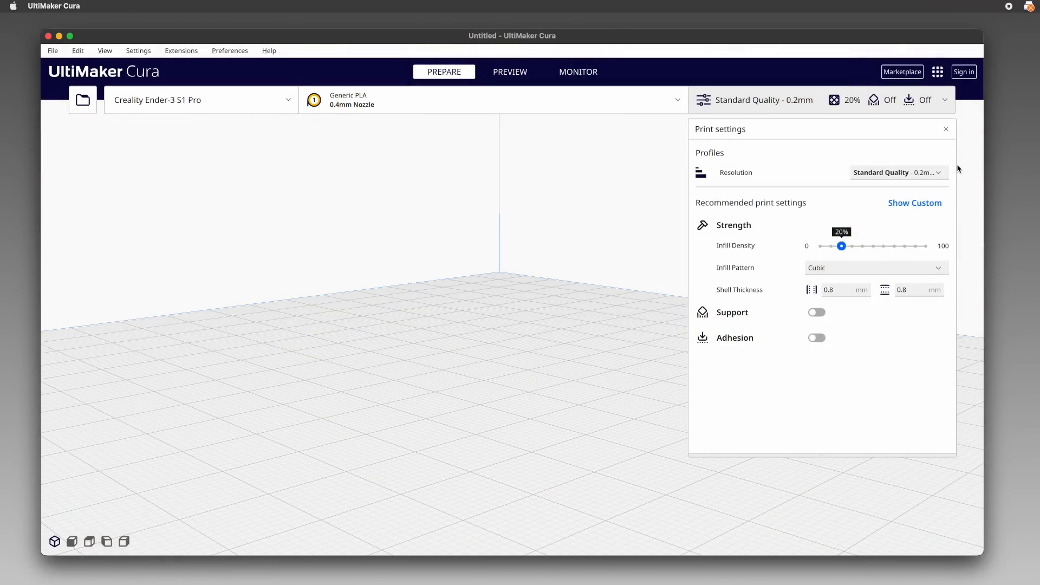
{"action": "mouse_move", "coordinate": [945, 171]}
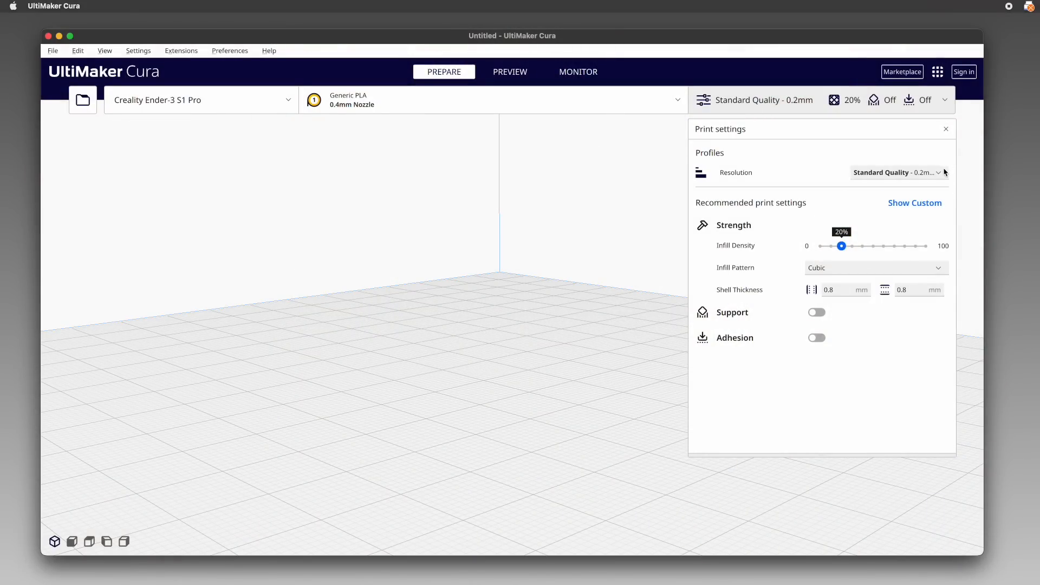
- Glance at the Resolution quality profiles without changing the selection
{"action": "left_click", "coordinate": [897, 172]}
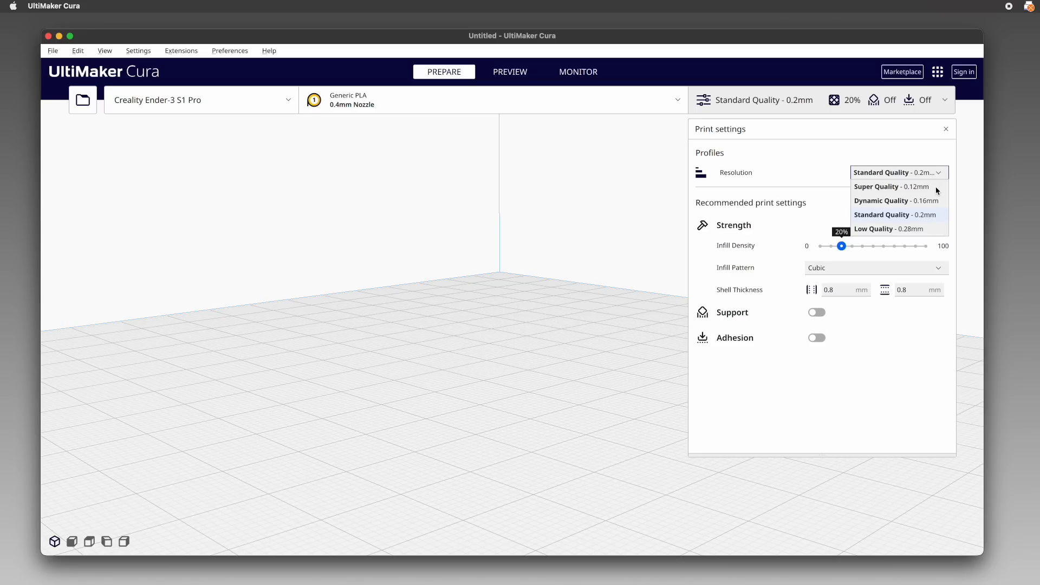
{"action": "mouse_move", "coordinate": [937, 192]}
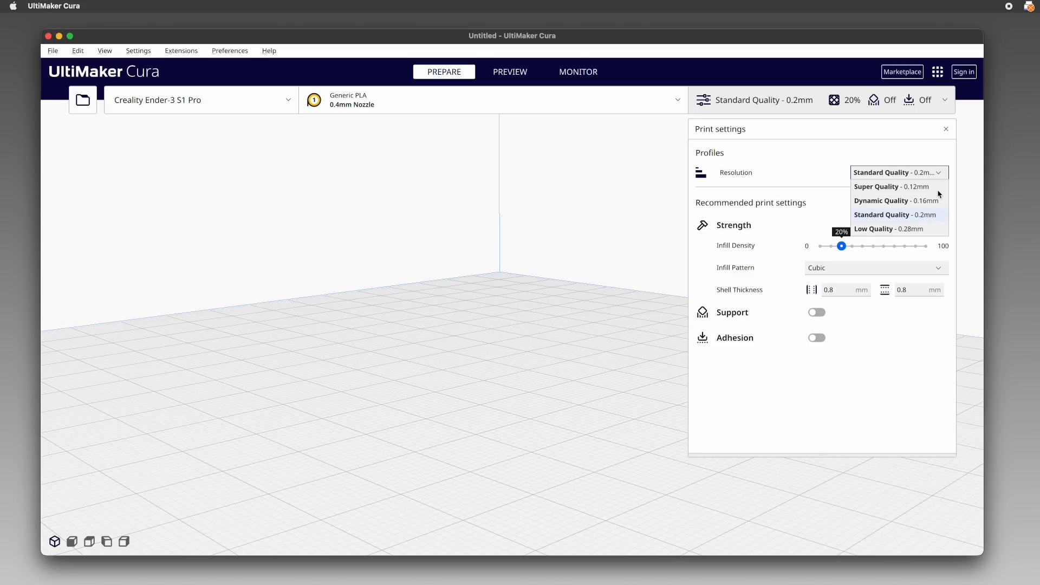
{"action": "mouse_move", "coordinate": [940, 203]}
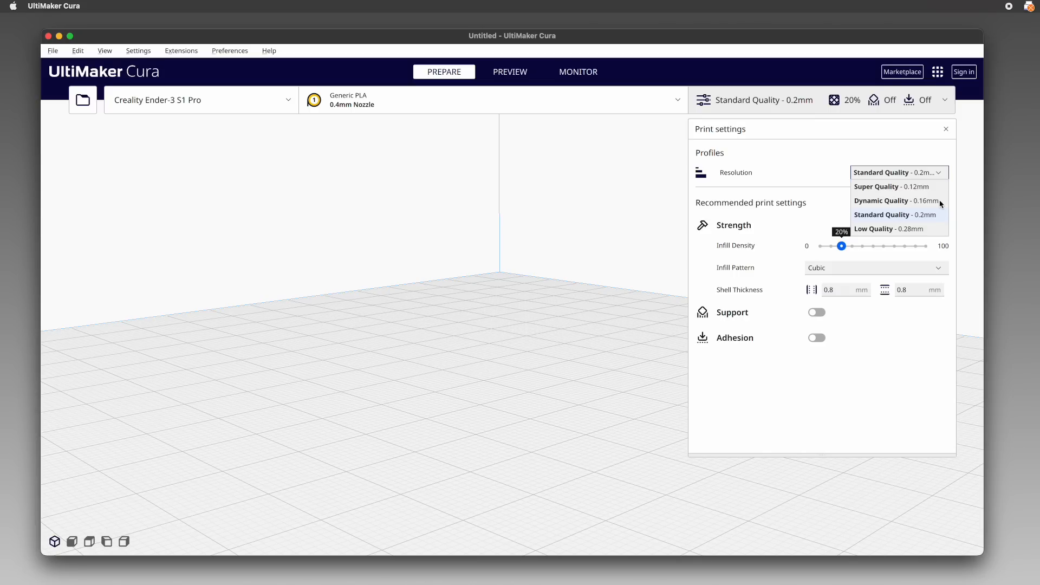
{"action": "mouse_move", "coordinate": [942, 216]}
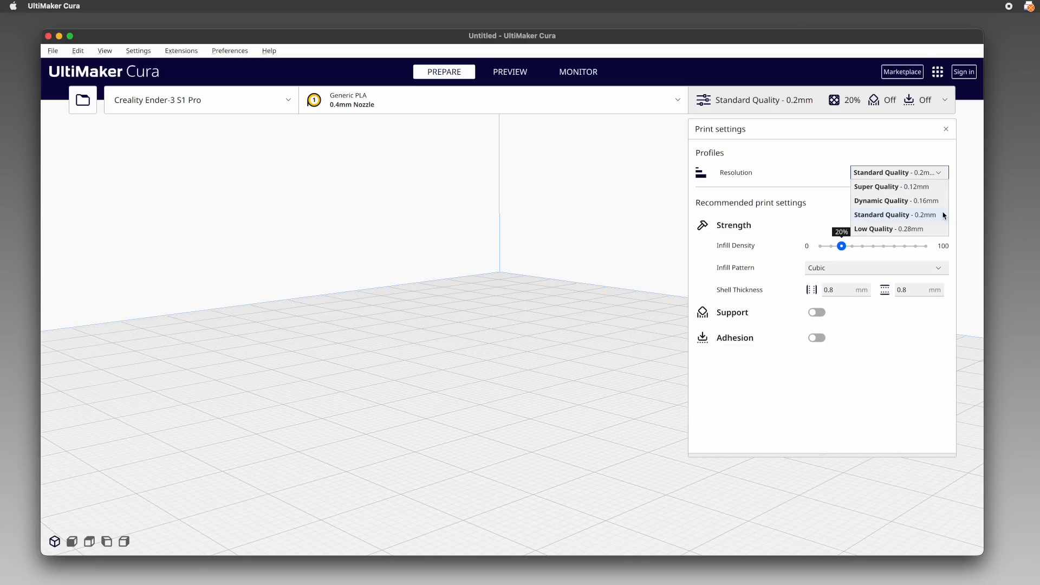
{"action": "mouse_move", "coordinate": [940, 230]}
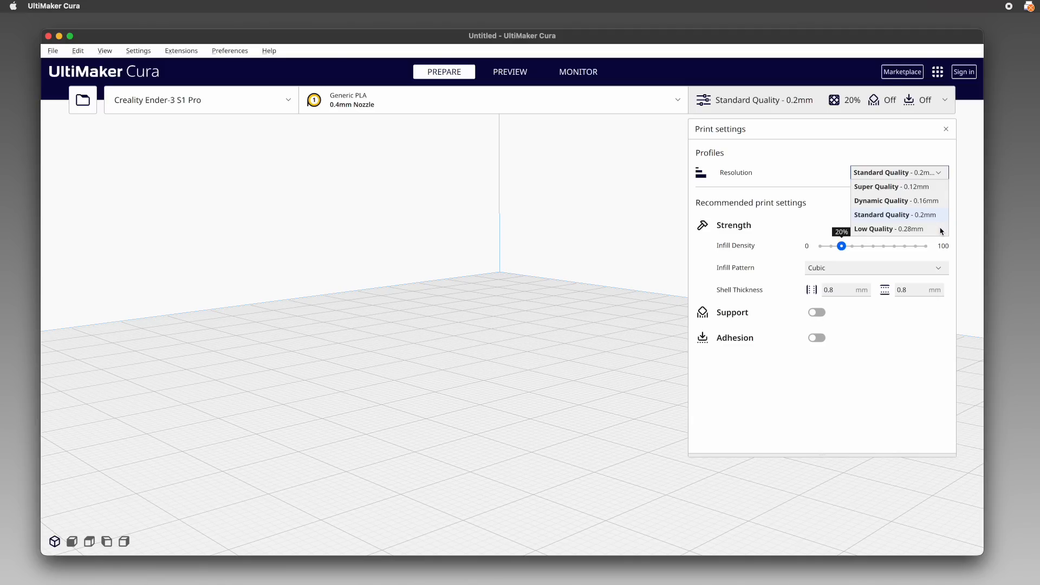
{"action": "mouse_move", "coordinate": [951, 161]}
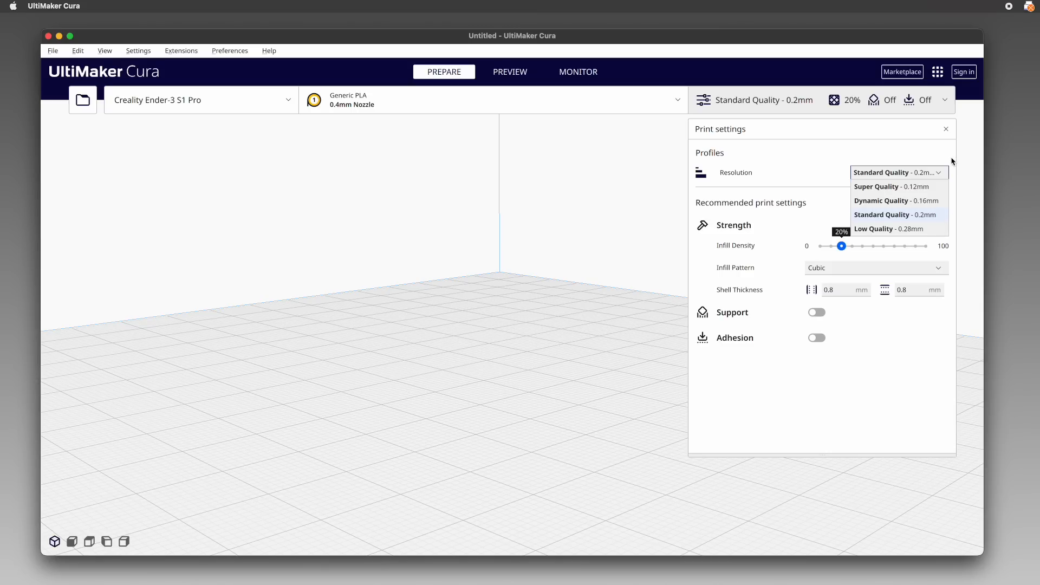
{"action": "left_click", "coordinate": [897, 215]}
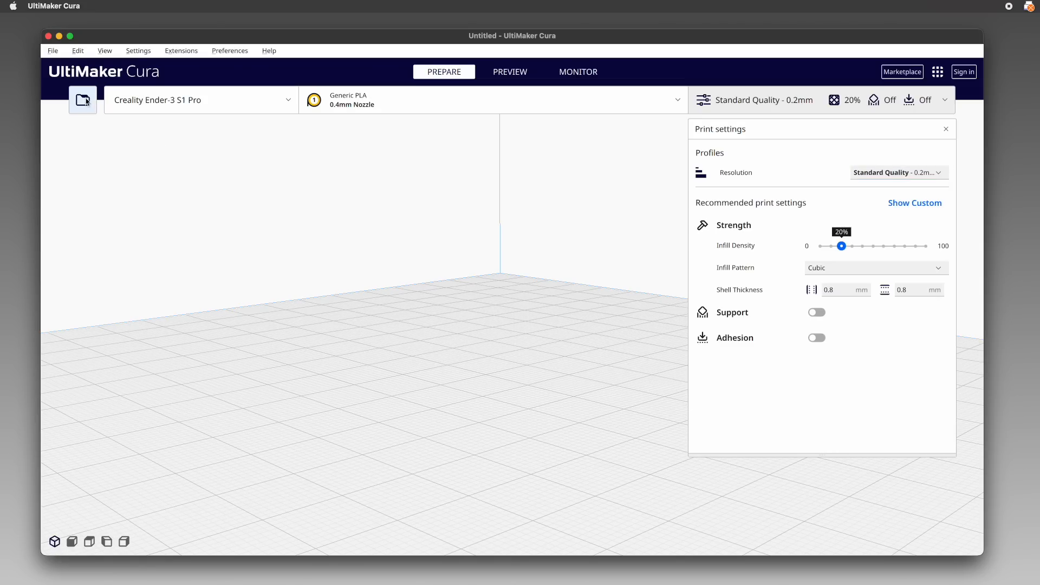
- Load Cali-Dragon_v1.stl from the Cura Video Models folder onto the build plate
{"action": "left_click", "coordinate": [82, 100]}
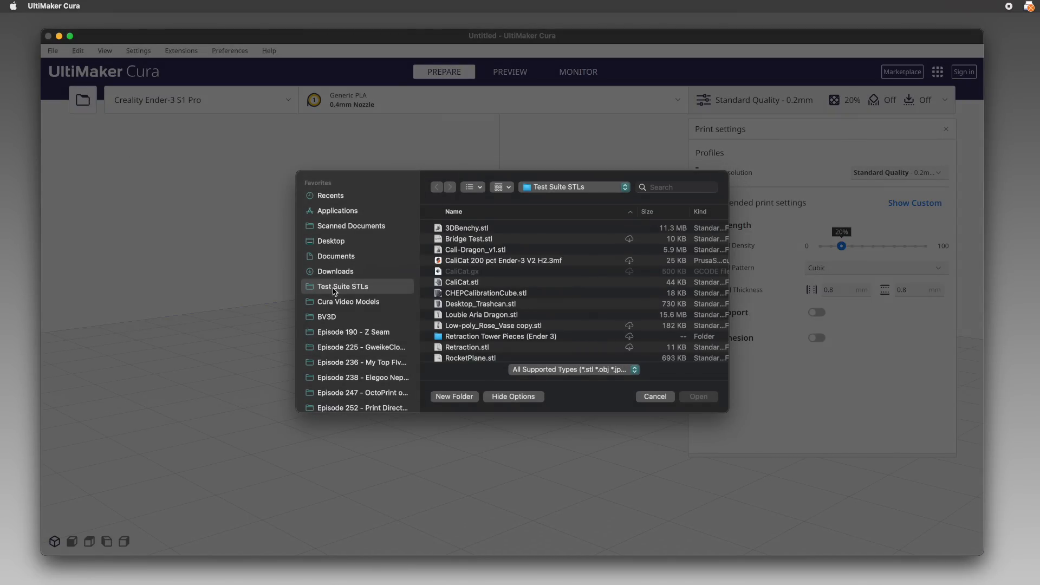
{"action": "left_click", "coordinate": [348, 301]}
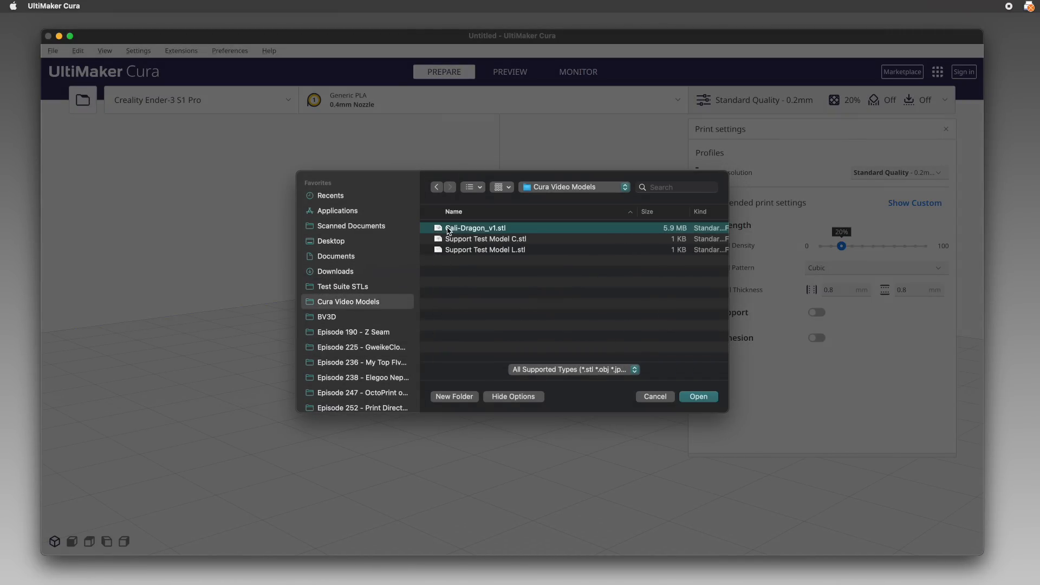
{"action": "left_click", "coordinate": [698, 397]}
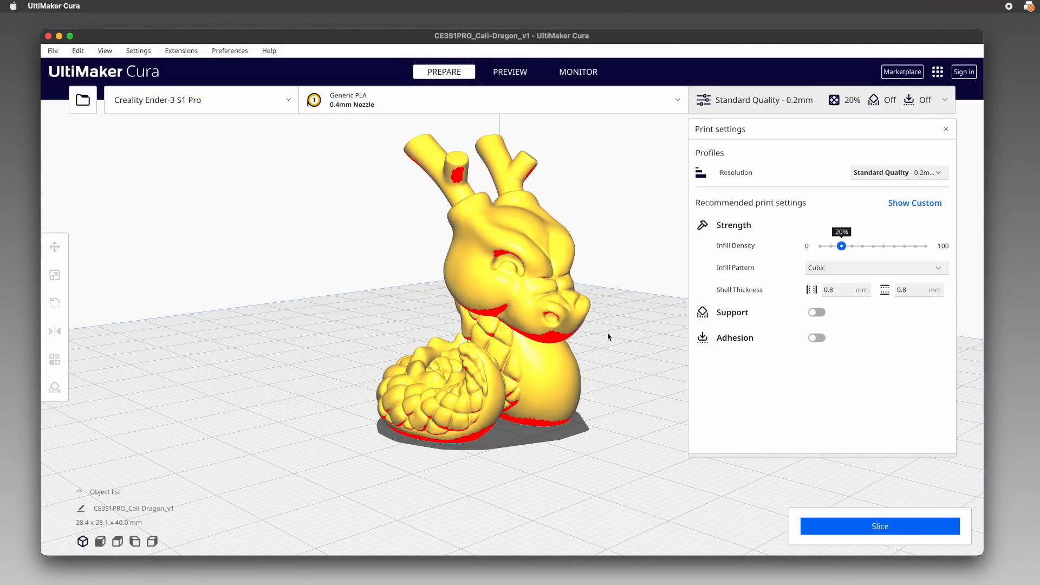
- Slice the dragon at Super Quality 0.12mm resolution
{"action": "left_click", "coordinate": [897, 172]}
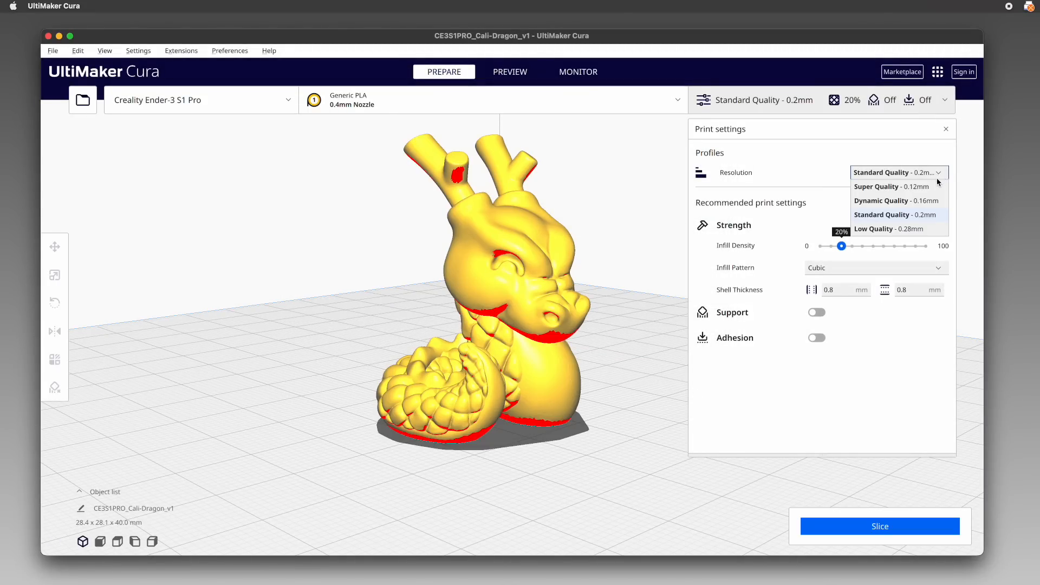
{"action": "left_click", "coordinate": [890, 187]}
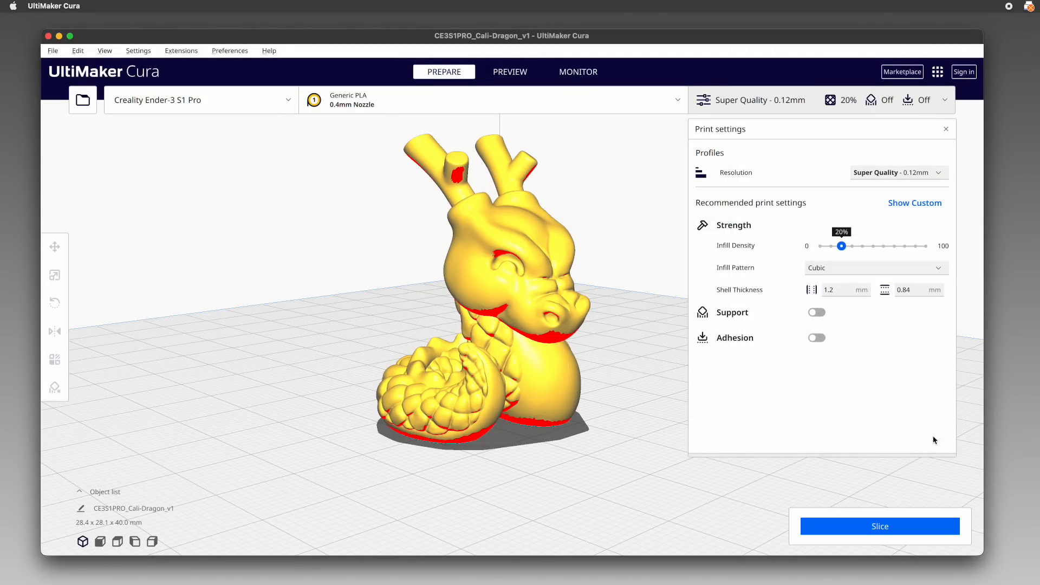
{"action": "left_click", "coordinate": [879, 527]}
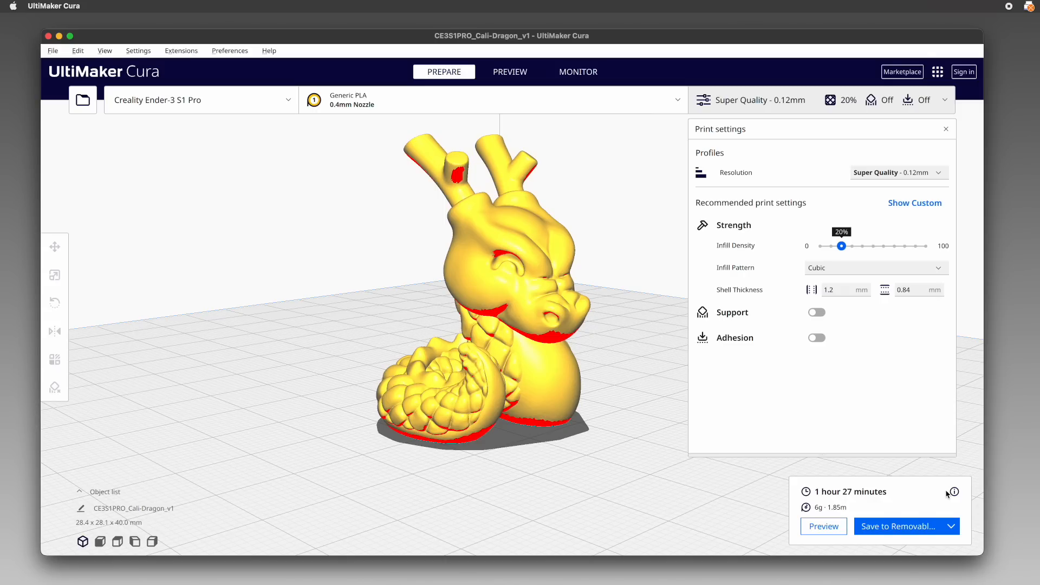
{"action": "mouse_move", "coordinate": [929, 527]}
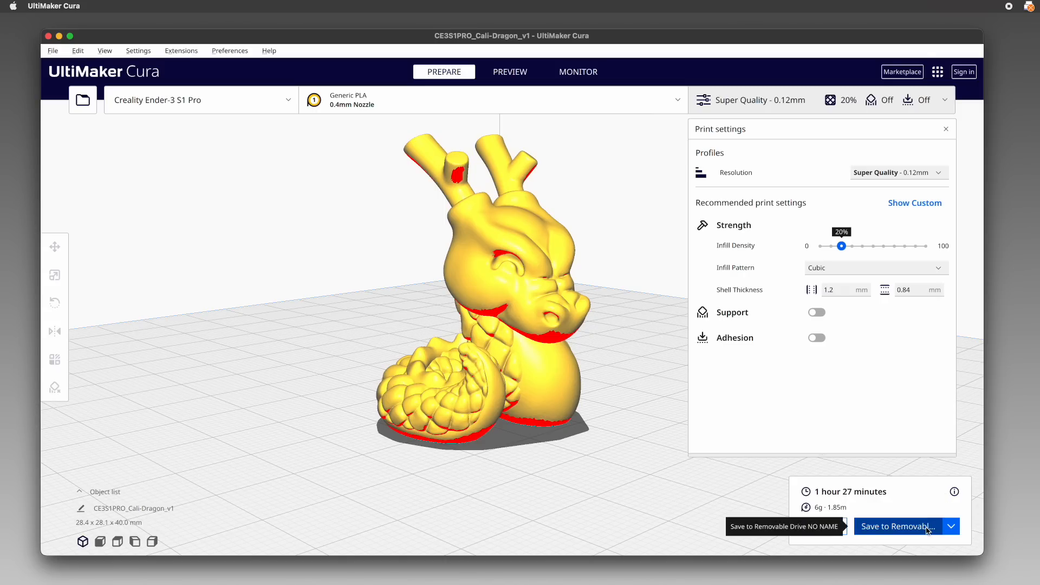
- Save the sliced G-code to the removable drive and eject it
{"action": "left_click", "coordinate": [899, 526]}
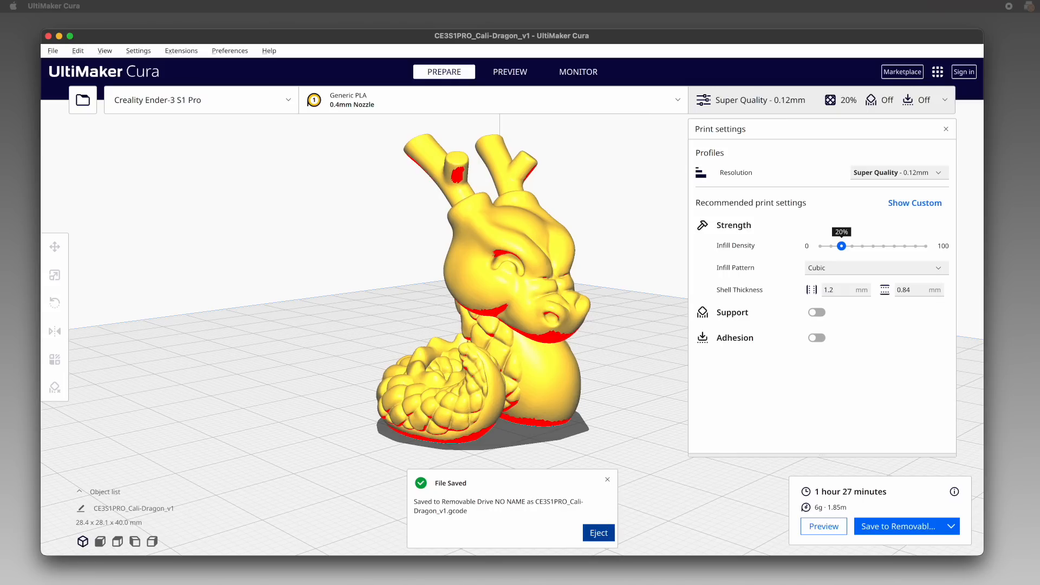
{"action": "left_click", "coordinate": [596, 533]}
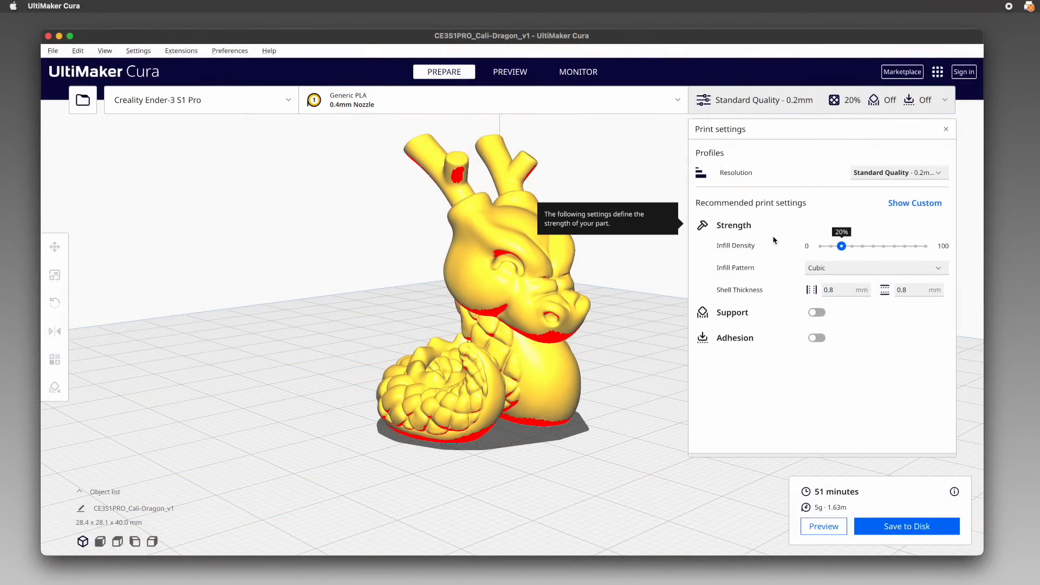
{"action": "mouse_move", "coordinate": [831, 398]}
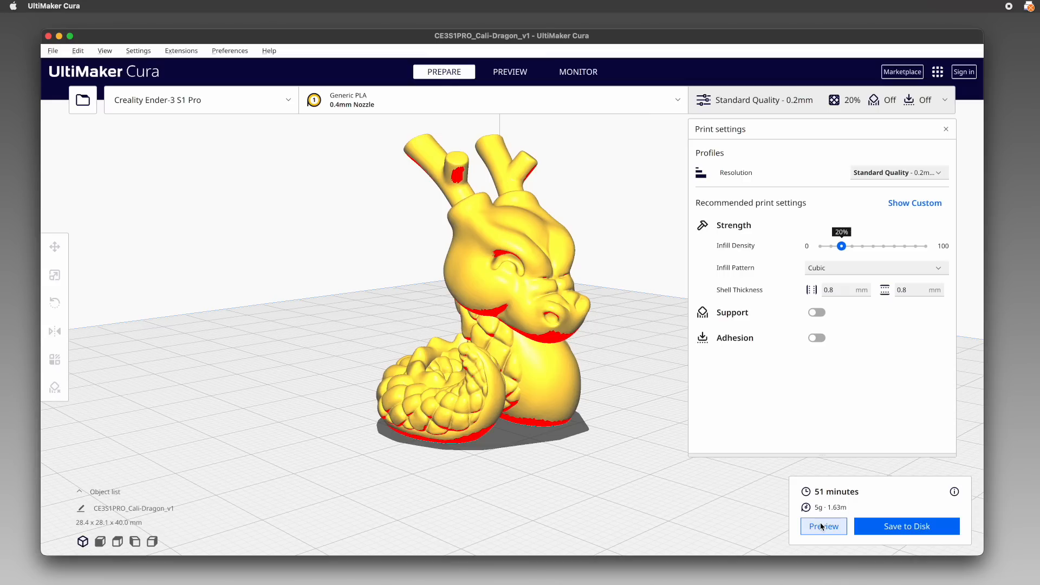
- Switch to layer preview to inspect the sliced dragon's cubic infill
{"action": "left_click", "coordinate": [822, 526]}
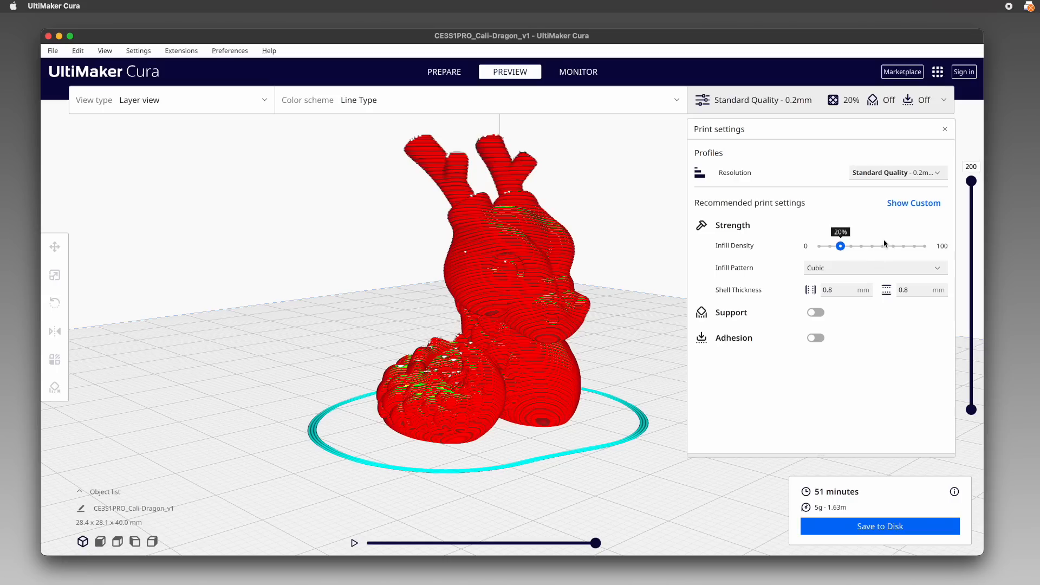
{"action": "mouse_move", "coordinate": [885, 234]}
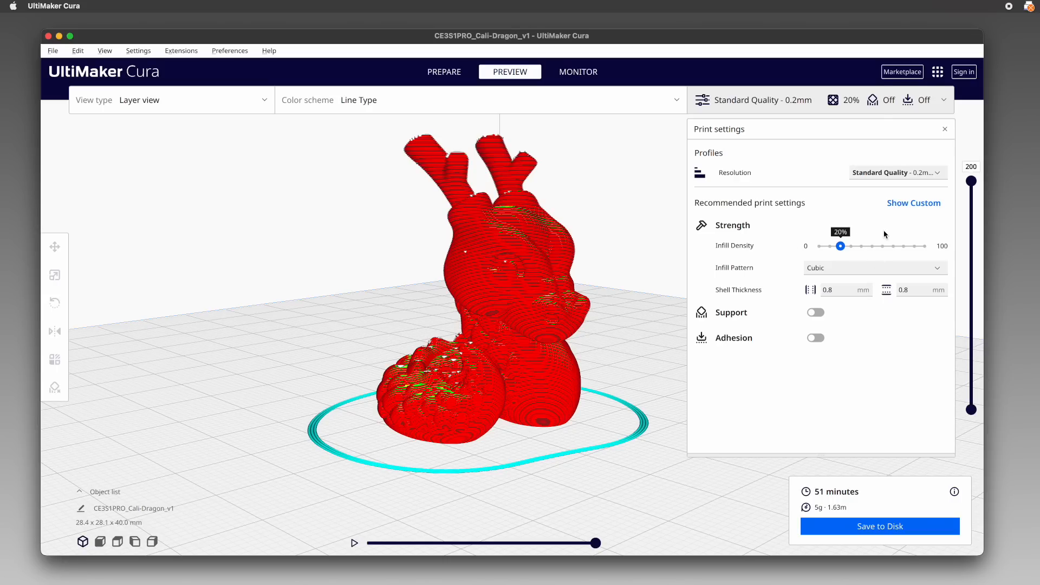
{"action": "mouse_move", "coordinate": [871, 247]}
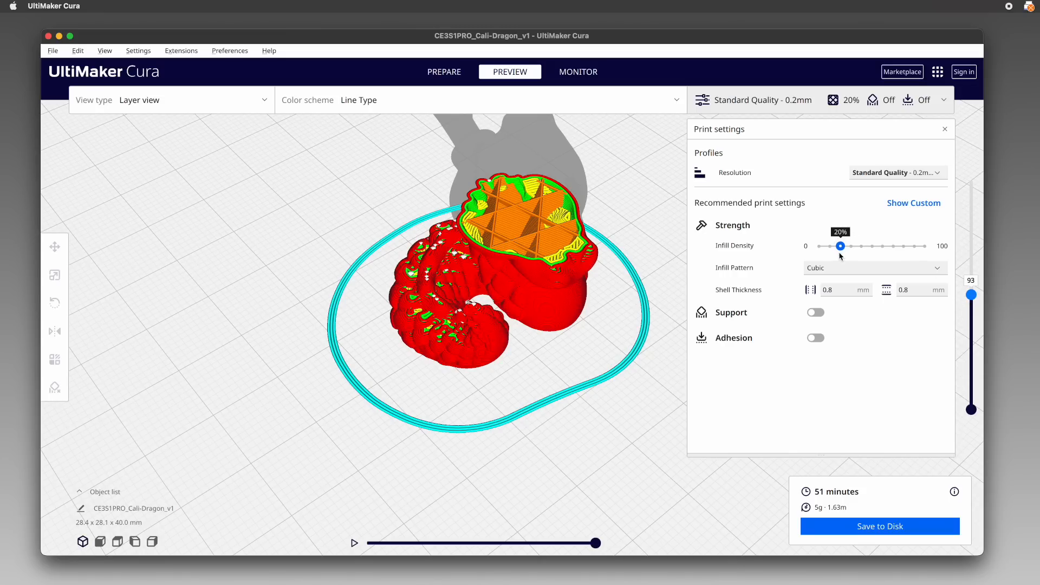
{"action": "mouse_move", "coordinate": [875, 237]}
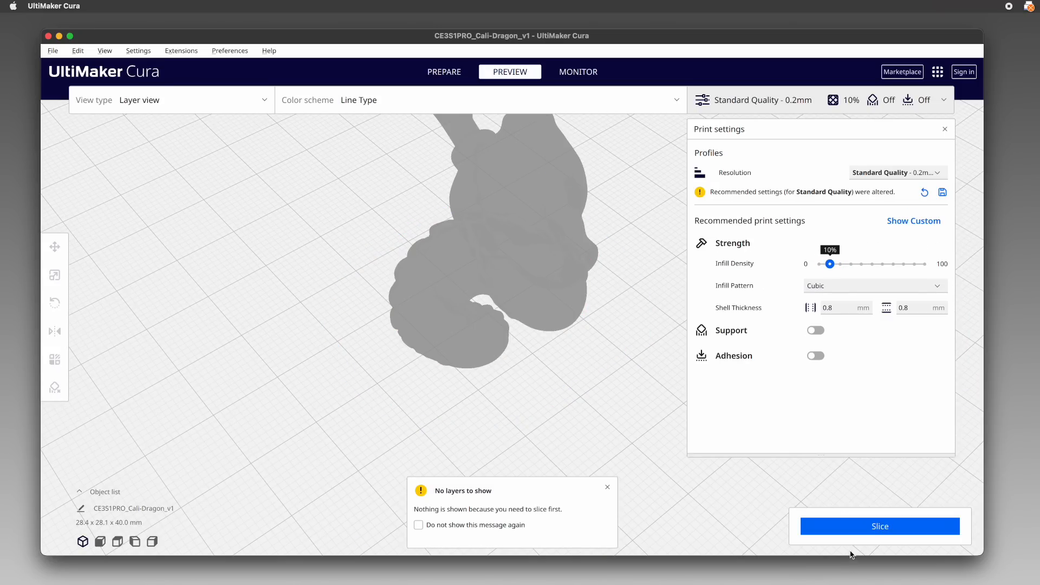
- Re-slice the dragon after returning infill density to 20%
{"action": "left_click", "coordinate": [880, 527]}
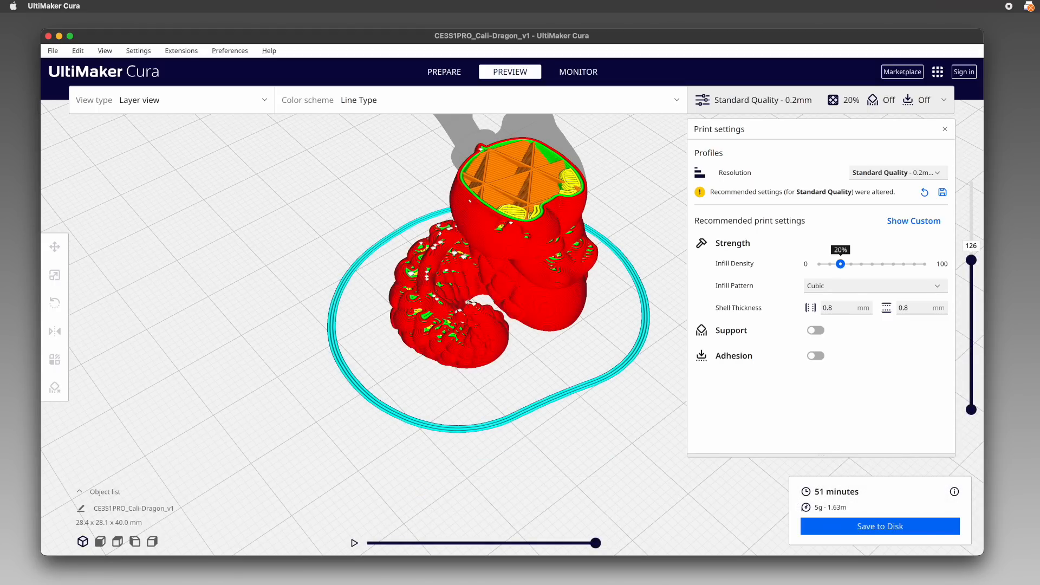
{"action": "mouse_move", "coordinate": [906, 334]}
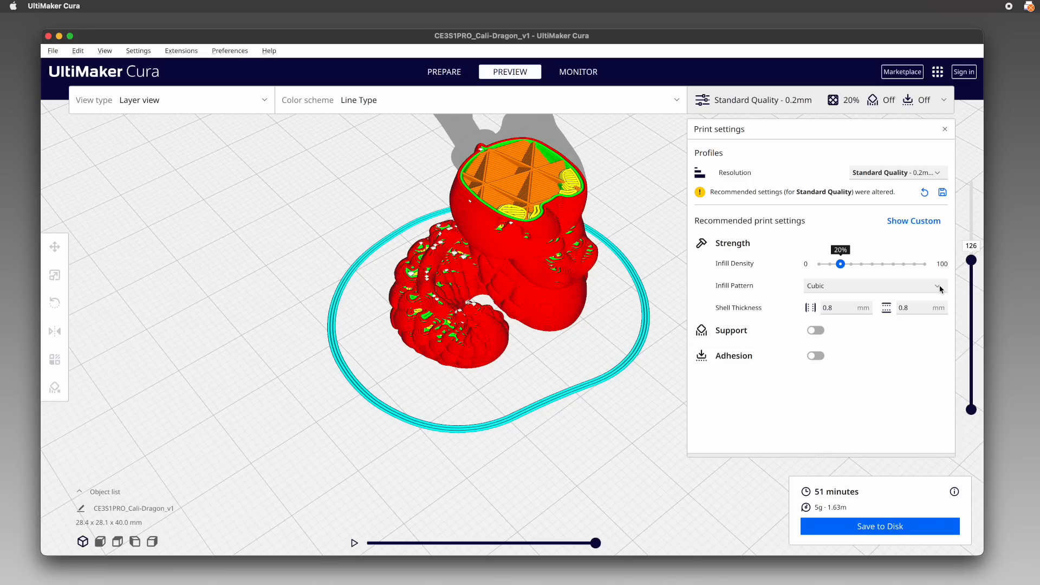
- Switch the infill pattern to Grid and re-slice the dragon
{"action": "left_click", "coordinate": [939, 285]}
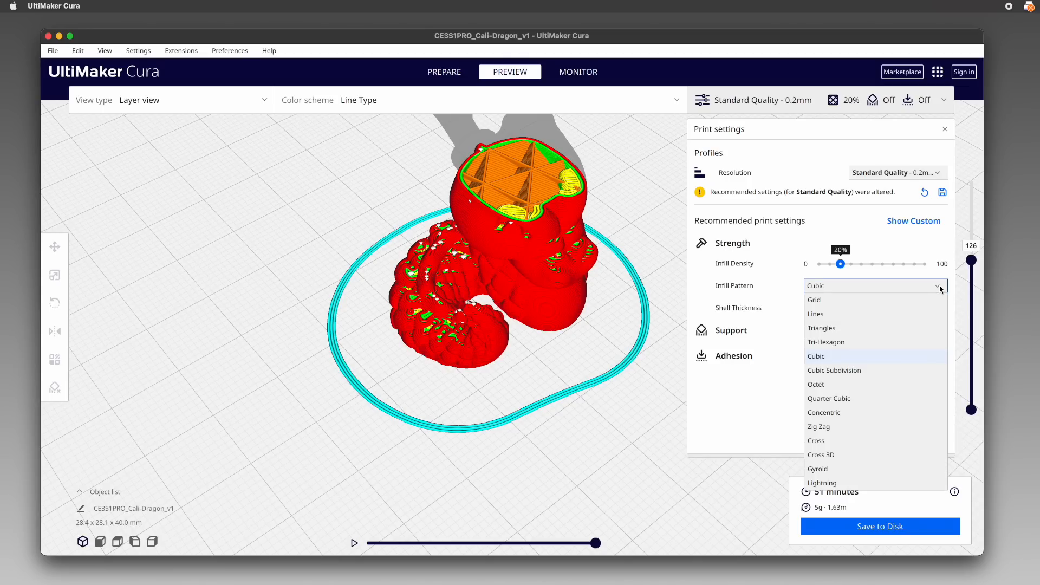
{"action": "left_click", "coordinate": [814, 299]}
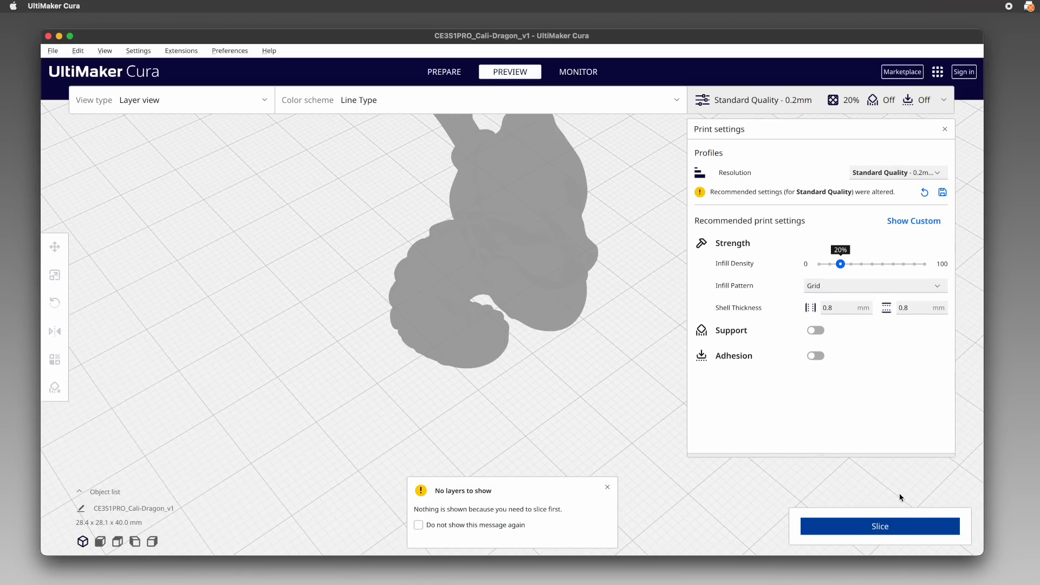
{"action": "left_click", "coordinate": [880, 526]}
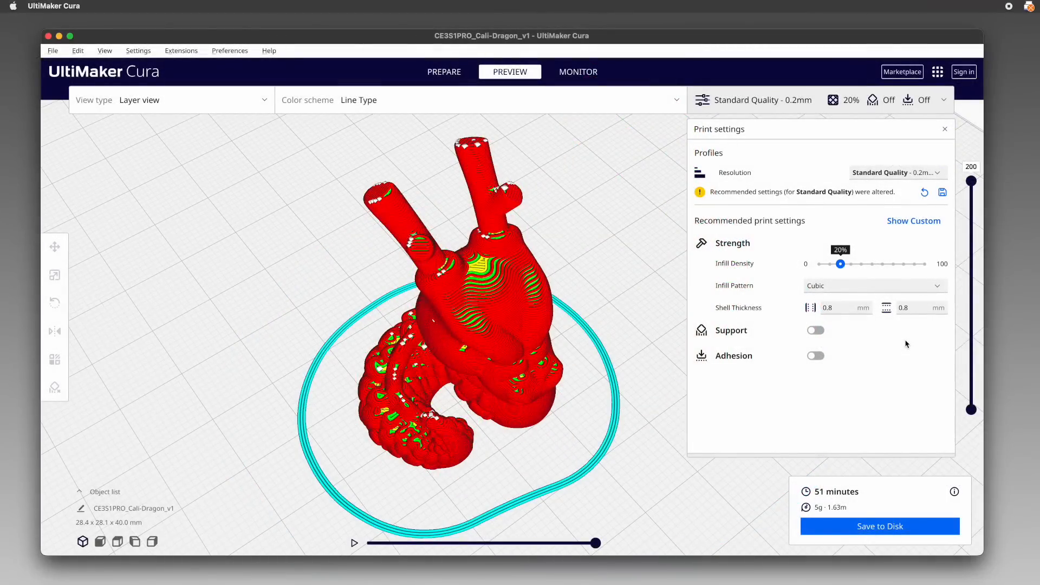
{"action": "mouse_move", "coordinate": [767, 321]}
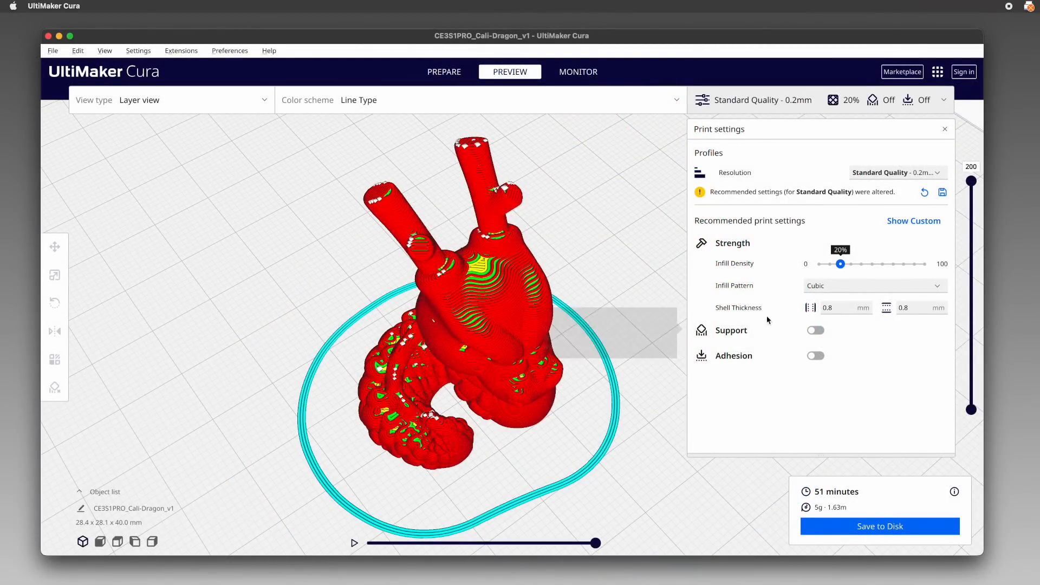
{"action": "mouse_move", "coordinate": [926, 322]}
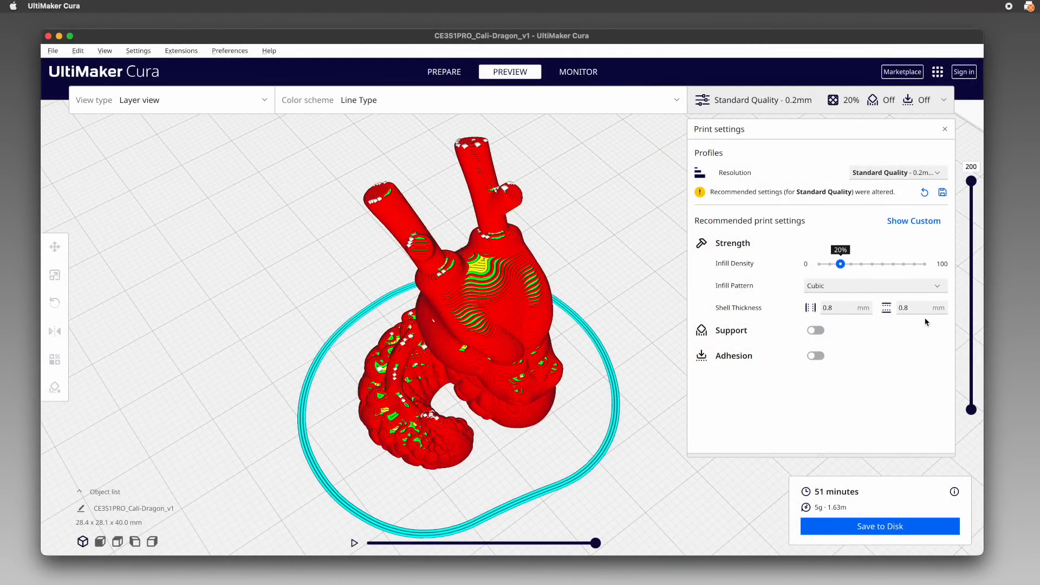
{"action": "mouse_move", "coordinate": [806, 314]}
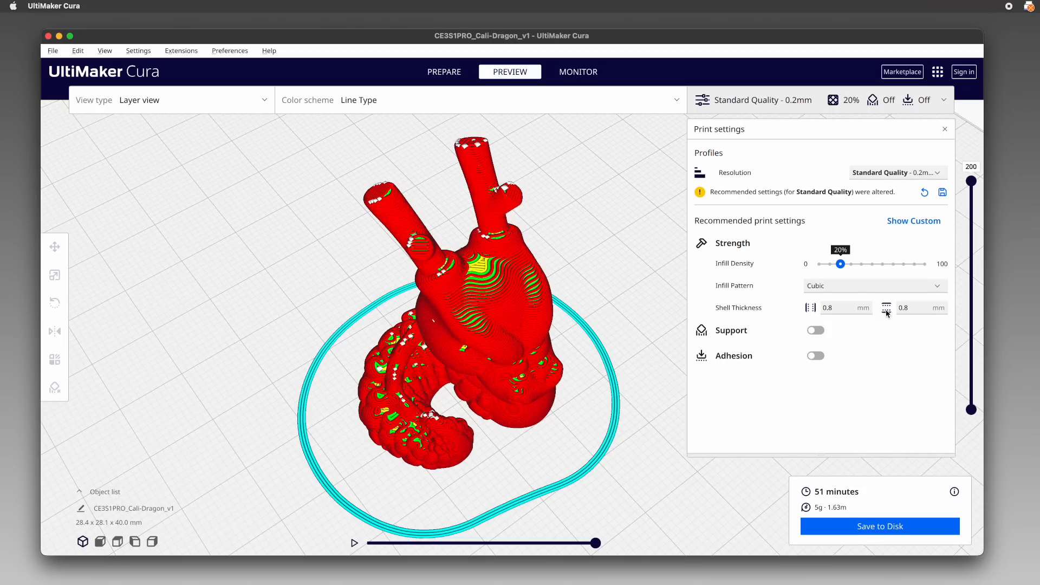
{"action": "mouse_move", "coordinate": [893, 324]}
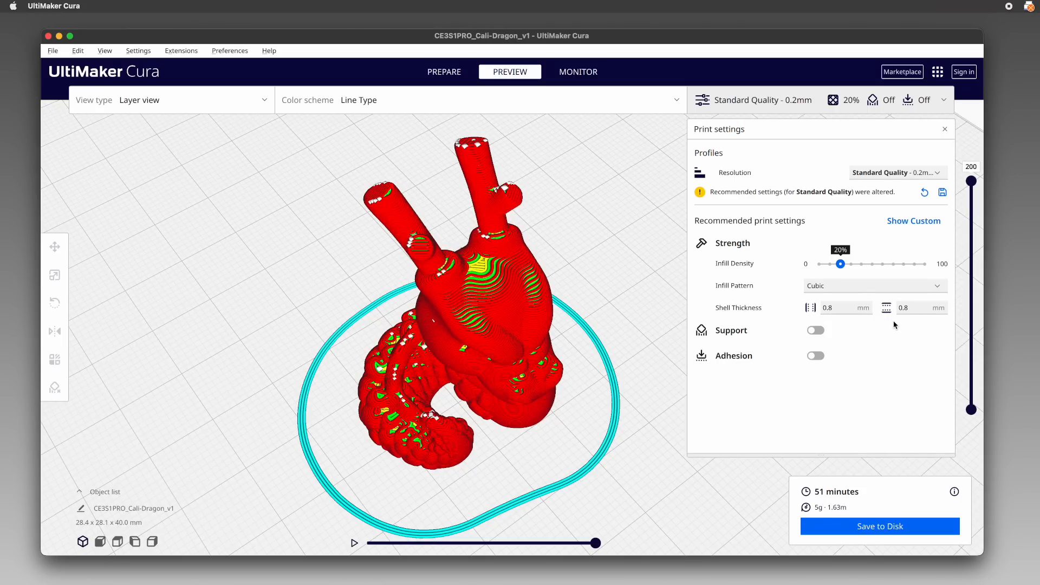
{"action": "mouse_move", "coordinate": [938, 322]}
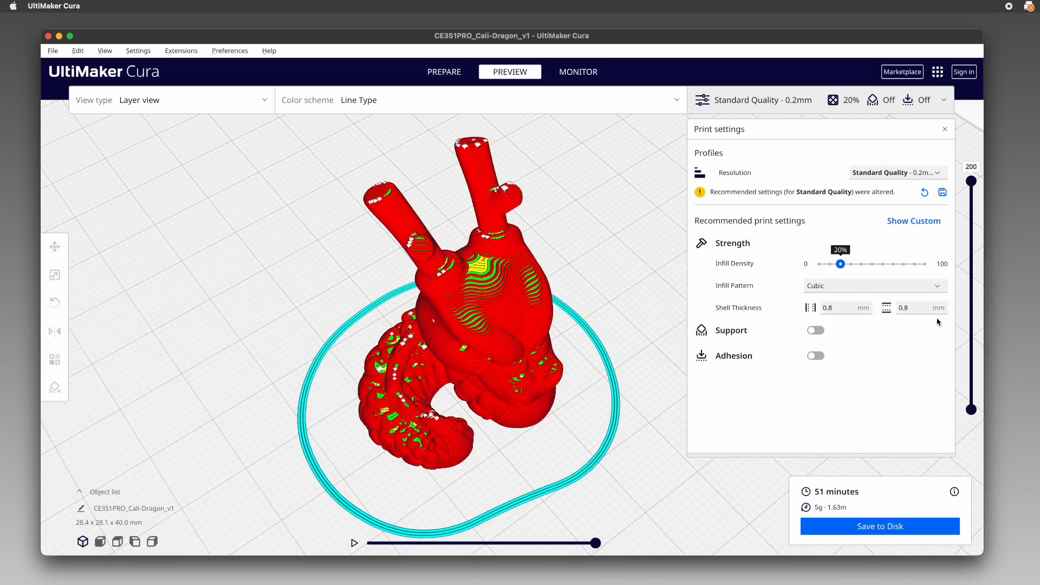
{"action": "mouse_move", "coordinate": [911, 323]}
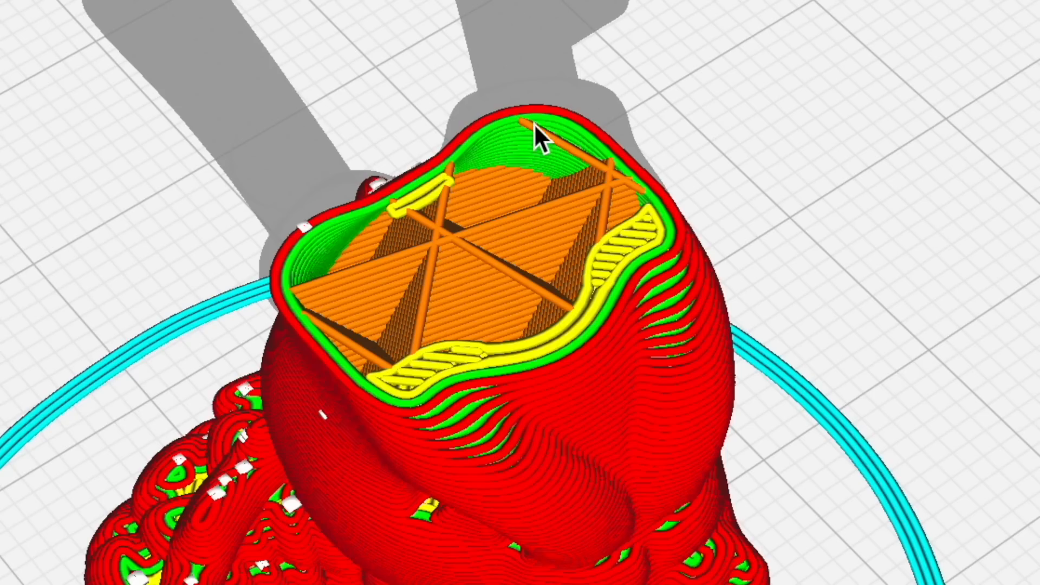
{"action": "mouse_move", "coordinate": [888, 178]}
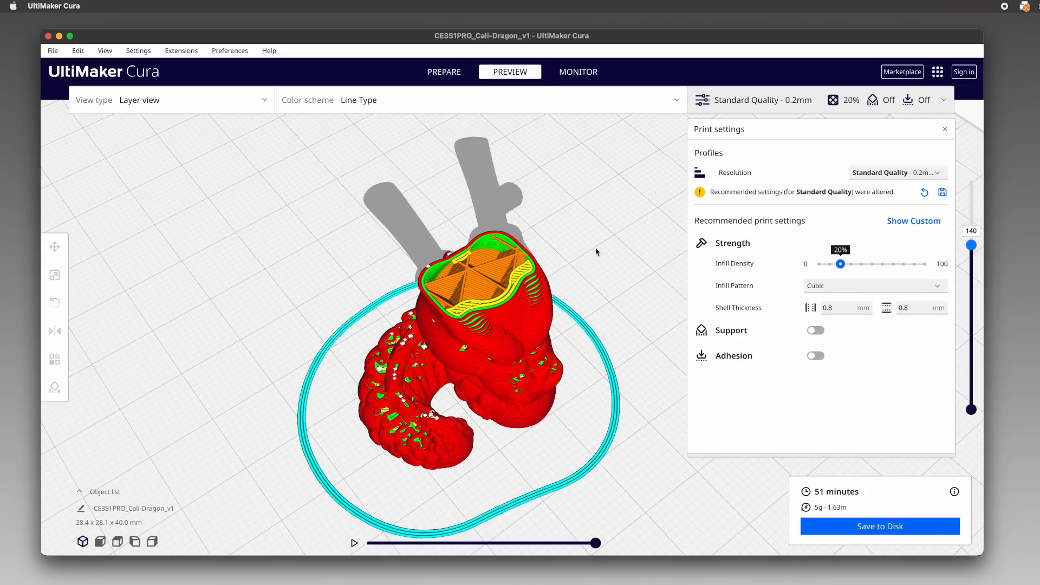
{"action": "mouse_move", "coordinate": [795, 324]}
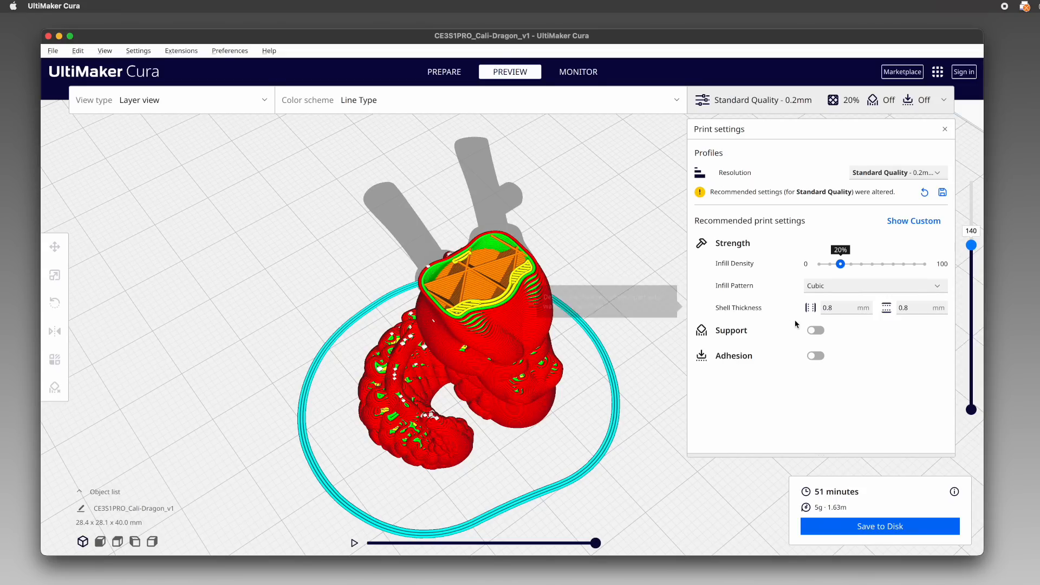
{"action": "mouse_move", "coordinate": [839, 324]}
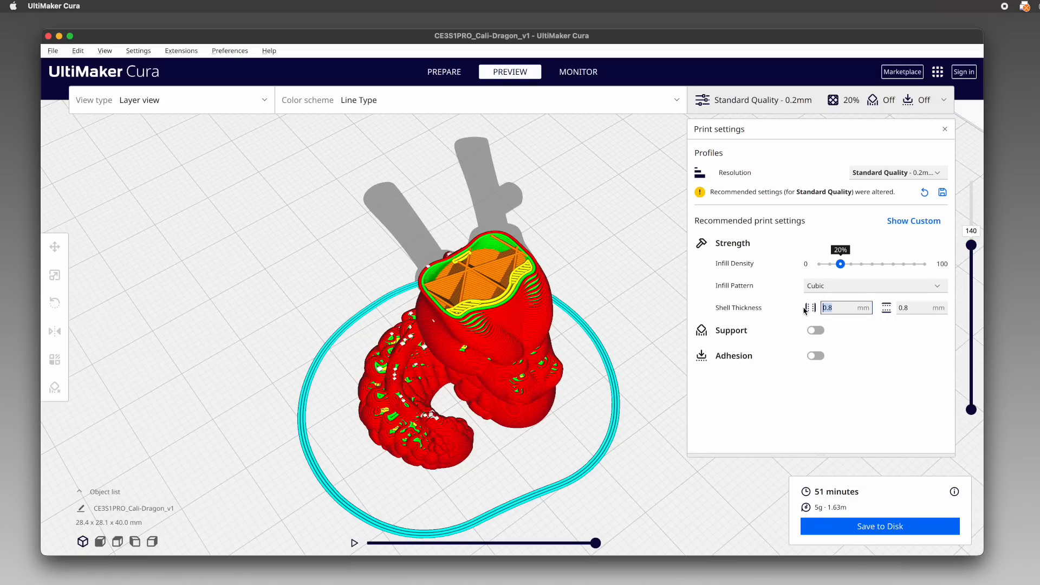
- Set wall thickness to 1.2 mm and re-slice, raising the estimate to 52 minutes
{"action": "type", "text": "1.2"}
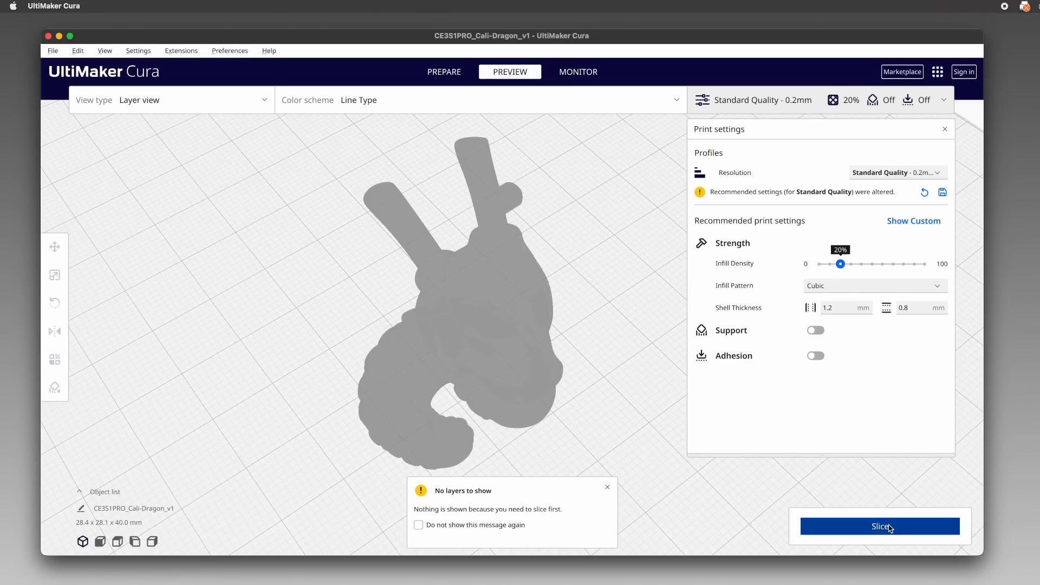
{"action": "left_click", "coordinate": [878, 527]}
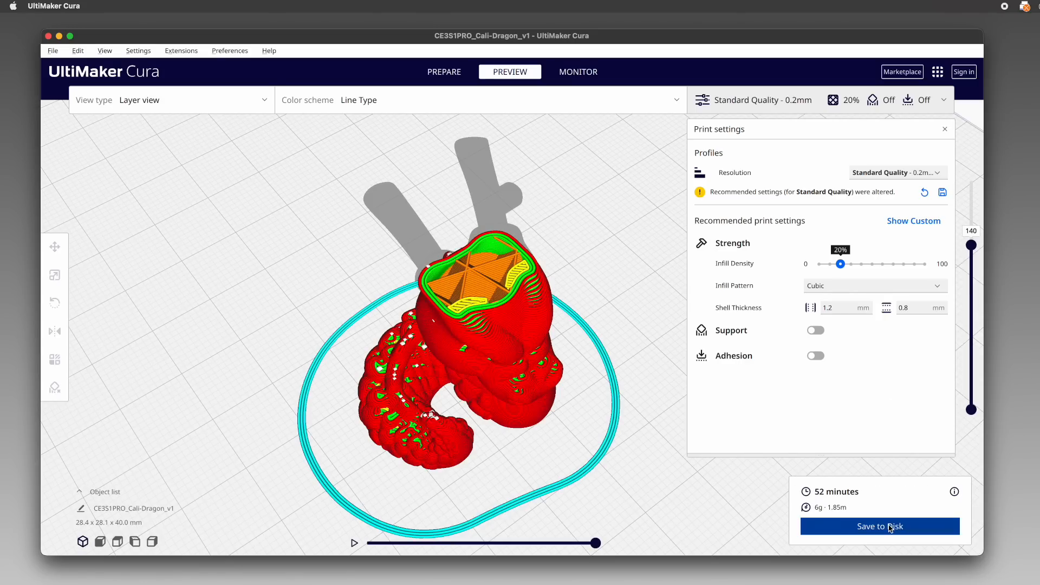
{"action": "scroll", "scroll_direction": "up", "scroll_amount": 3}
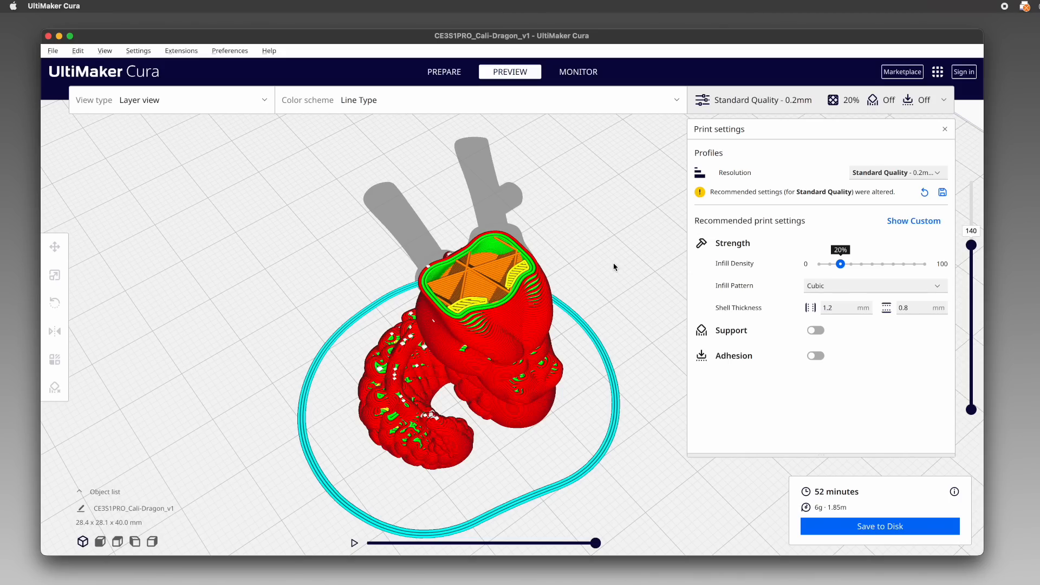
{"action": "mouse_move", "coordinate": [764, 307]}
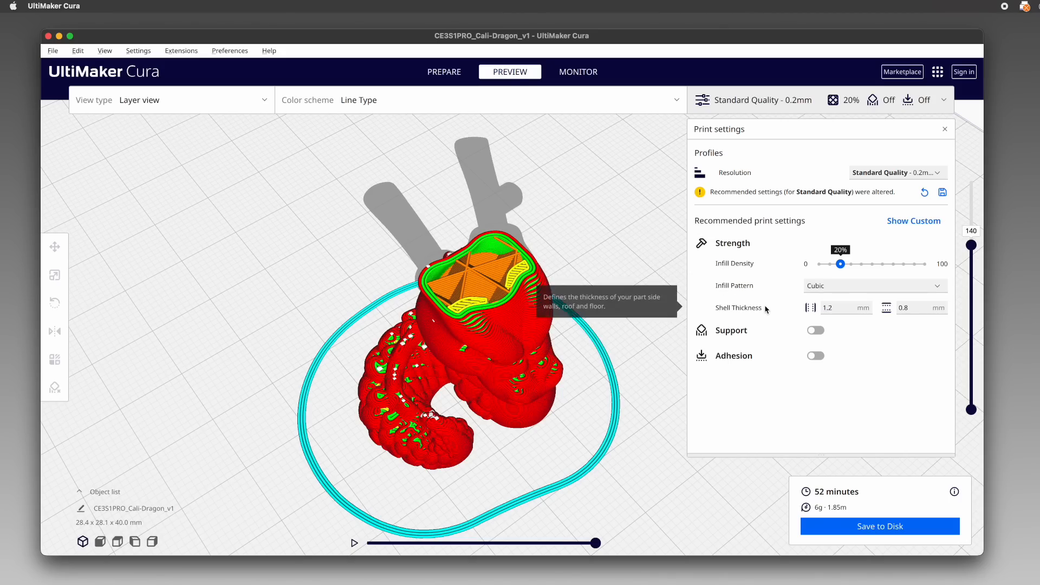
{"action": "mouse_move", "coordinate": [783, 324]}
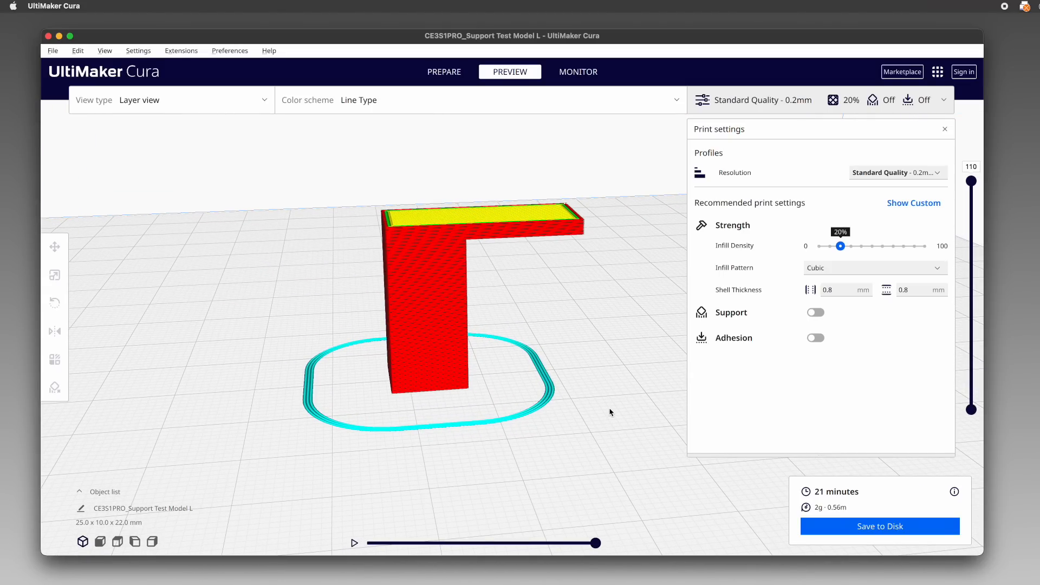
{"action": "mouse_move", "coordinate": [684, 416]}
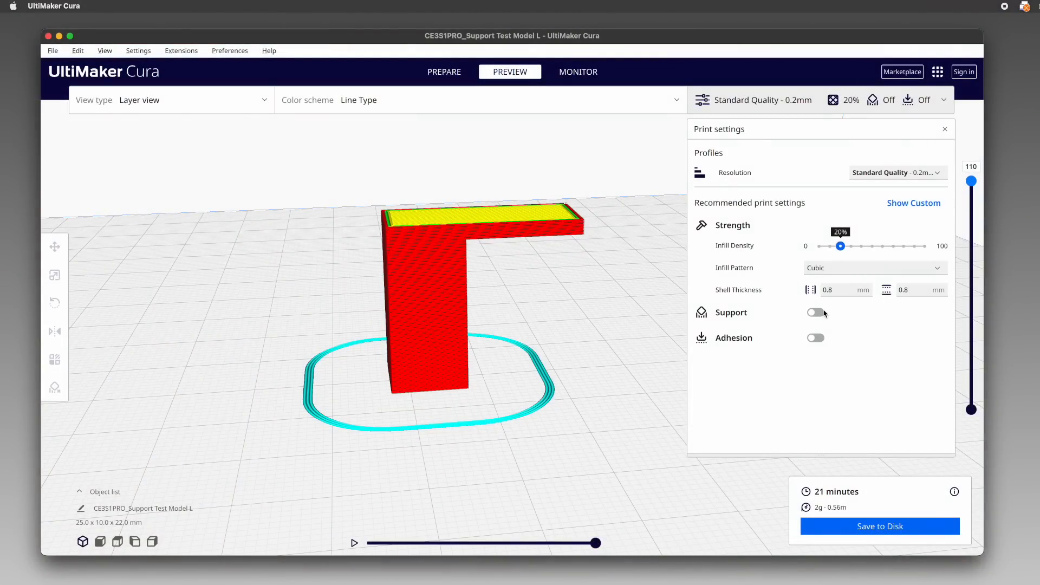
- Turn on Normal supports with placement Everywhere for the L model
{"action": "left_click", "coordinate": [815, 311]}
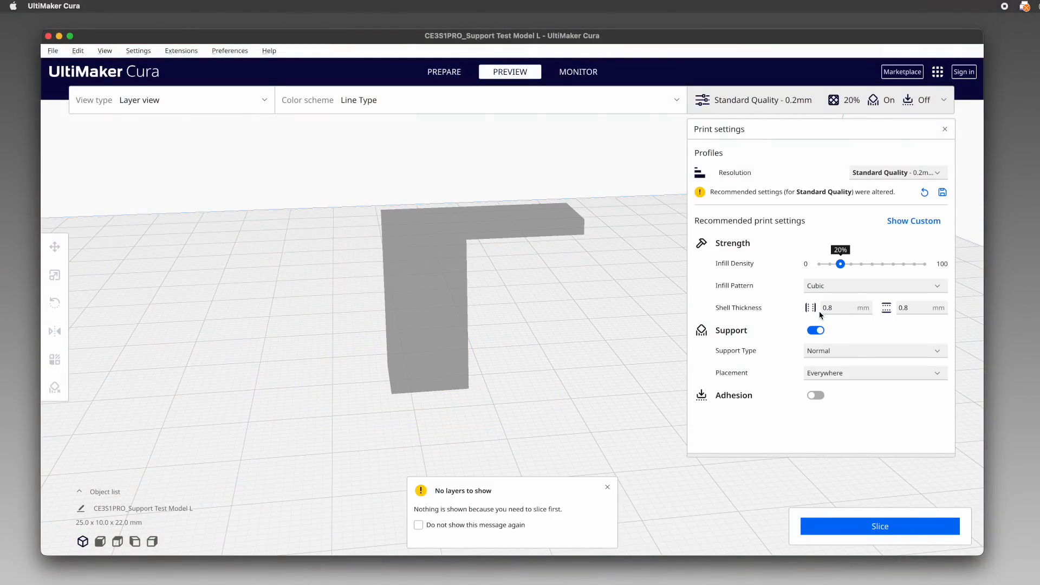
{"action": "mouse_move", "coordinate": [828, 320]}
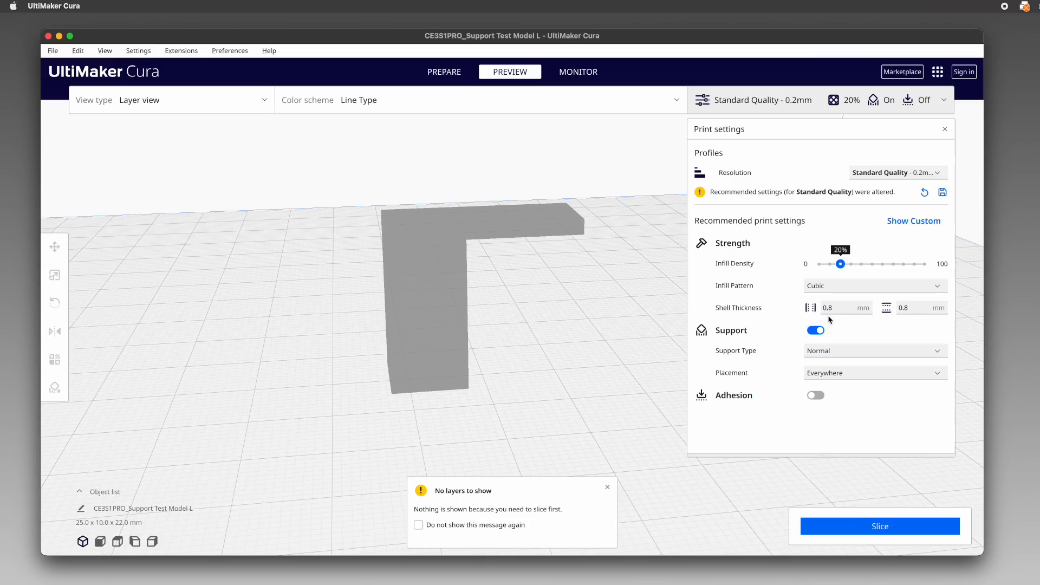
{"action": "mouse_move", "coordinate": [869, 344]}
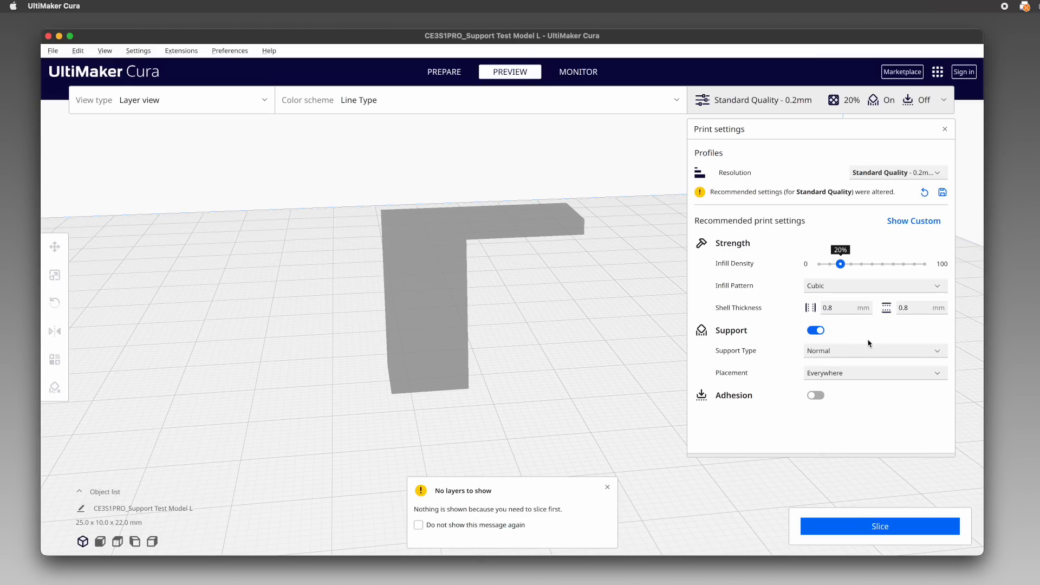
{"action": "left_click", "coordinate": [874, 350]}
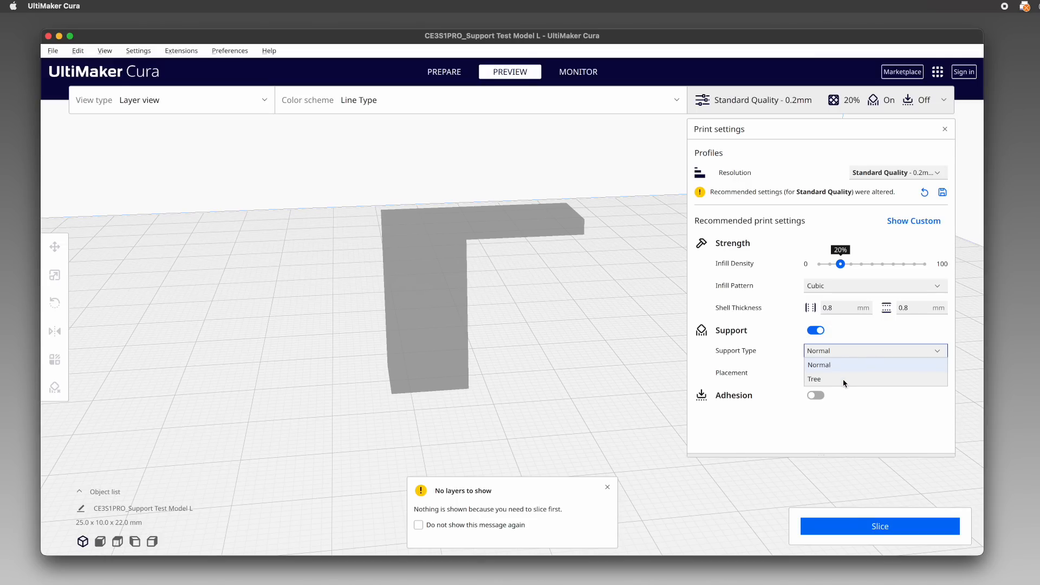
{"action": "left_click", "coordinate": [819, 365]}
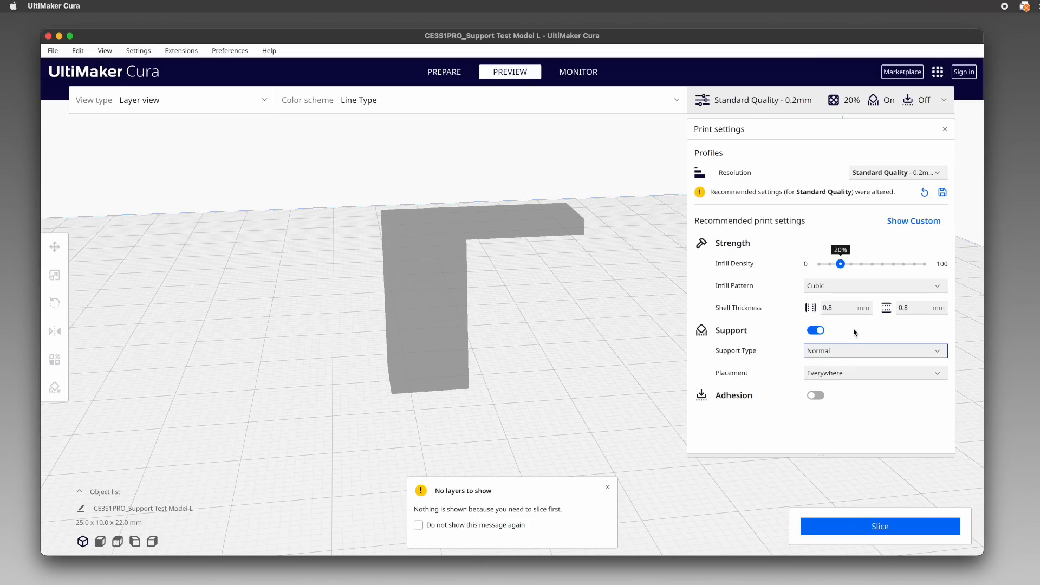
{"action": "left_click", "coordinate": [874, 371]}
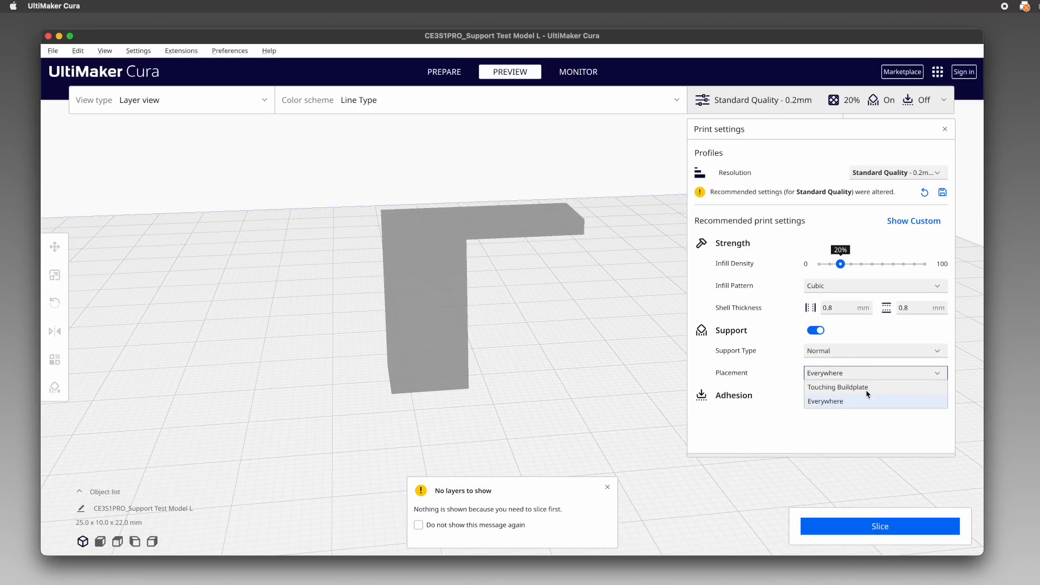
{"action": "left_click", "coordinate": [824, 401]}
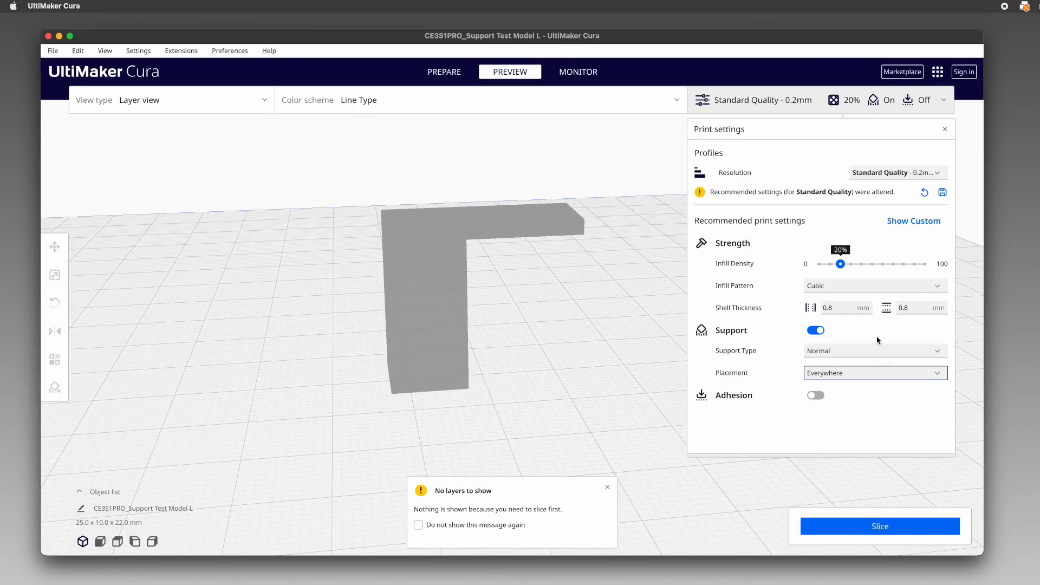
{"action": "mouse_move", "coordinate": [875, 347]}
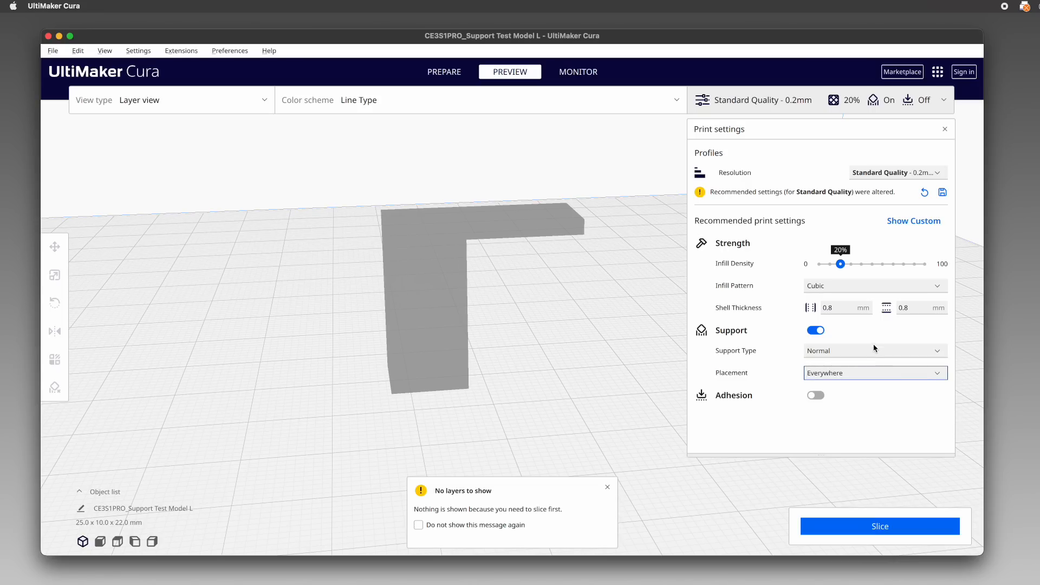
{"action": "mouse_move", "coordinate": [890, 387]}
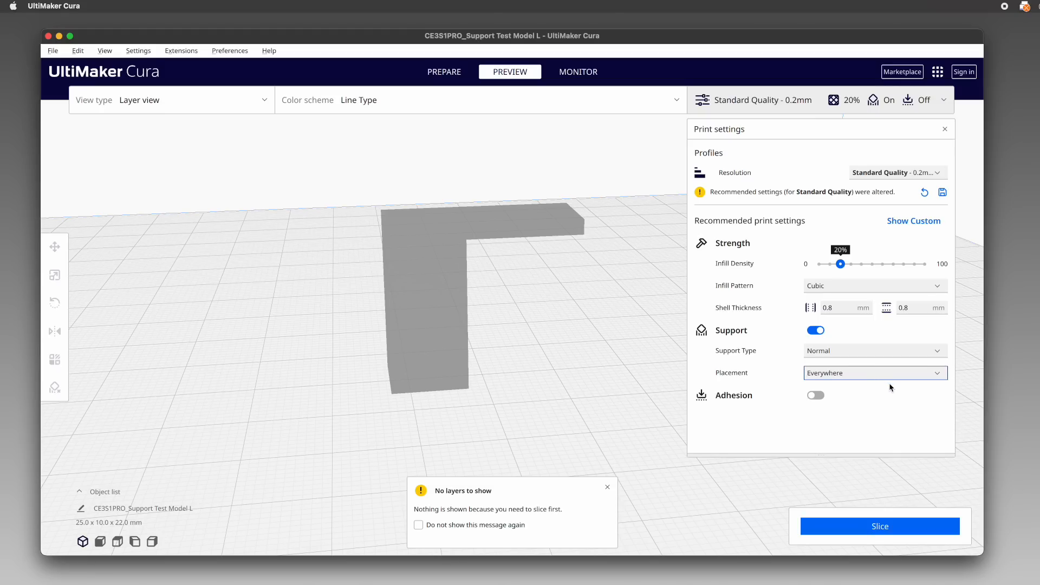
- Slice the L model with normal supports generated under its overhang
{"action": "left_click", "coordinate": [880, 526]}
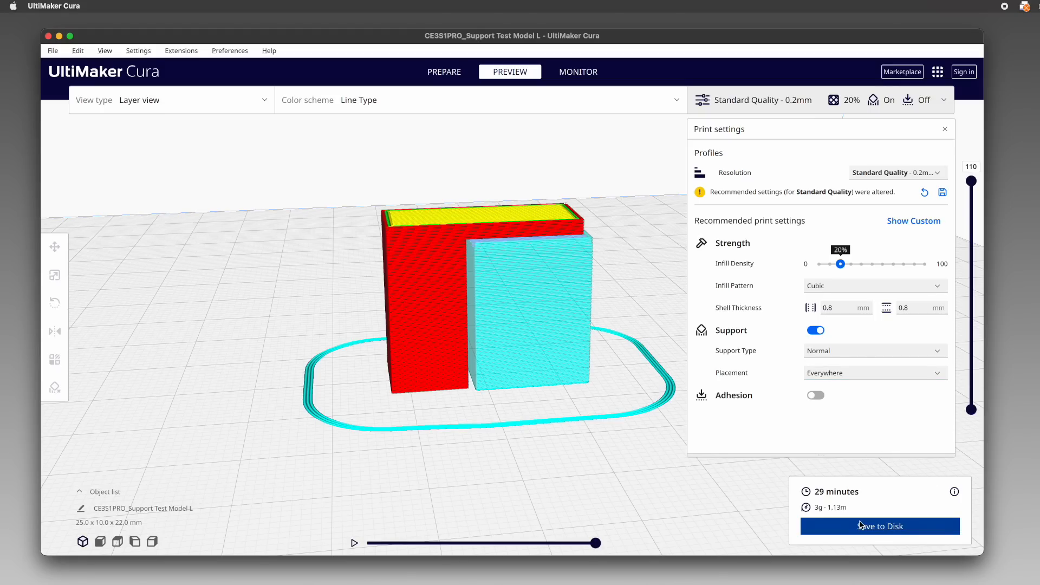
{"action": "mouse_move", "coordinate": [647, 462]}
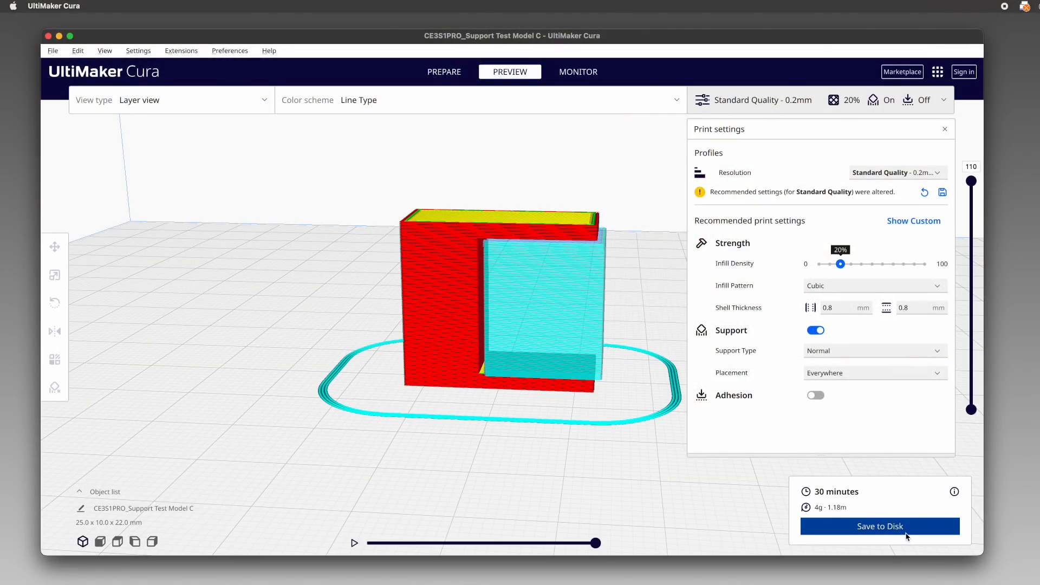
{"action": "mouse_move", "coordinate": [637, 385]}
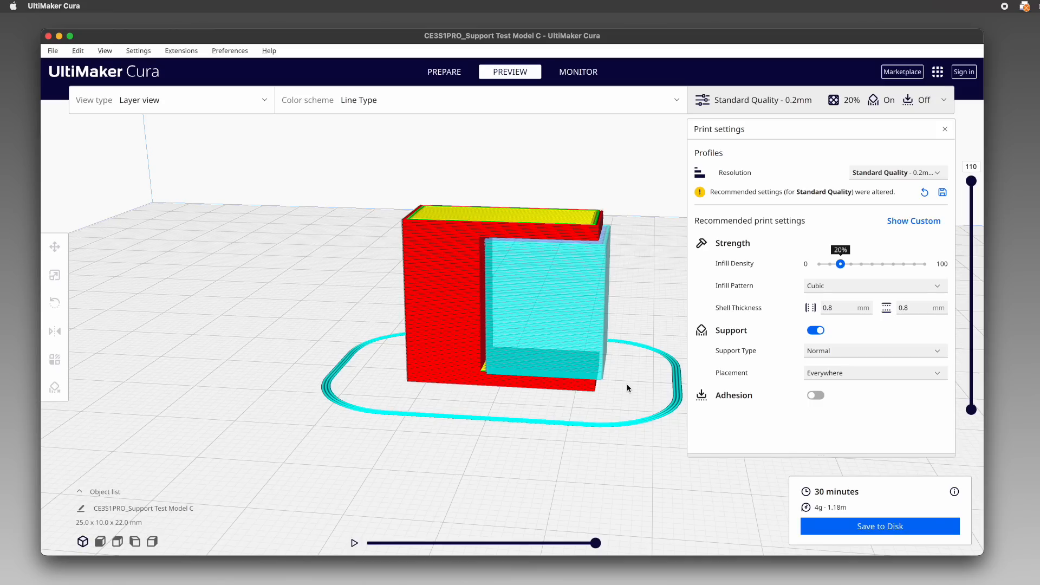
{"action": "mouse_move", "coordinate": [563, 368]}
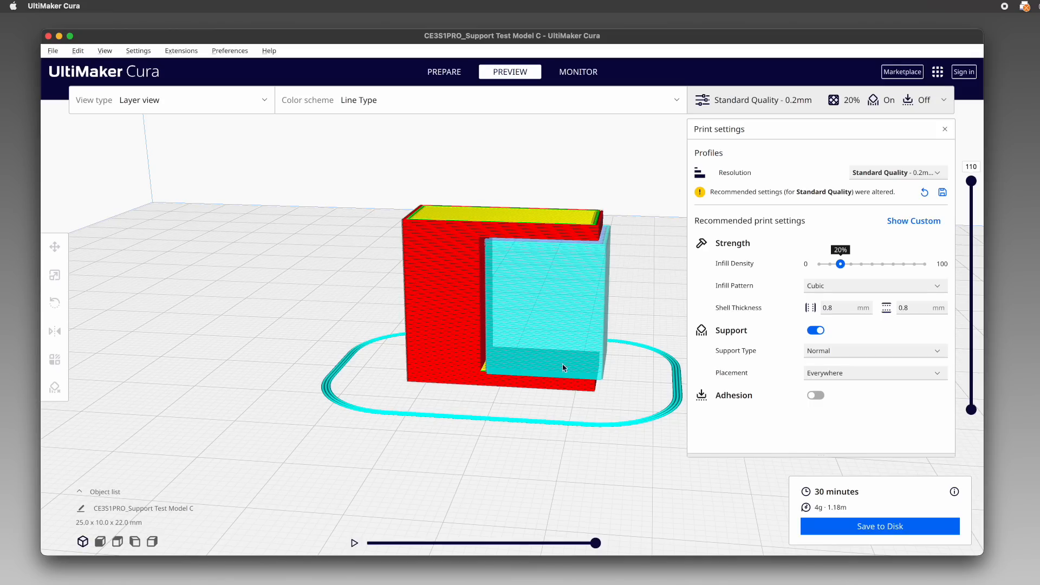
{"action": "mouse_move", "coordinate": [510, 358]}
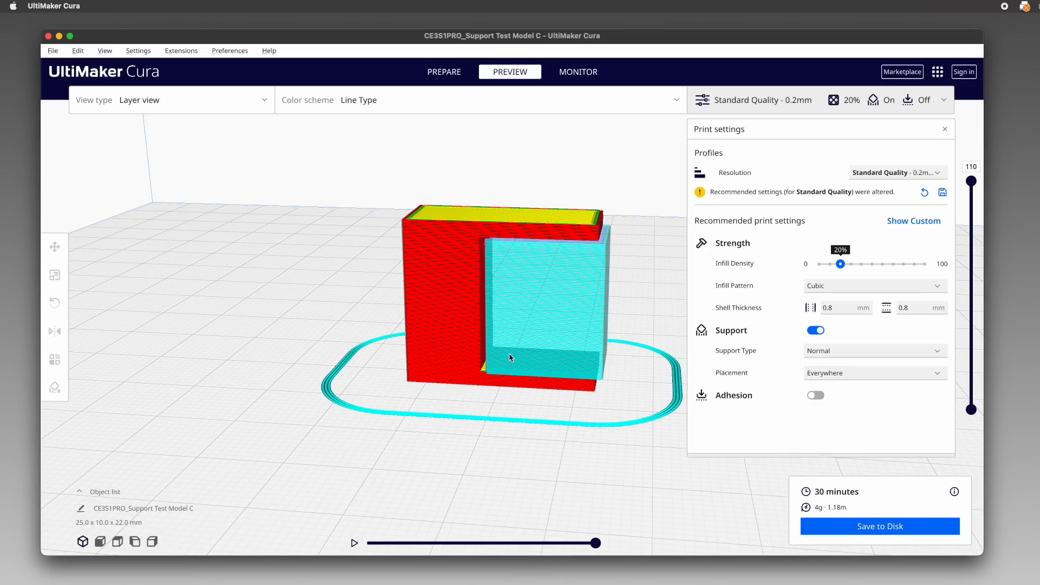
{"action": "mouse_move", "coordinate": [585, 363]}
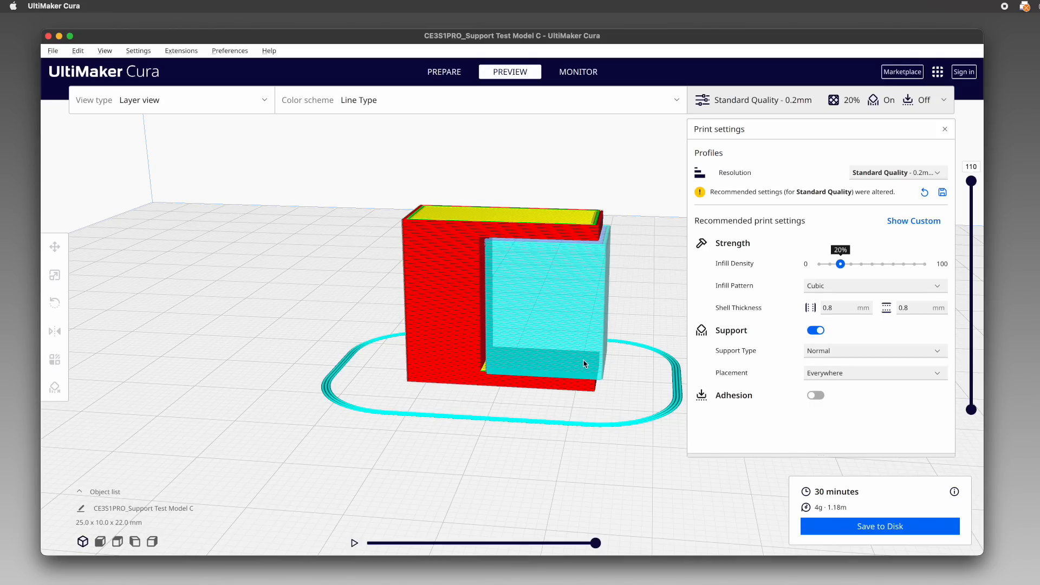
{"action": "mouse_move", "coordinate": [647, 324]}
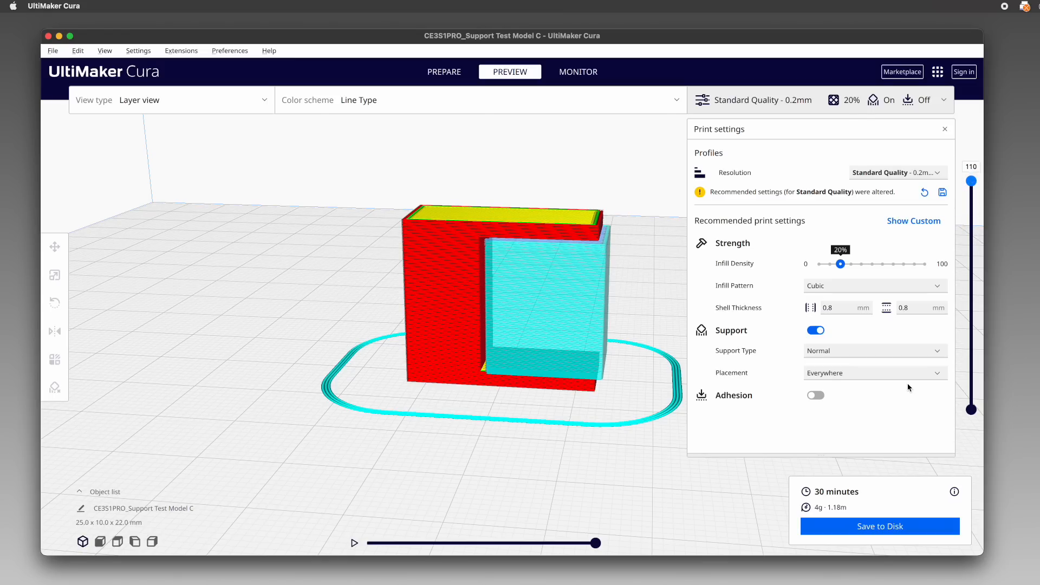
- Slice both C test pieces with normal supports set to Touching Buildplate (48 min, 5 g)
{"action": "left_click", "coordinate": [874, 371]}
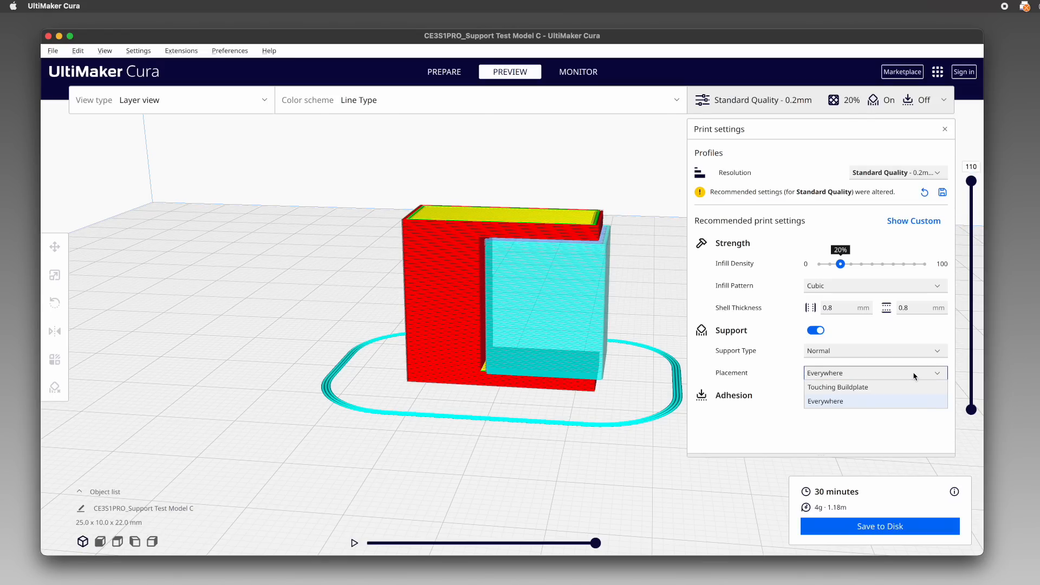
{"action": "left_click", "coordinate": [837, 386]}
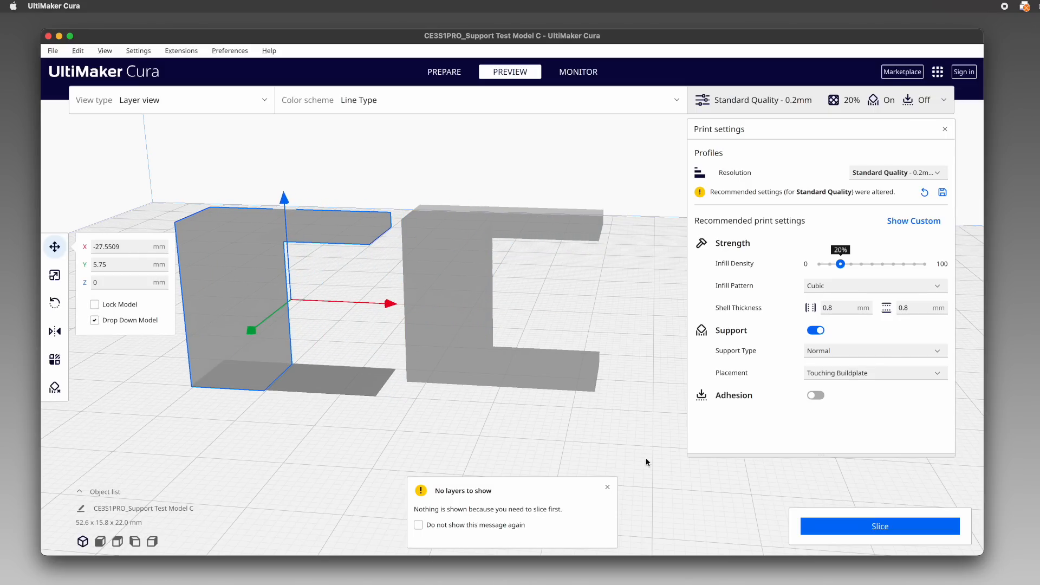
{"action": "left_click", "coordinate": [880, 527]}
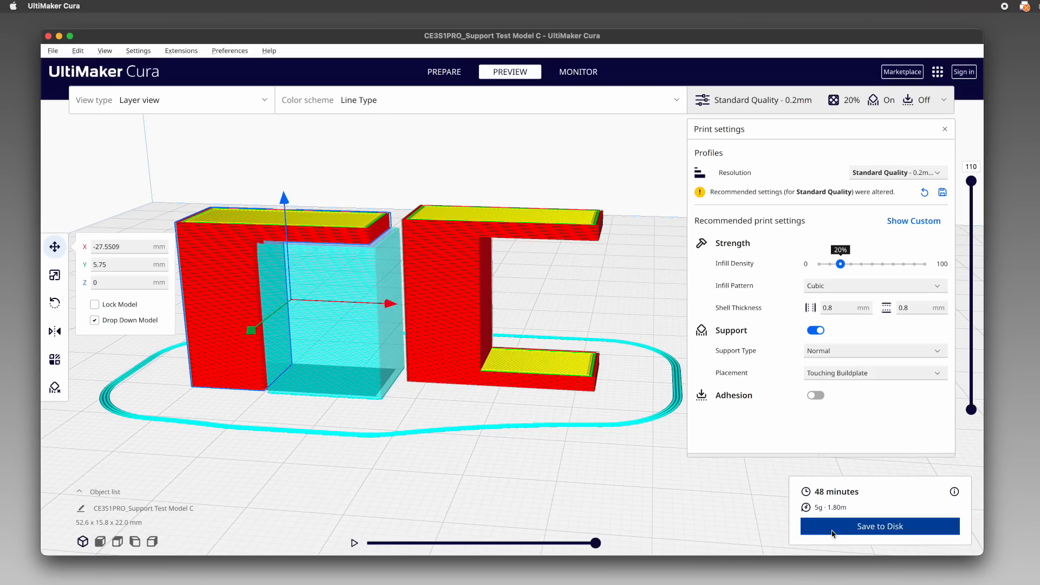
{"action": "mouse_move", "coordinate": [671, 490]}
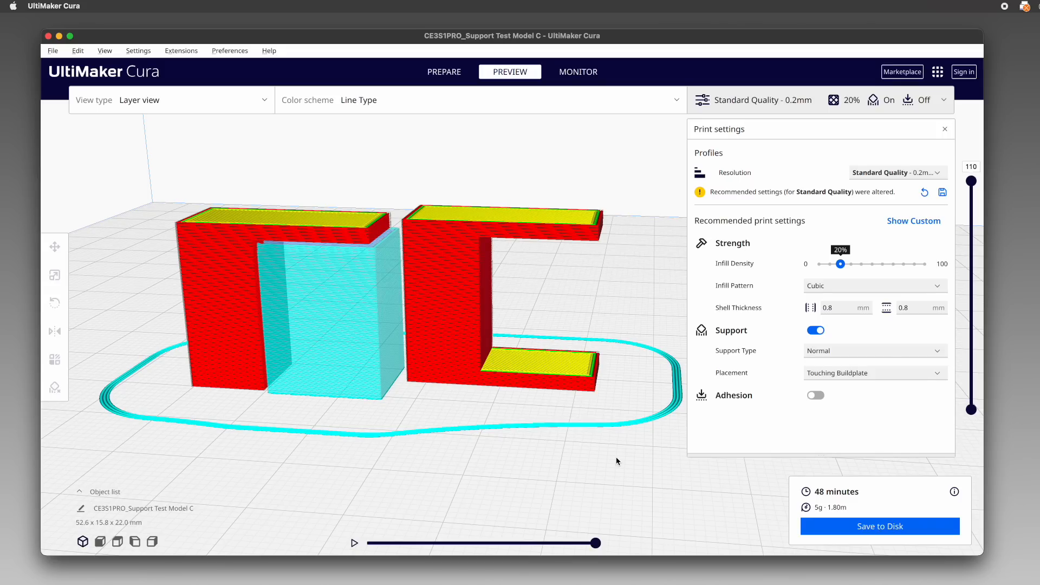
{"action": "mouse_move", "coordinate": [716, 484]}
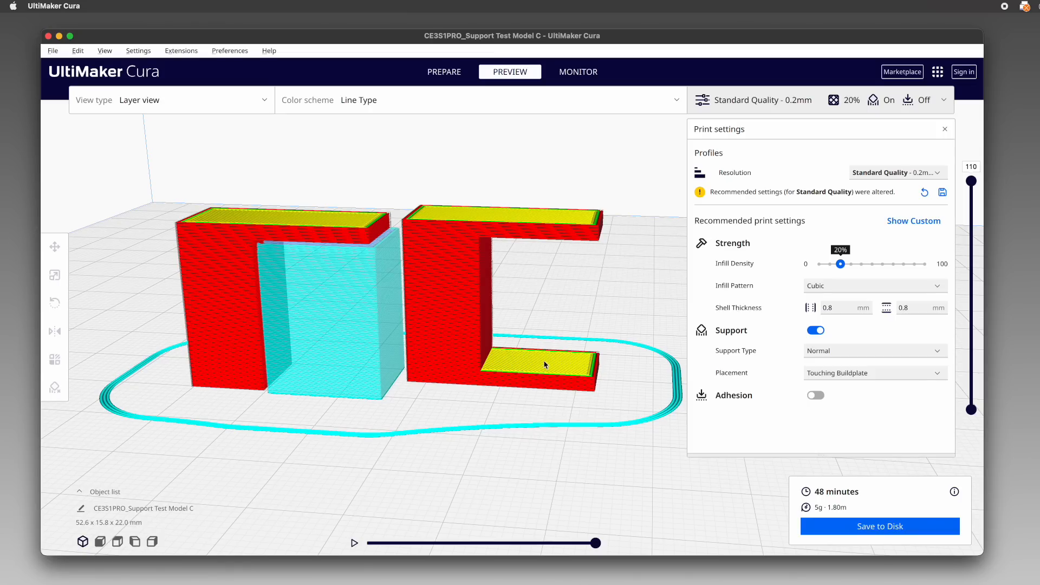
{"action": "mouse_move", "coordinate": [616, 403]}
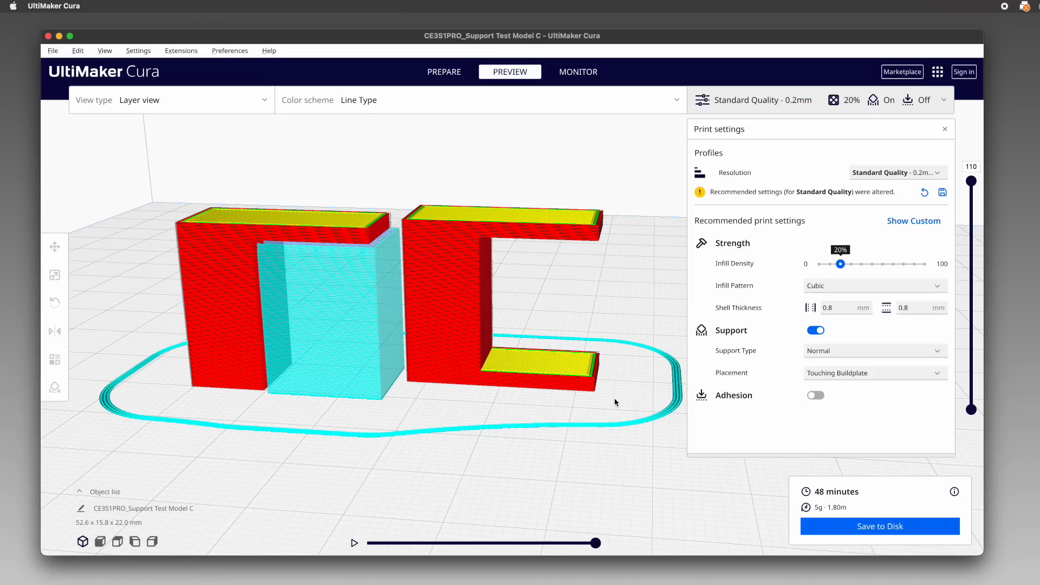
{"action": "mouse_move", "coordinate": [551, 265]}
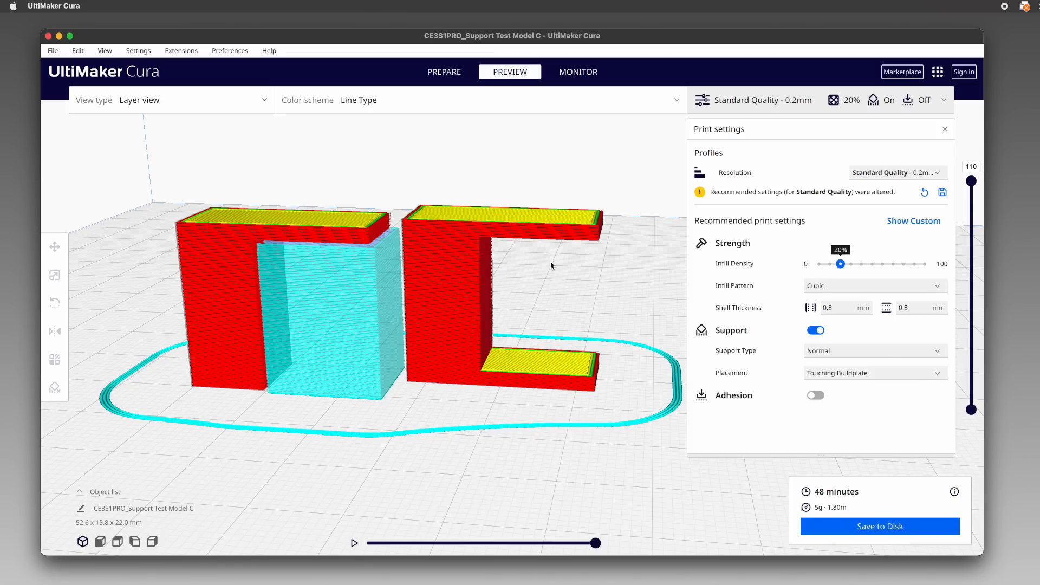
{"action": "mouse_move", "coordinate": [622, 399]}
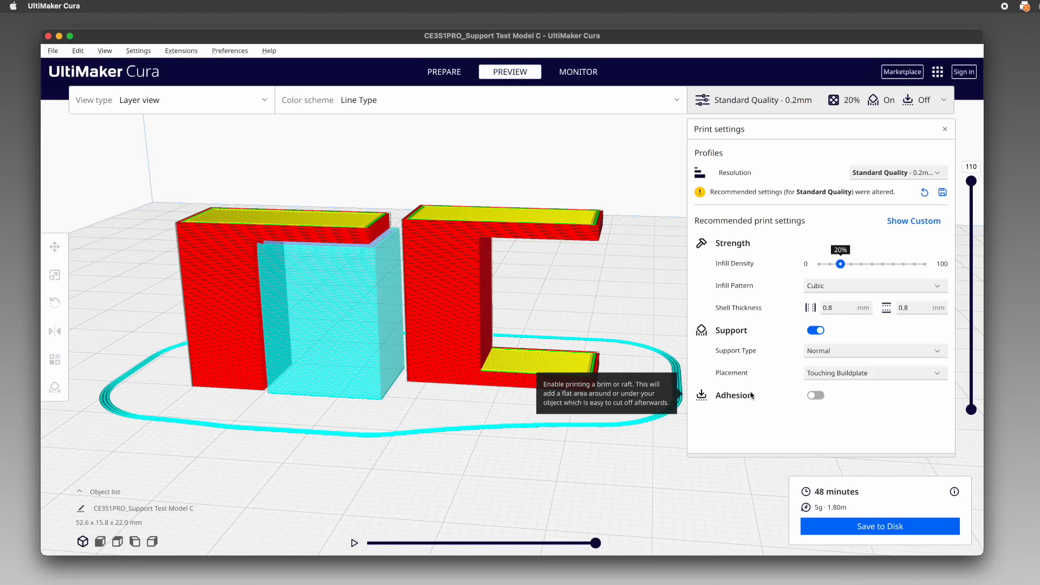
{"action": "mouse_move", "coordinate": [656, 430]}
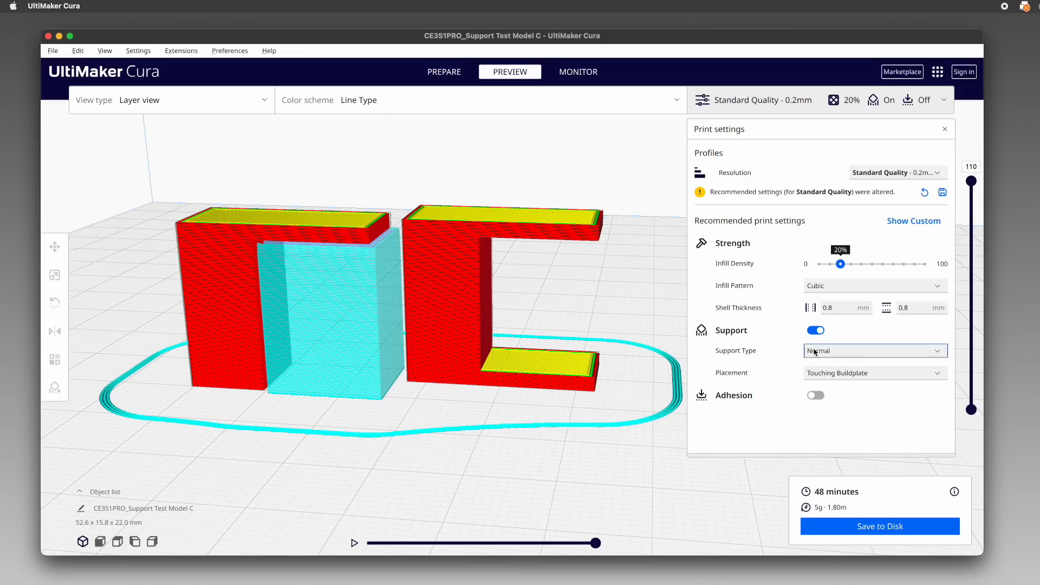
- Re-slice with Tree support type placed Everywhere (45 min, 5 g)
{"action": "left_click", "coordinate": [874, 349]}
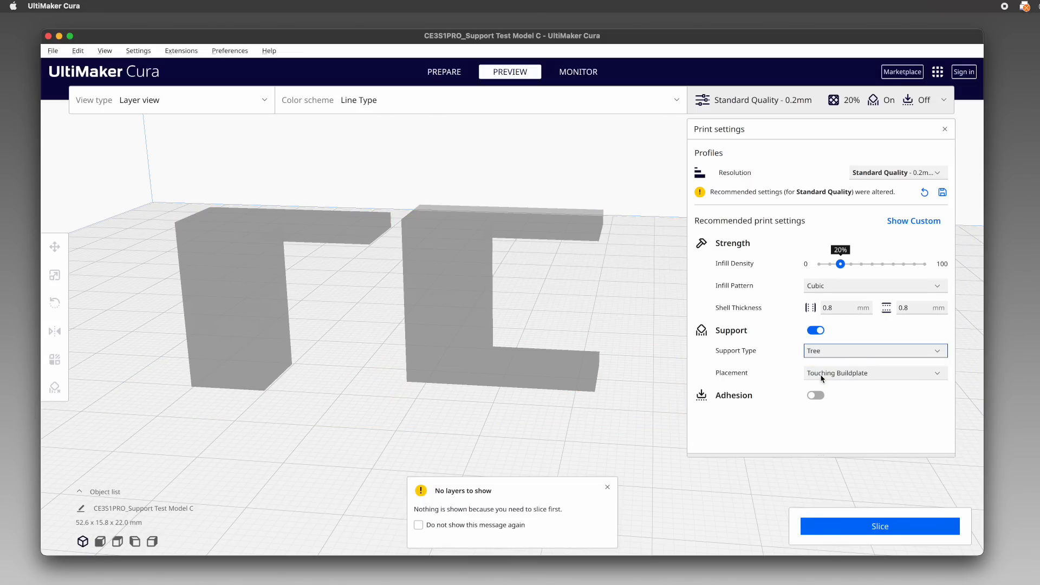
{"action": "left_click", "coordinate": [874, 371]}
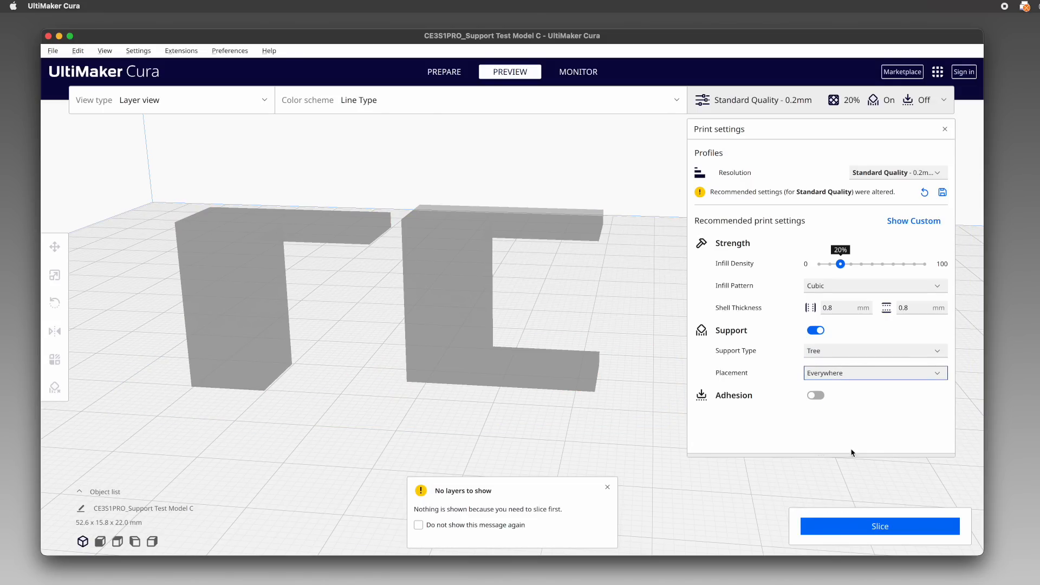
{"action": "left_click", "coordinate": [880, 525]}
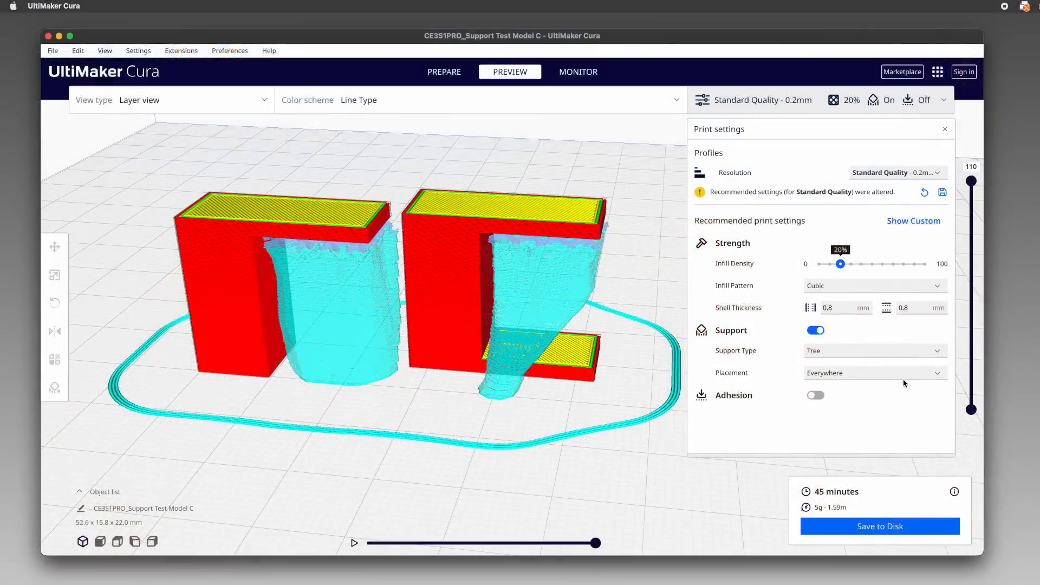
- Re-slice with tree supports restricted to Touching Buildplate (44 min)
{"action": "left_click", "coordinate": [873, 372]}
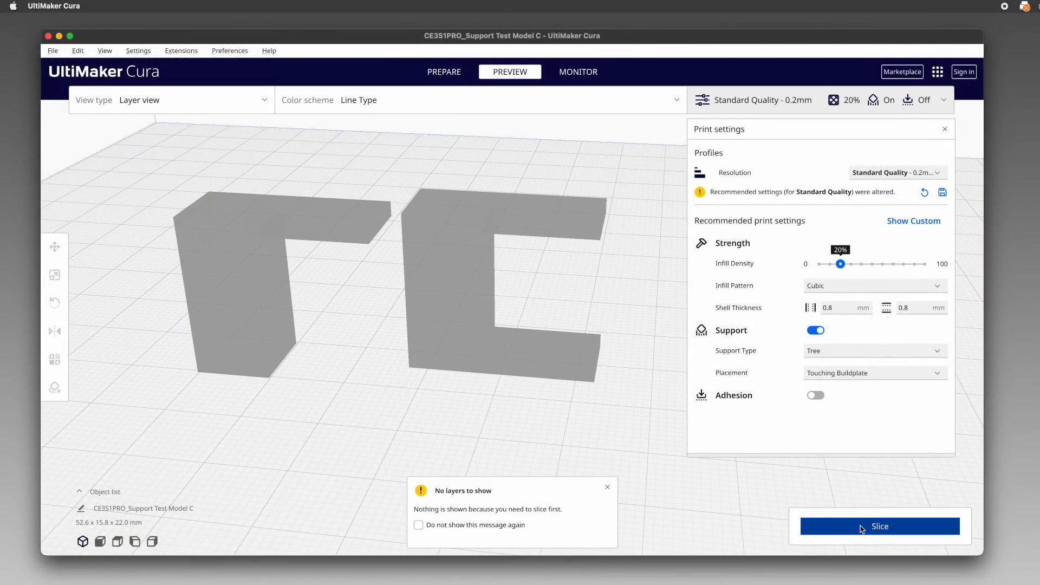
{"action": "left_click", "coordinate": [879, 527]}
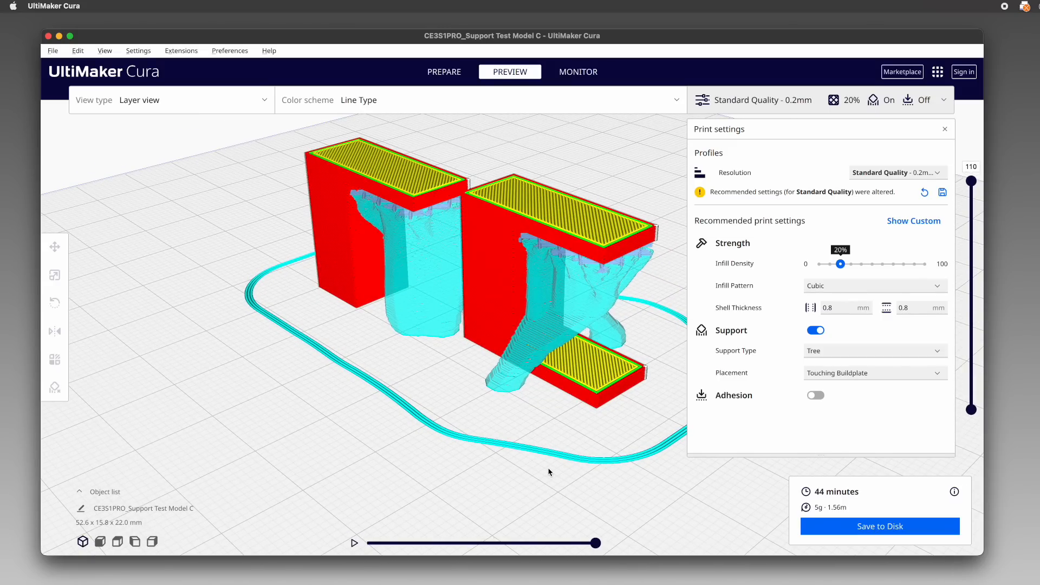
{"action": "mouse_move", "coordinate": [705, 417]}
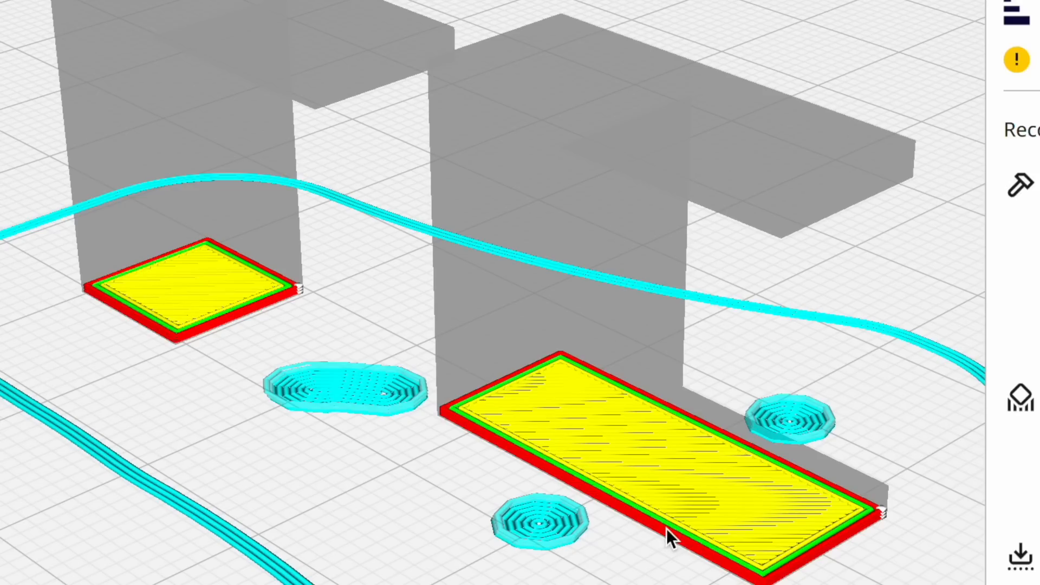
{"action": "mouse_move", "coordinate": [551, 566]}
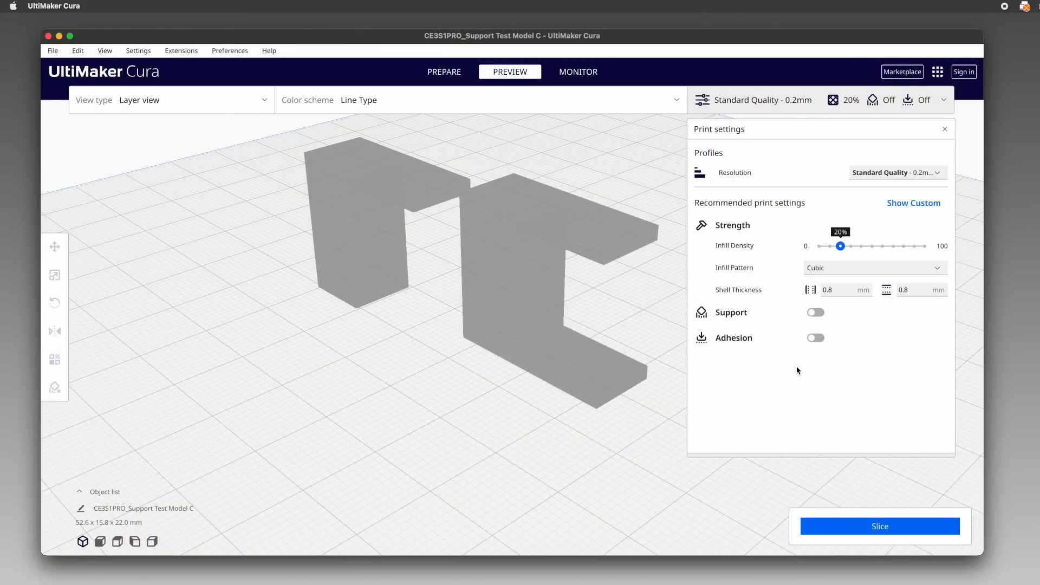
{"action": "mouse_move", "coordinate": [799, 352]}
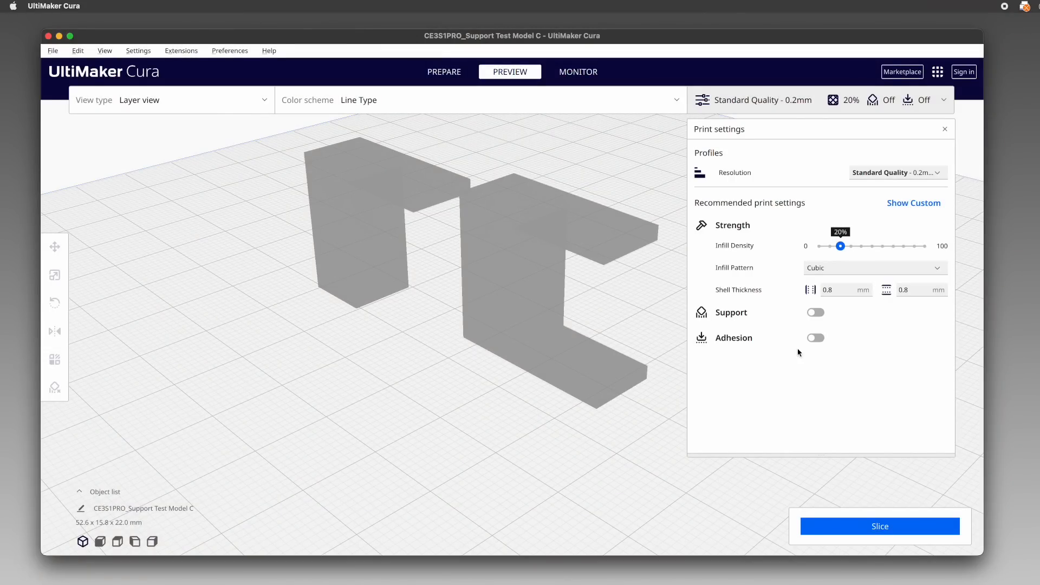
{"action": "mouse_move", "coordinate": [812, 354]}
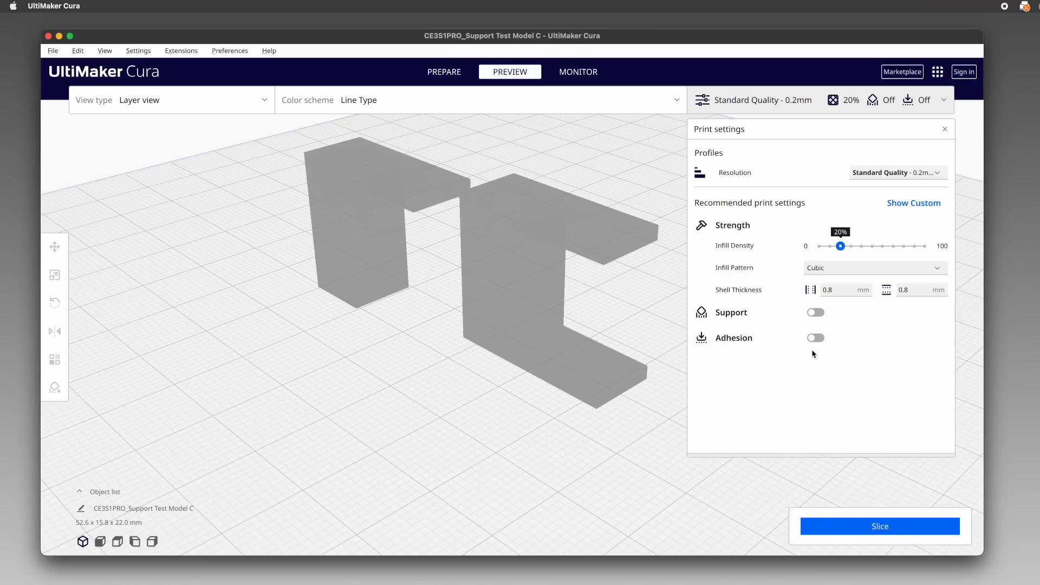
{"action": "mouse_move", "coordinate": [846, 503]}
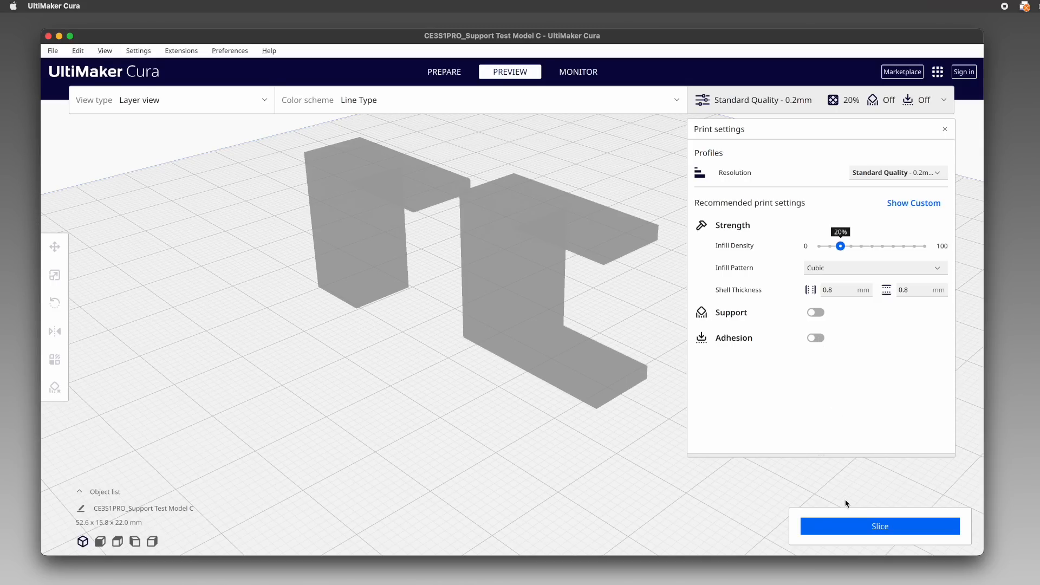
- Re-slice without supports showing the skirt (34 min), then enable build plate adhesion
{"action": "left_click", "coordinate": [879, 526]}
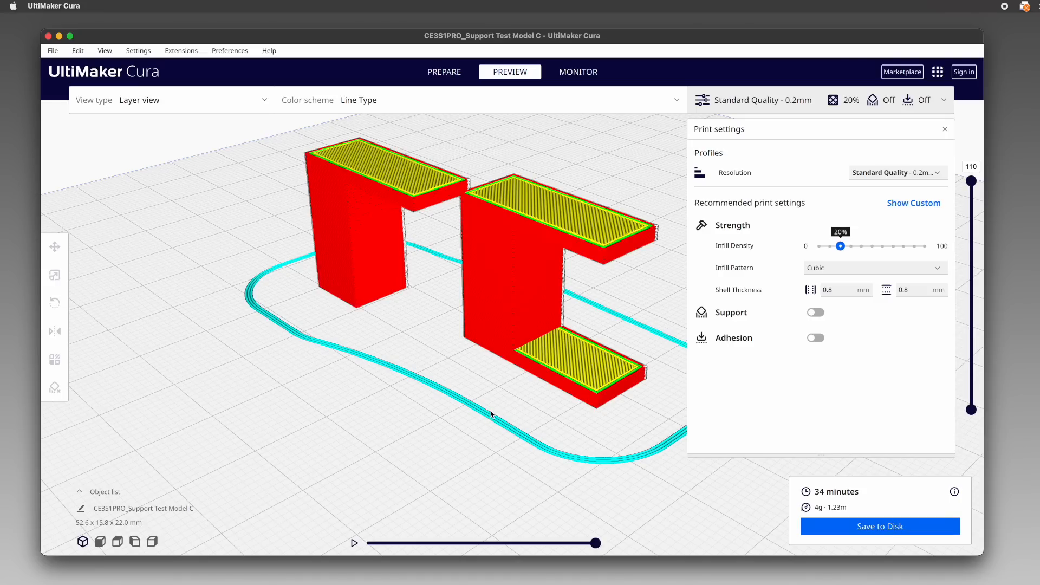
{"action": "mouse_move", "coordinate": [431, 401]}
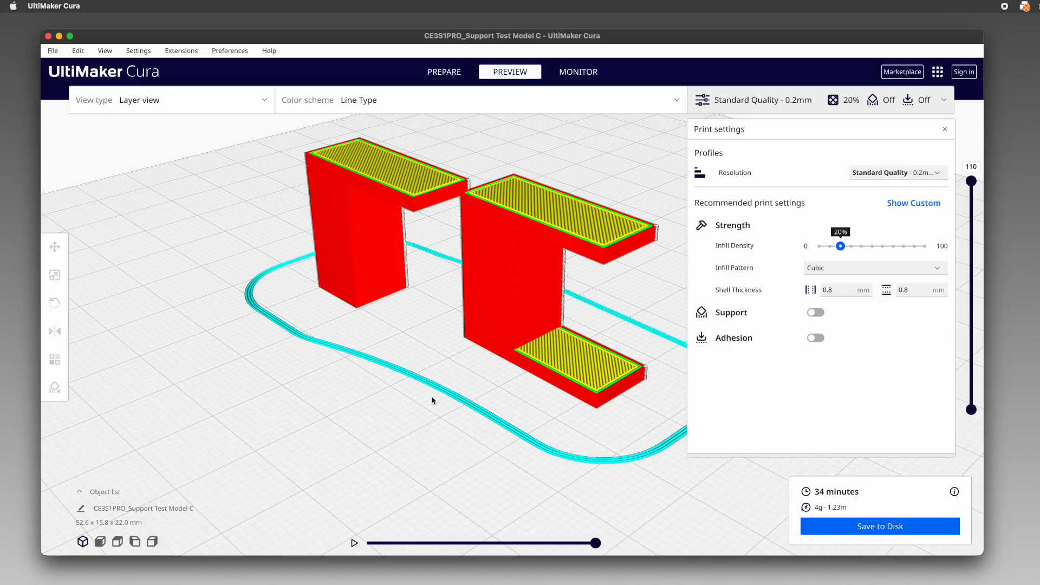
{"action": "mouse_move", "coordinate": [563, 450]}
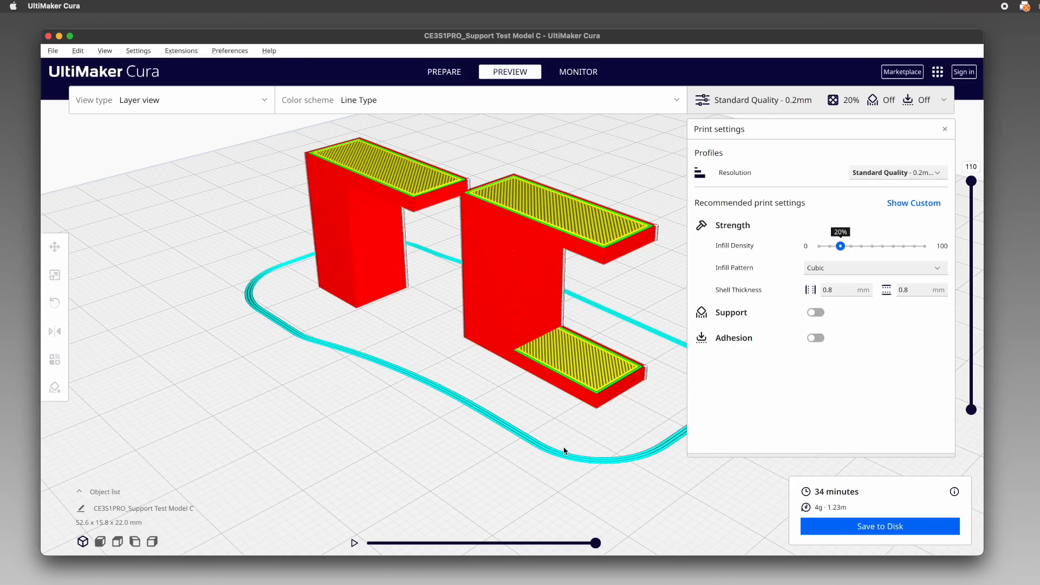
{"action": "mouse_move", "coordinate": [568, 453]}
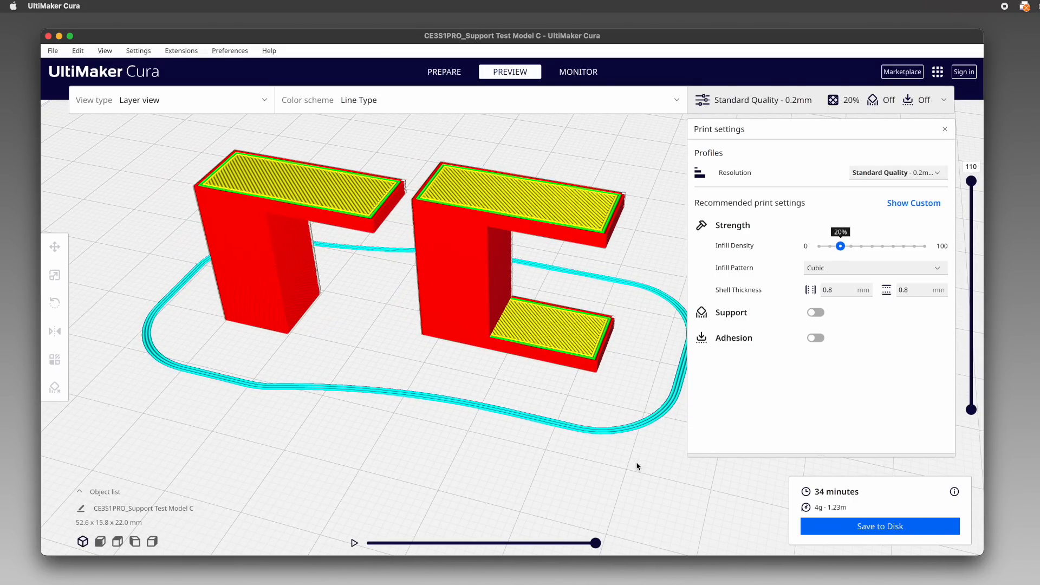
{"action": "mouse_move", "coordinate": [806, 366]}
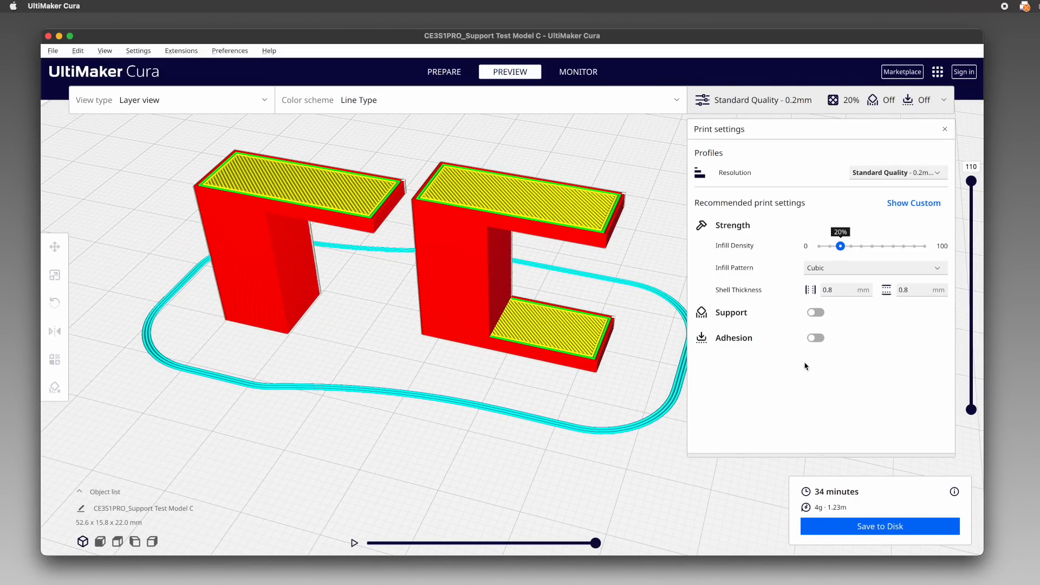
{"action": "left_click", "coordinate": [815, 338]}
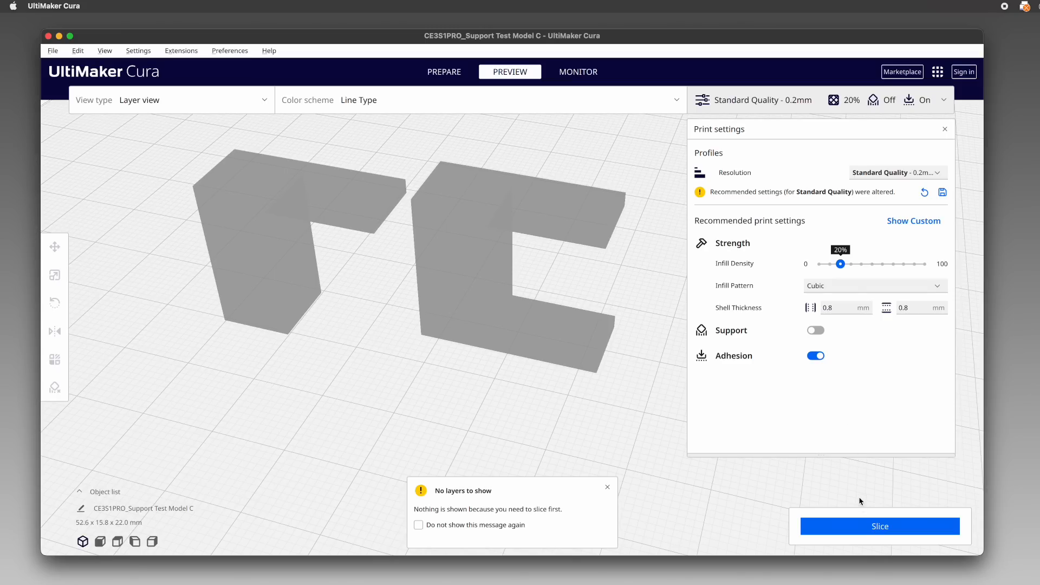
- Re-slice with adhesion on so each piece gets a brim (36 min, 4 g)
{"action": "left_click", "coordinate": [880, 526]}
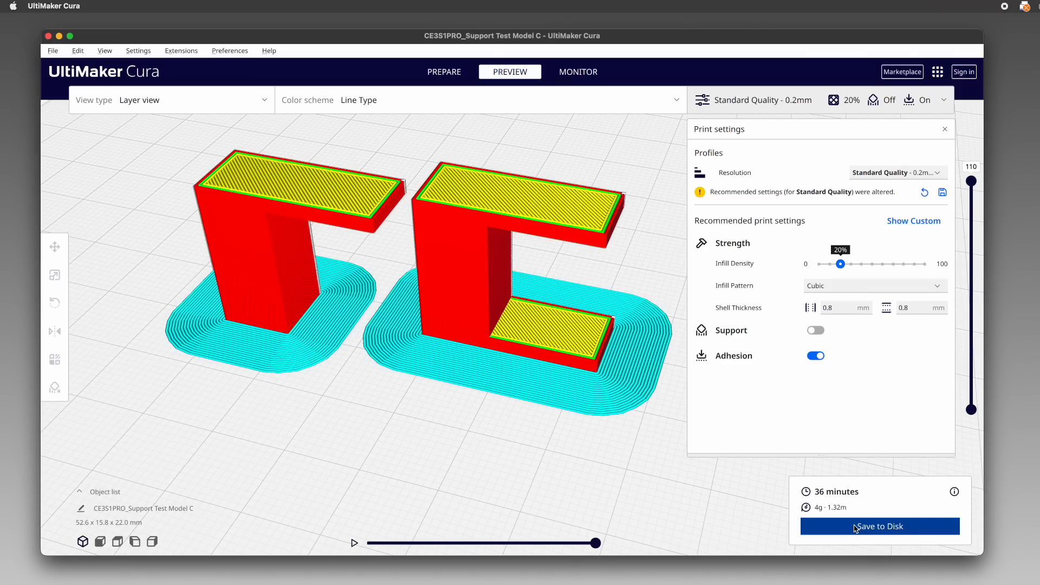
{"action": "mouse_move", "coordinate": [387, 331]}
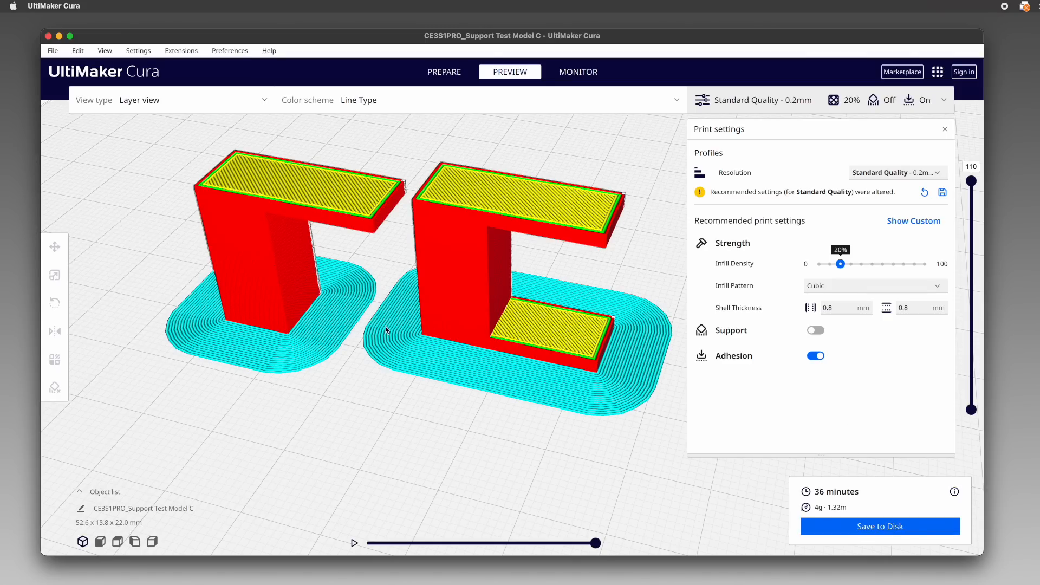
{"action": "mouse_move", "coordinate": [652, 451]}
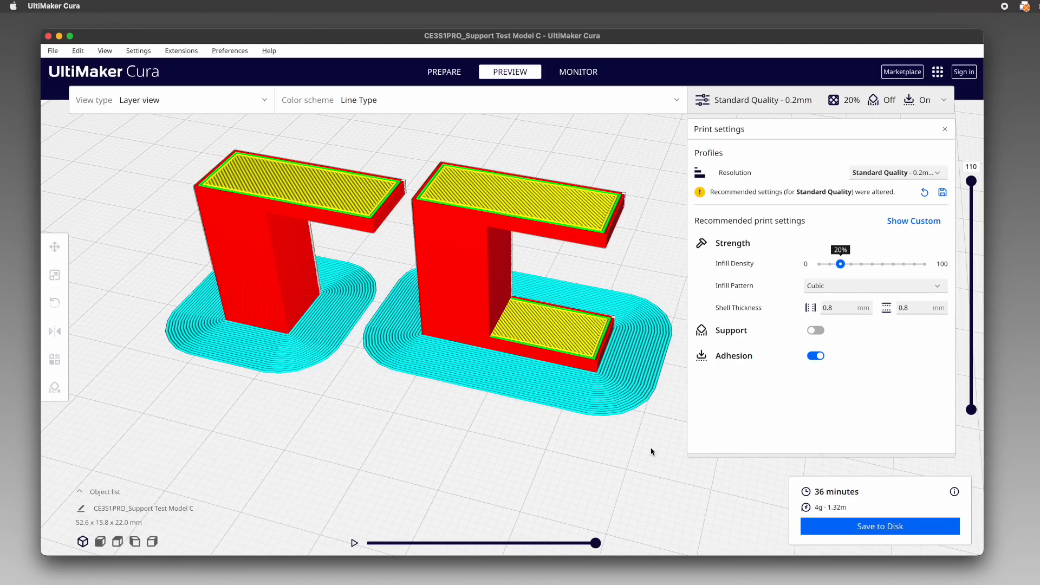